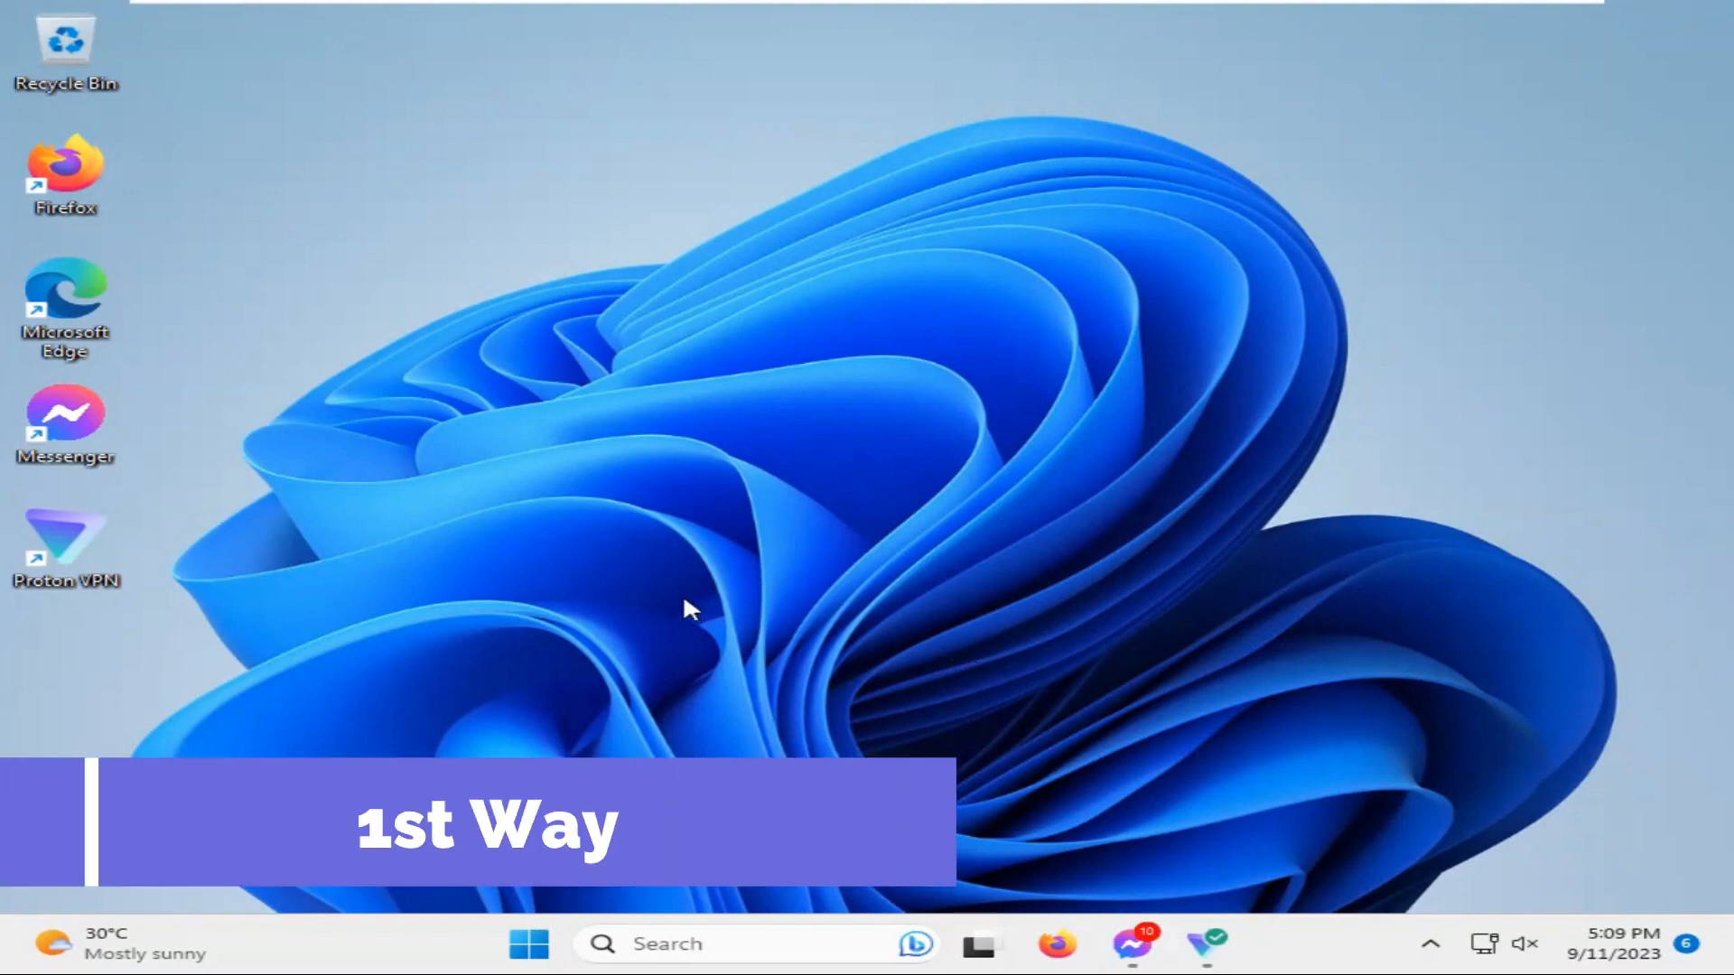
mouse_move(553, 912)
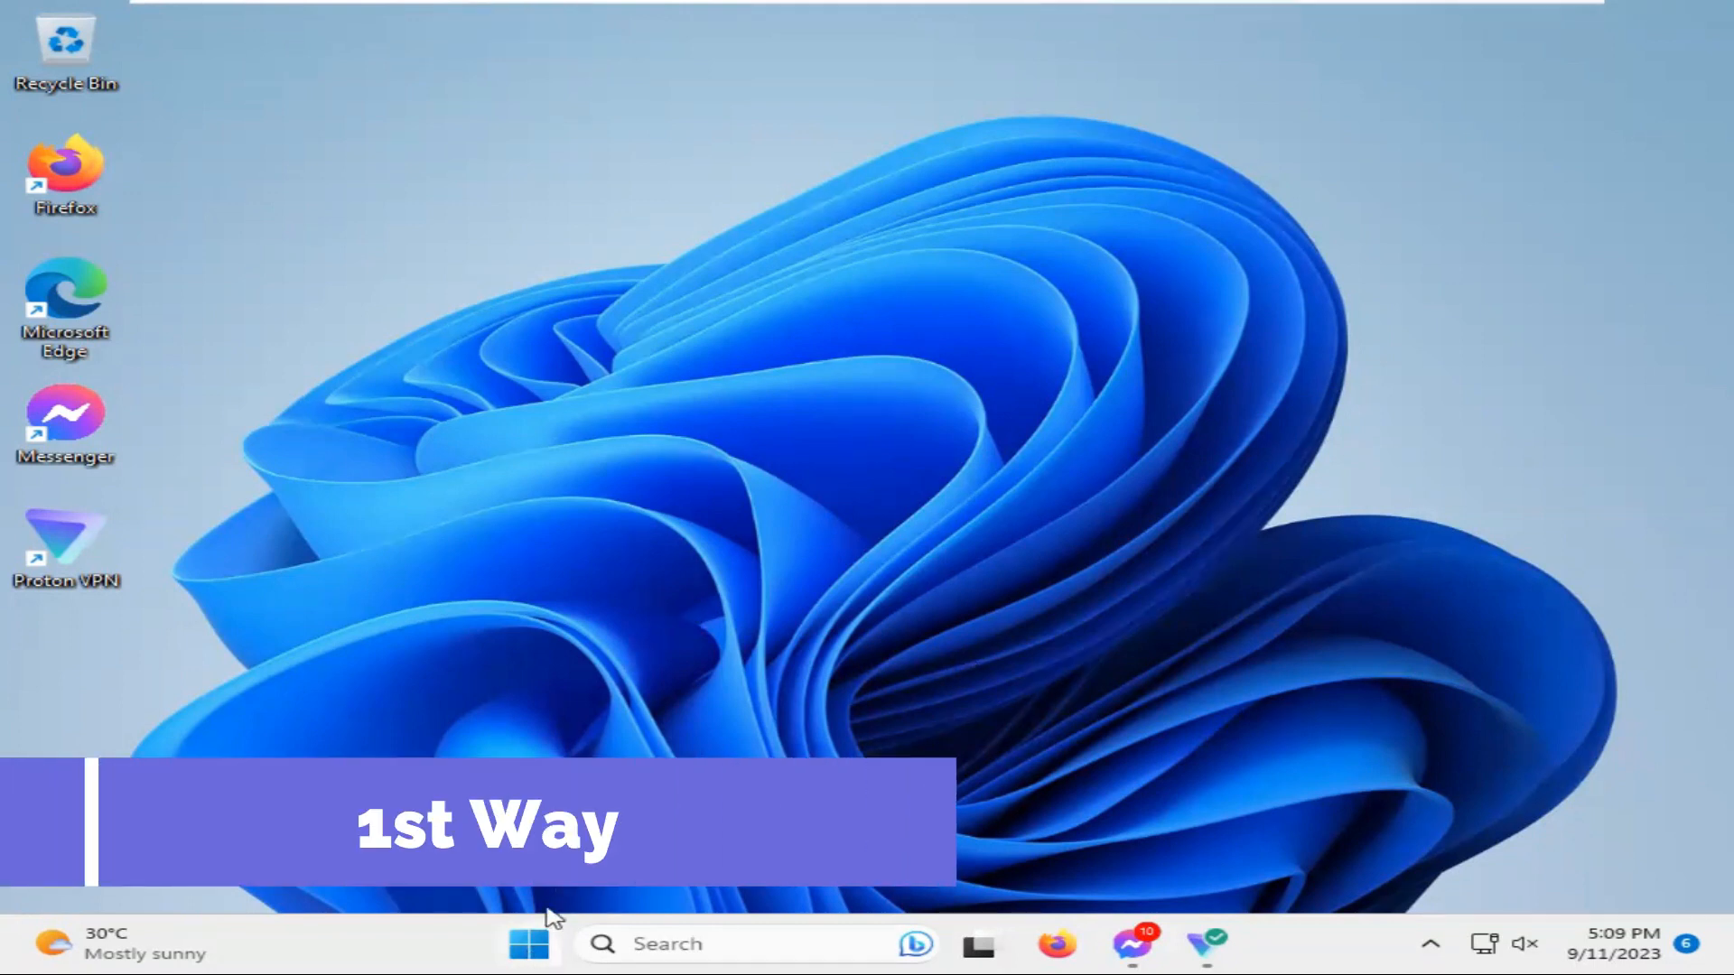
Search Start for 'cmd' and launch Command Prompt with Run as administrator
click(528, 942)
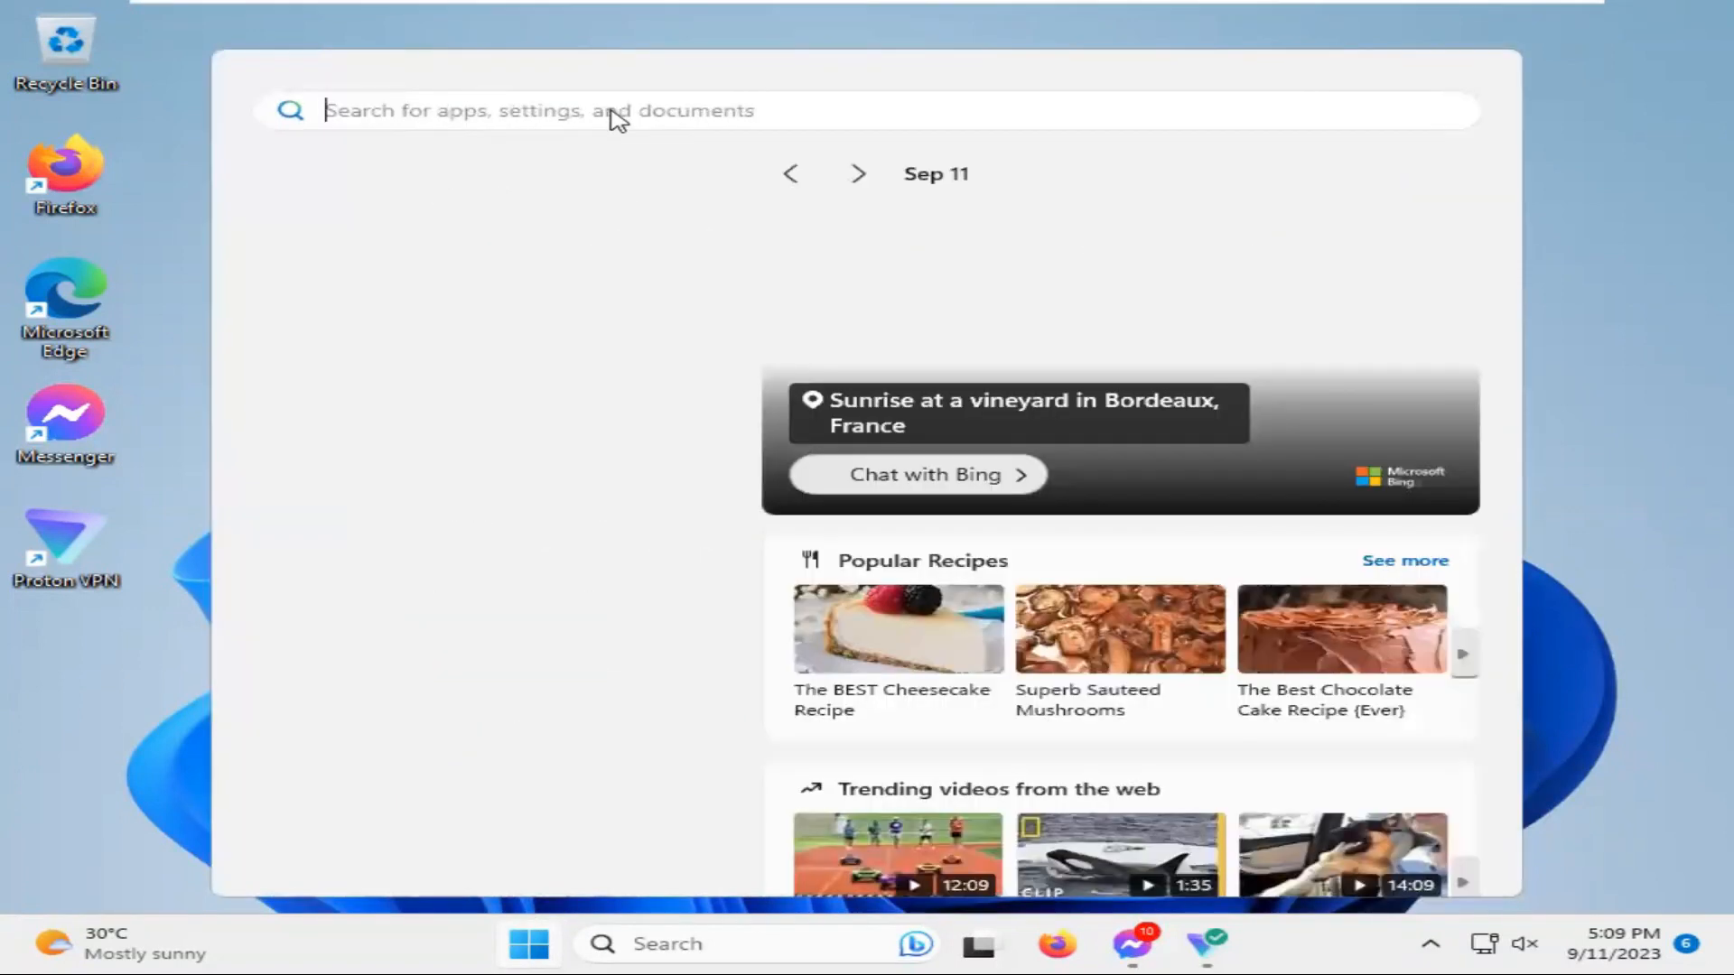
text(cmd)
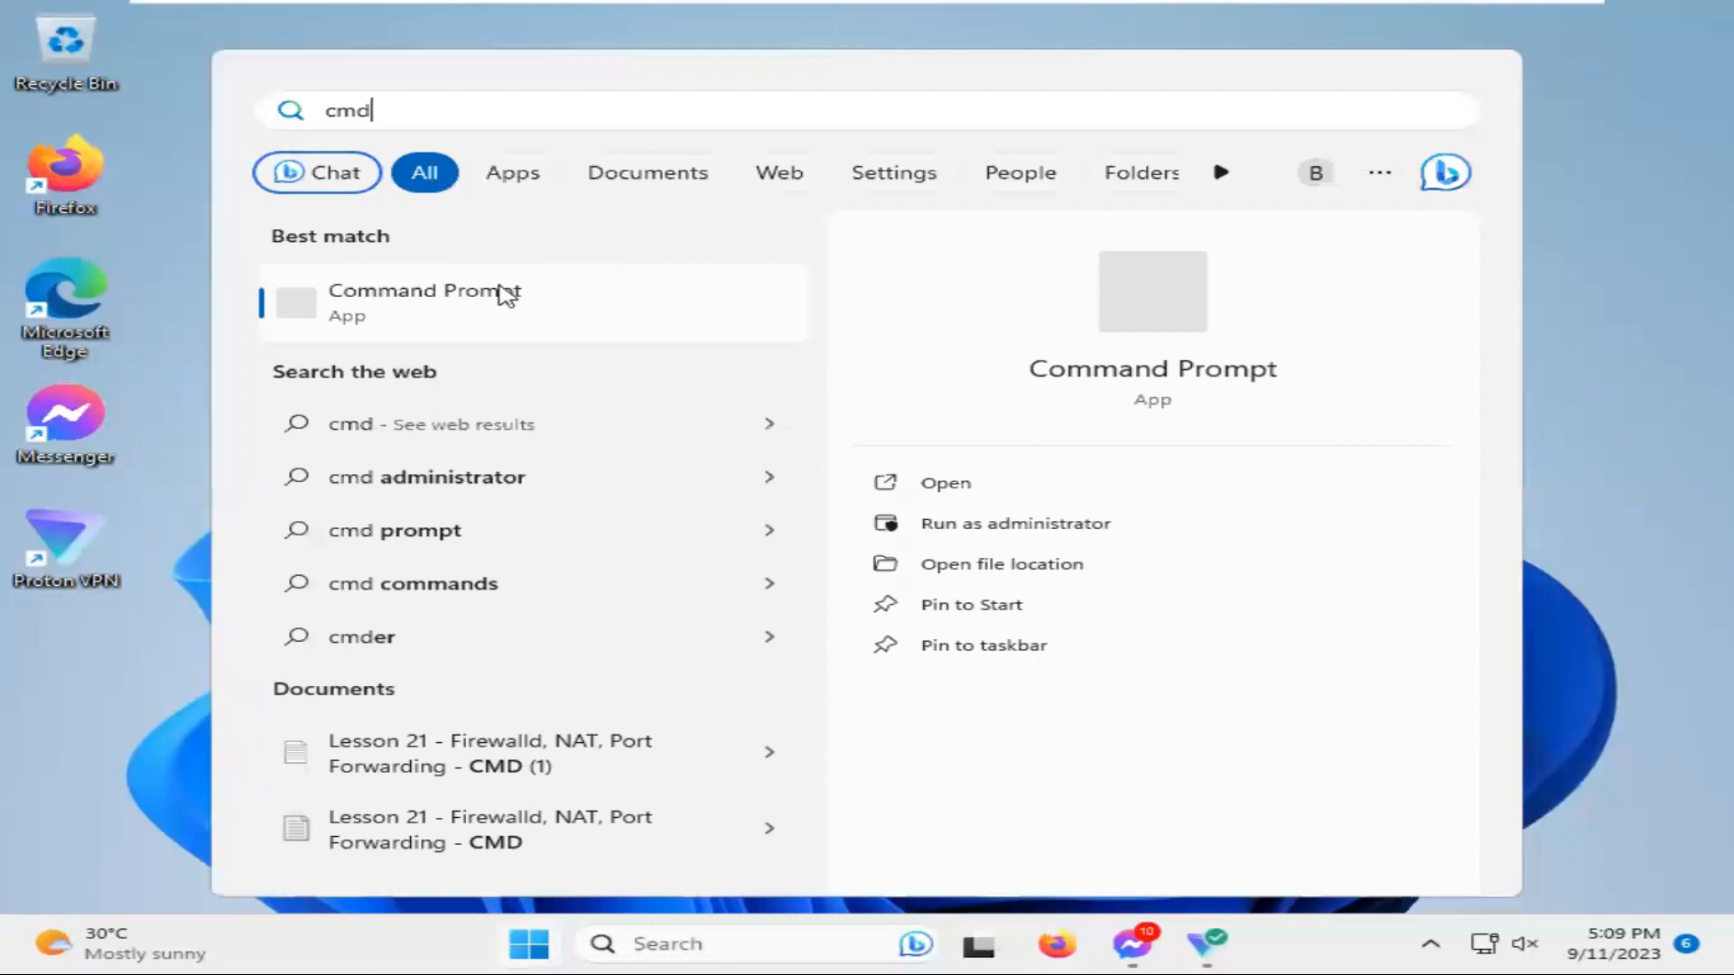
right_click(432, 302)
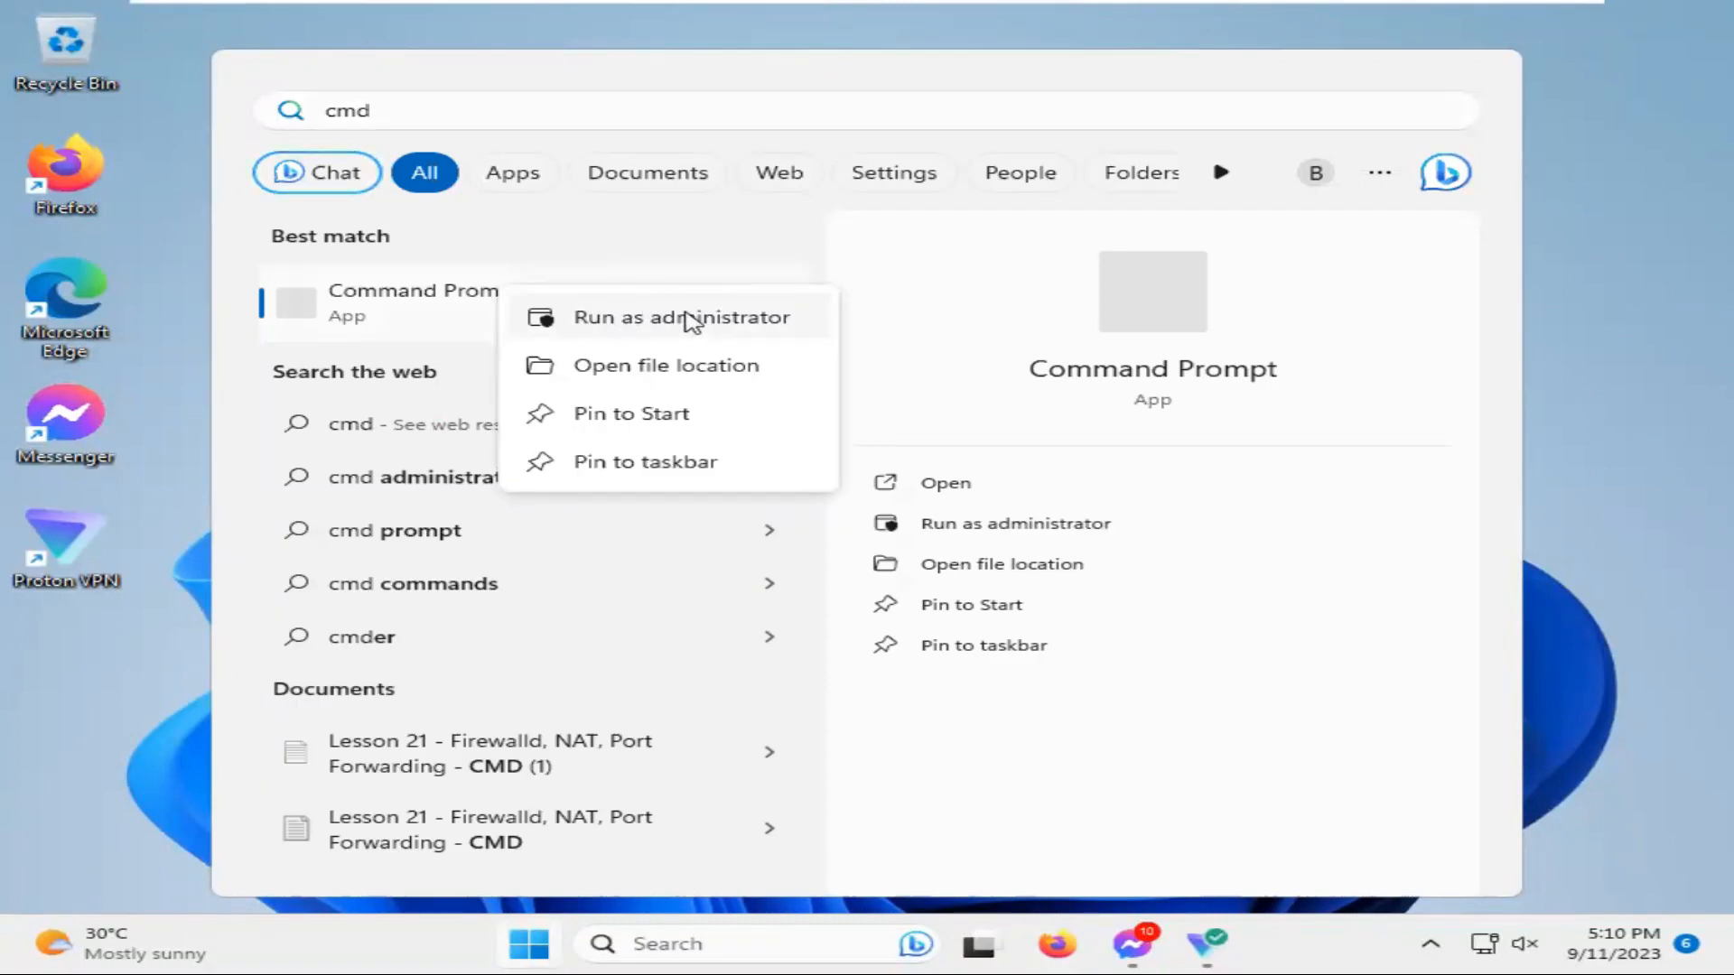
click(683, 318)
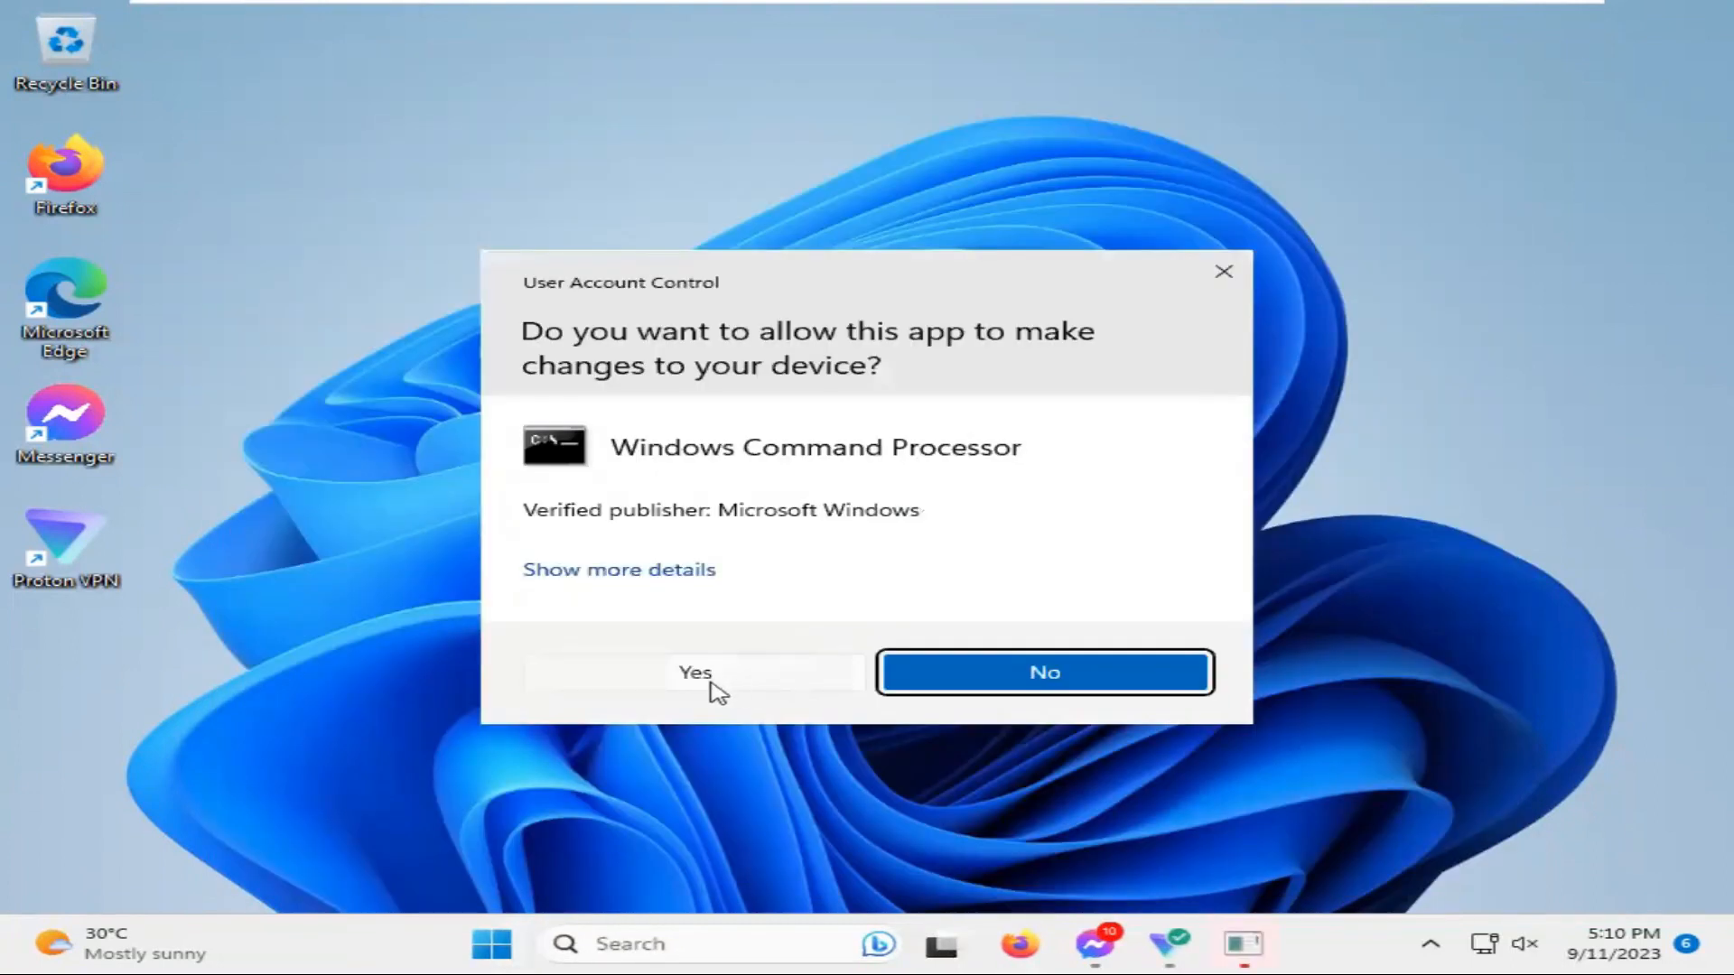
Approve the UAC prompt and enter 'netsh advfirewall reset' at the elevated prompt
click(694, 671)
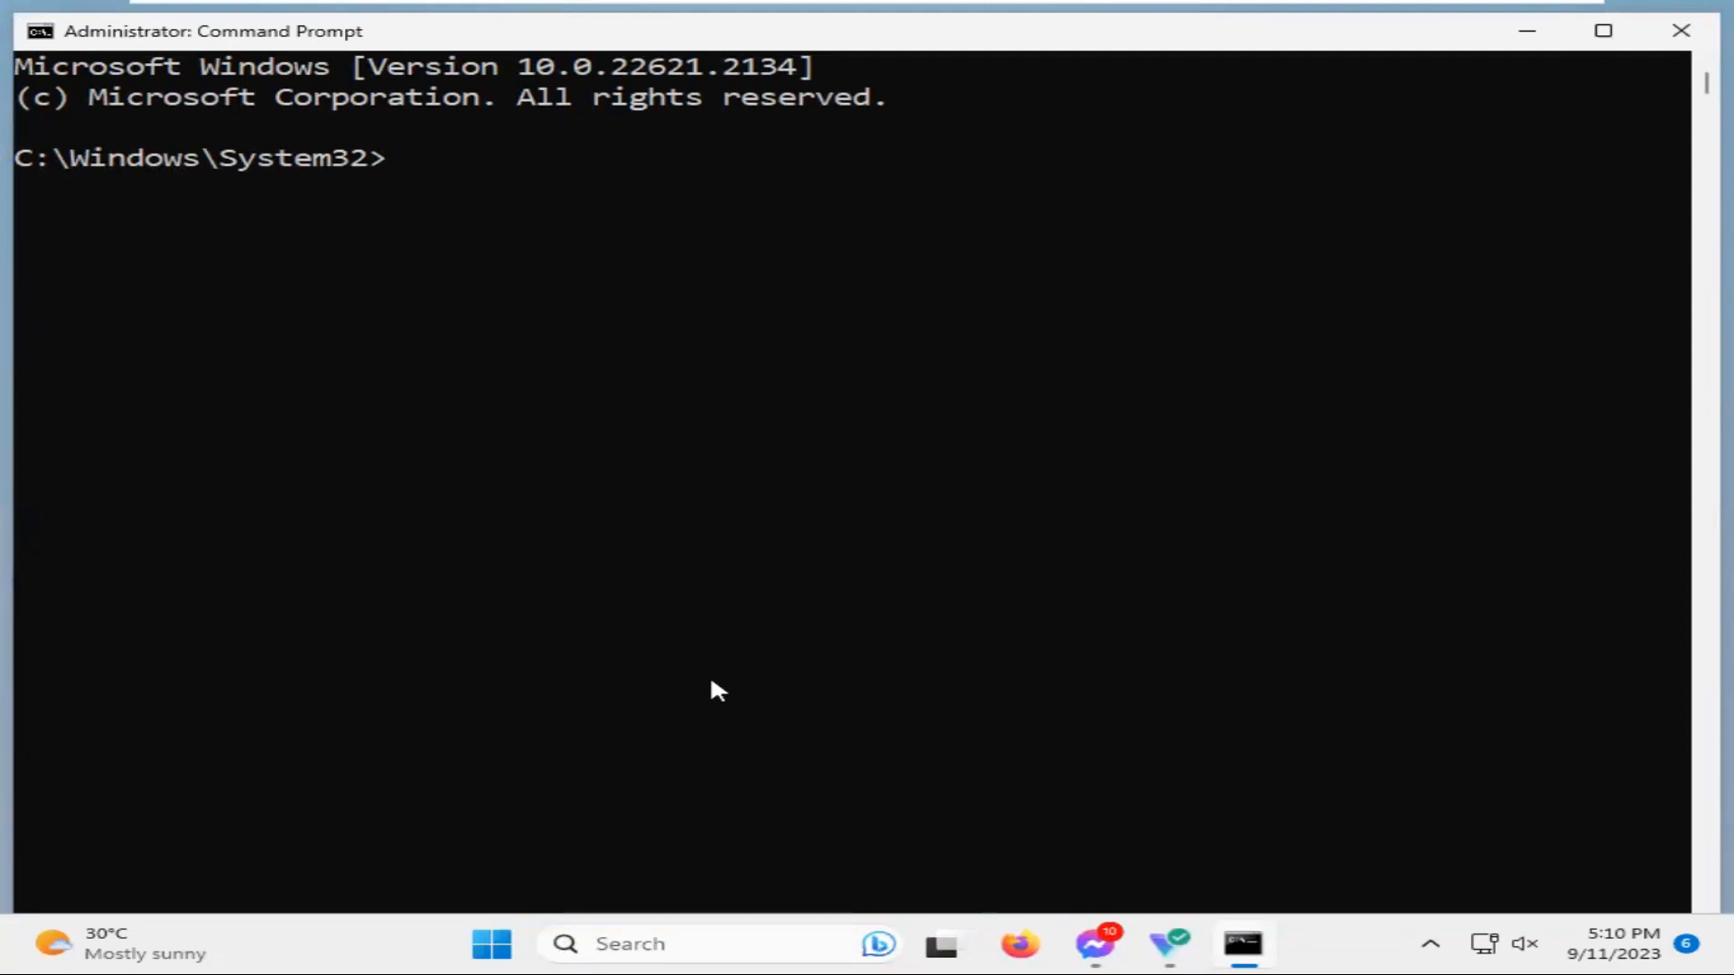
text(n)
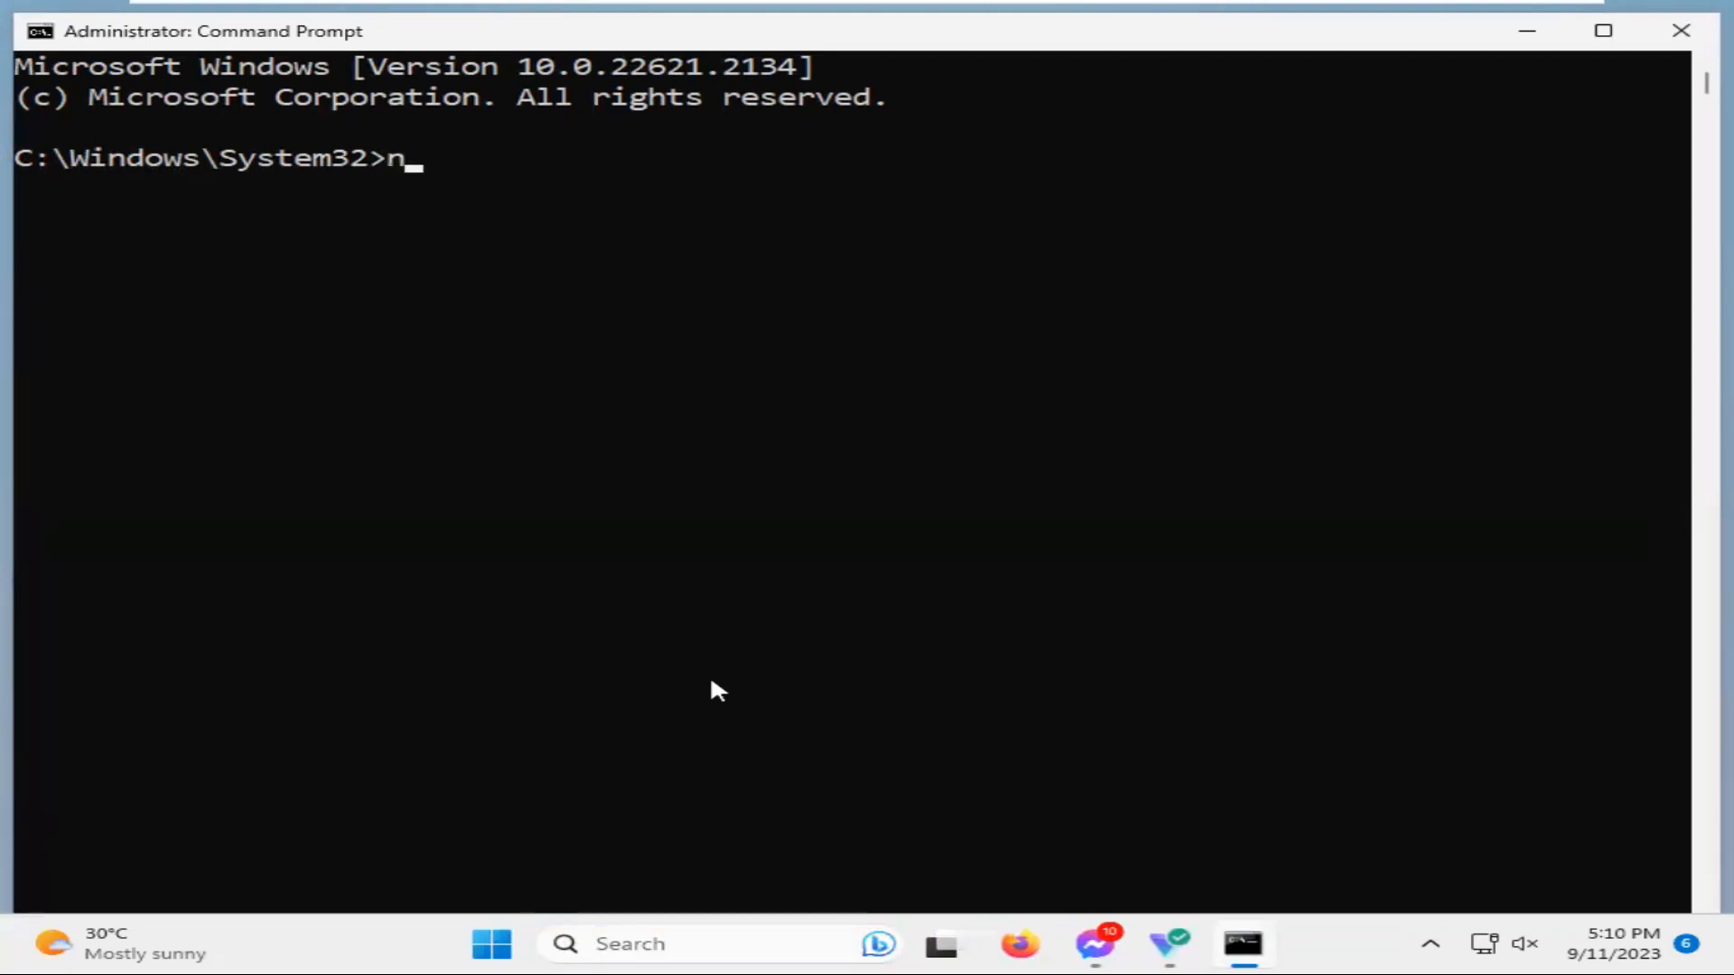
text(etsh ad)
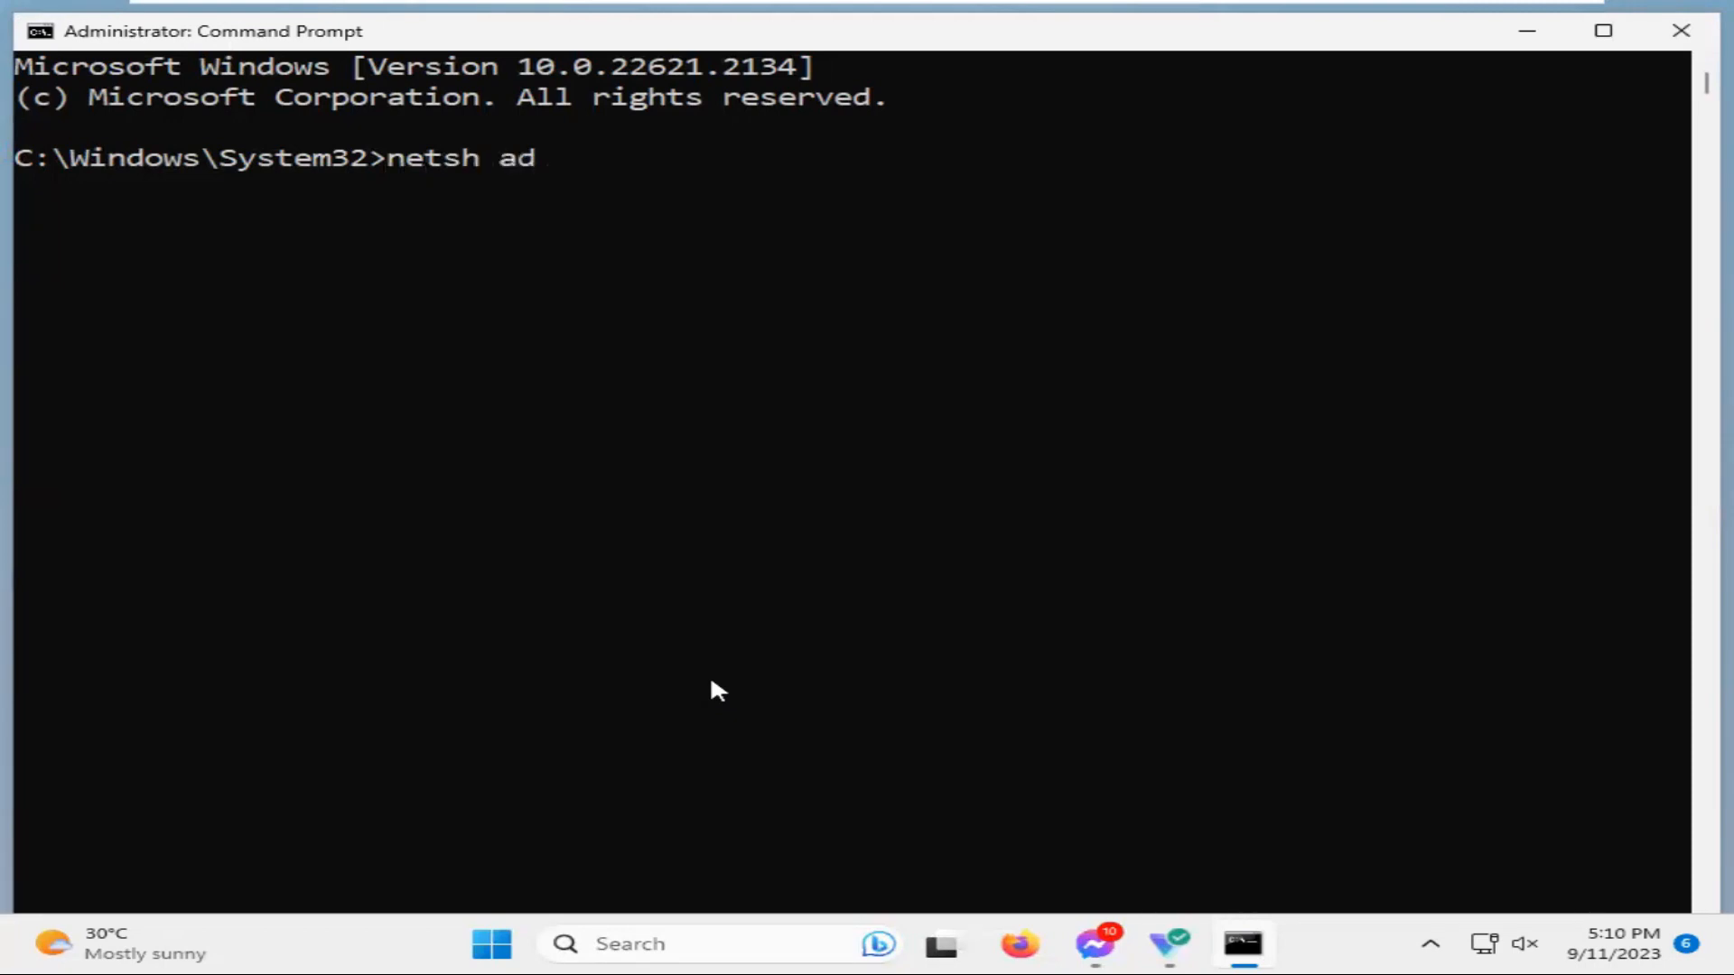
text(v)
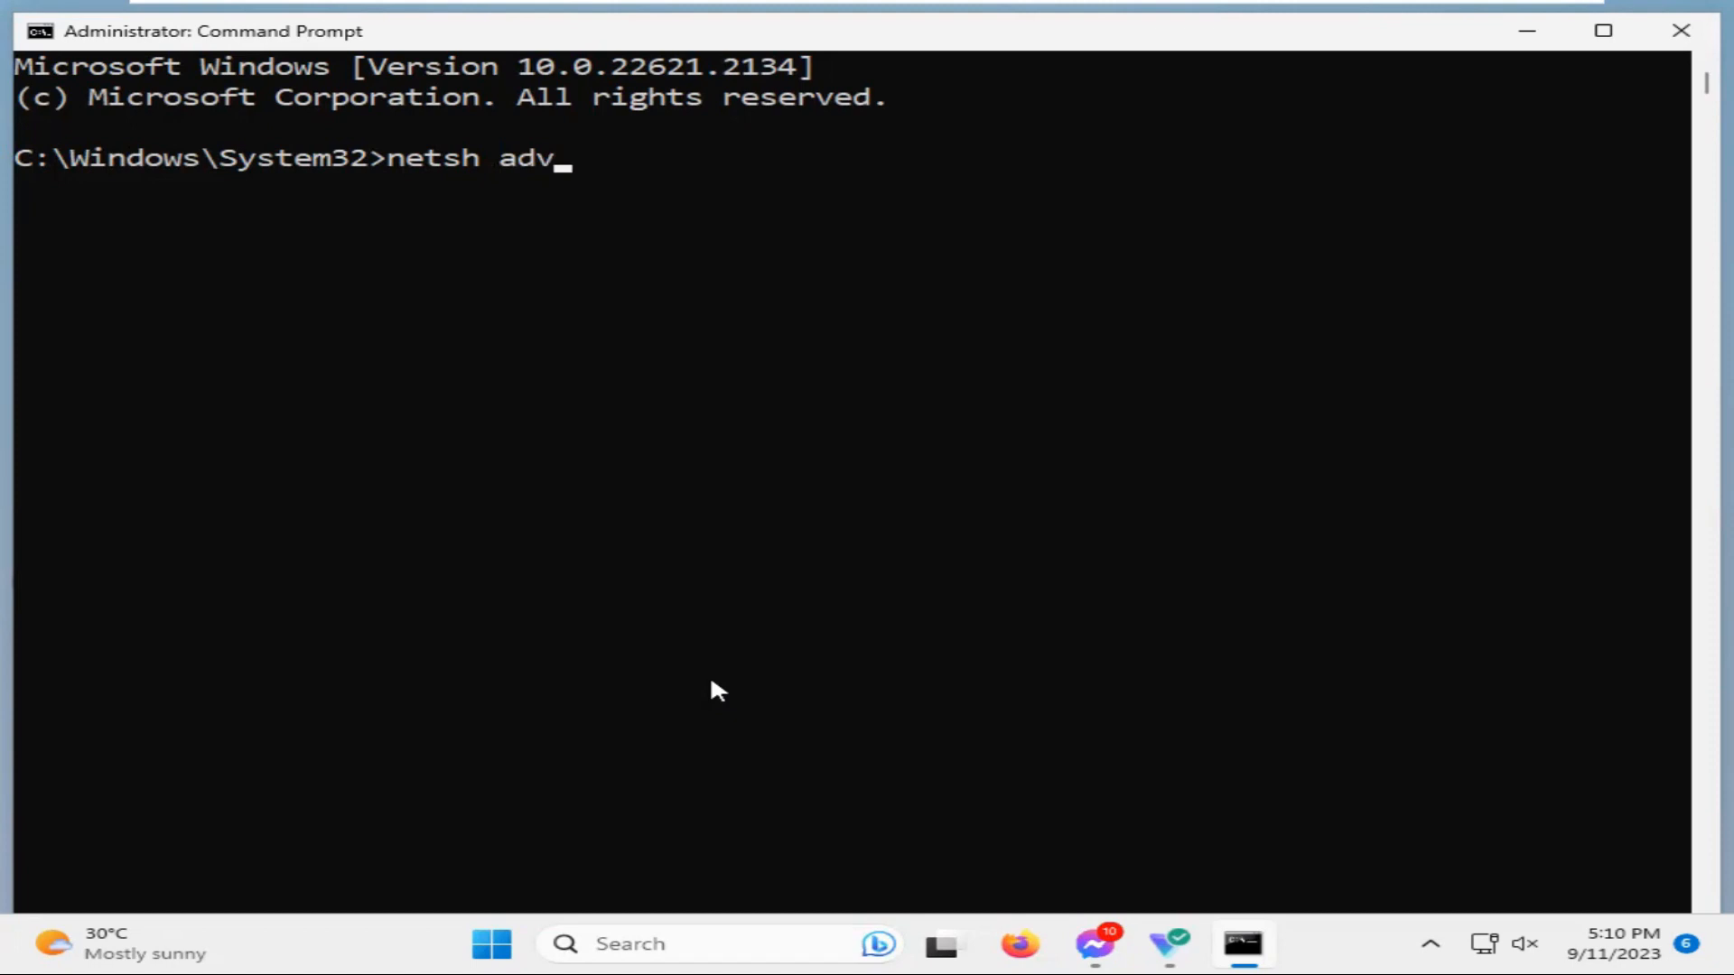
text(fir)
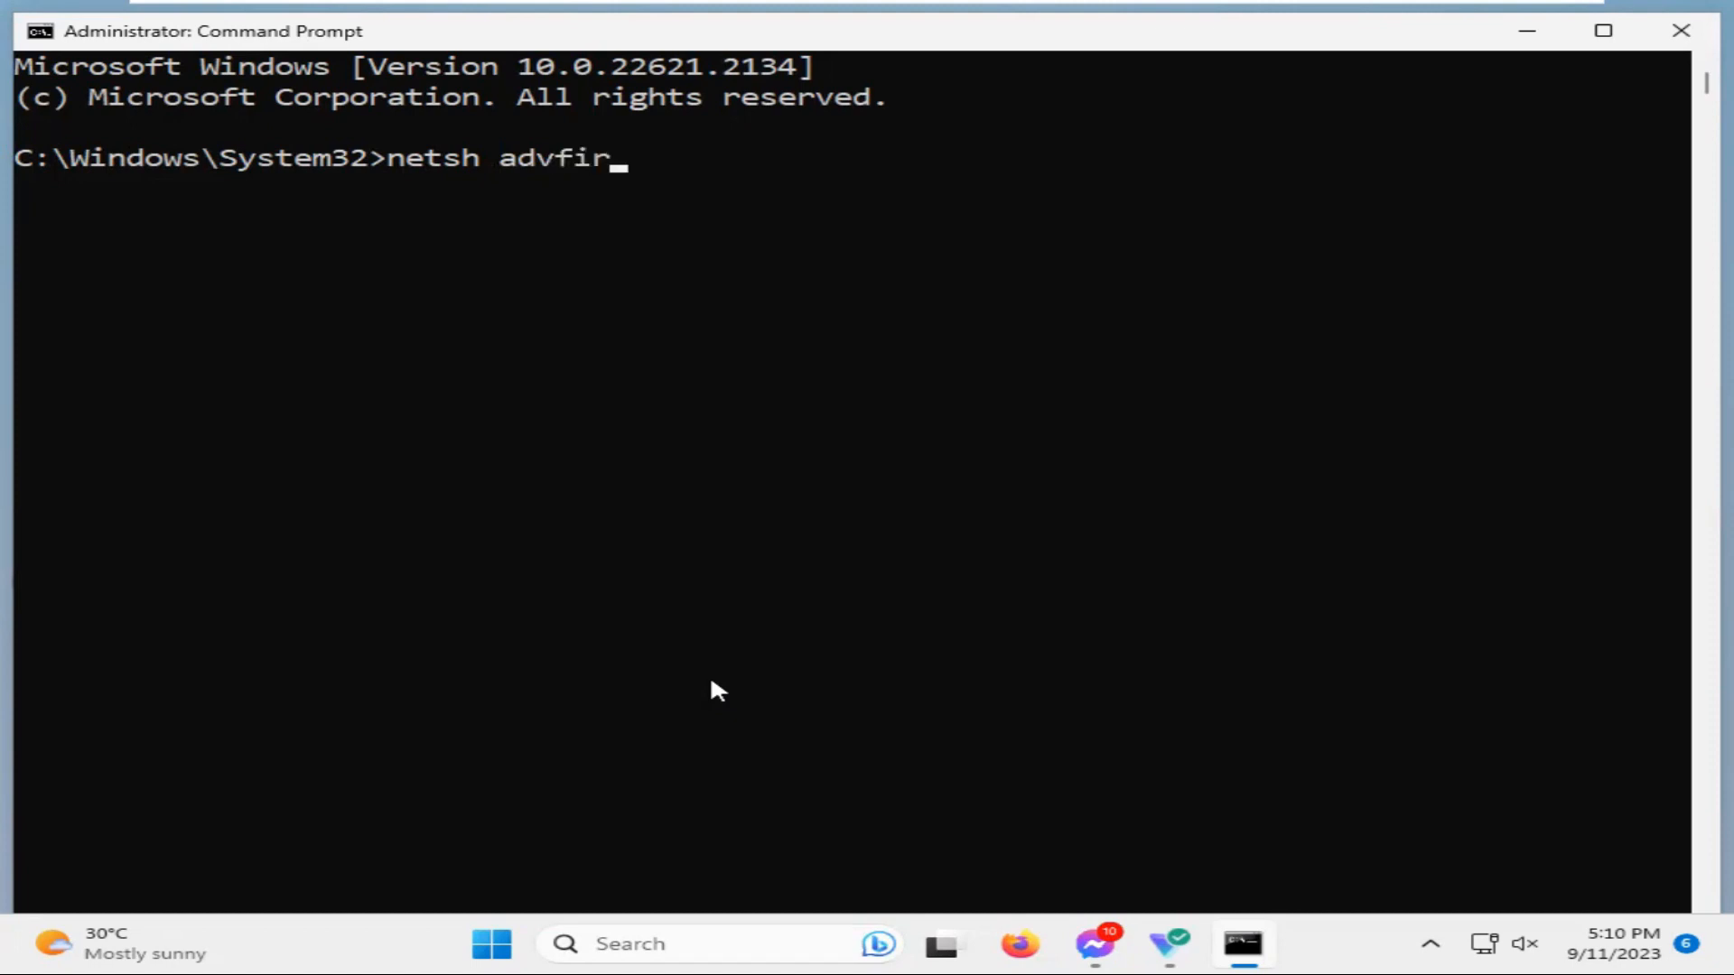
text(ewall)
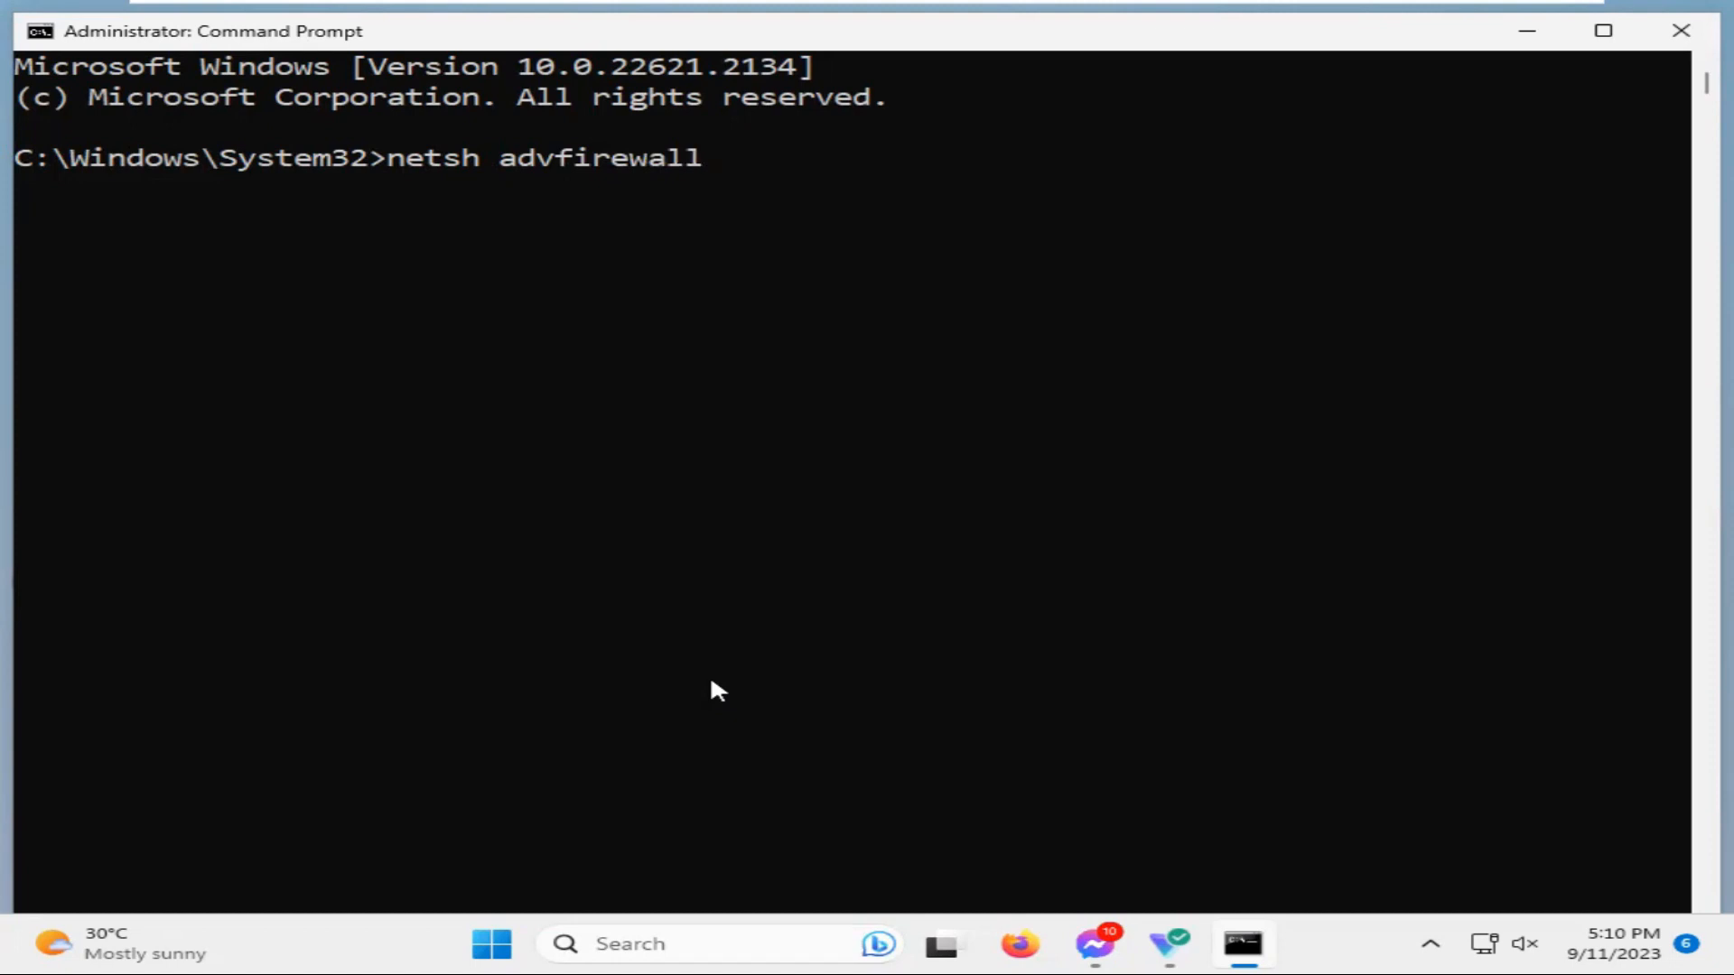
text(r)
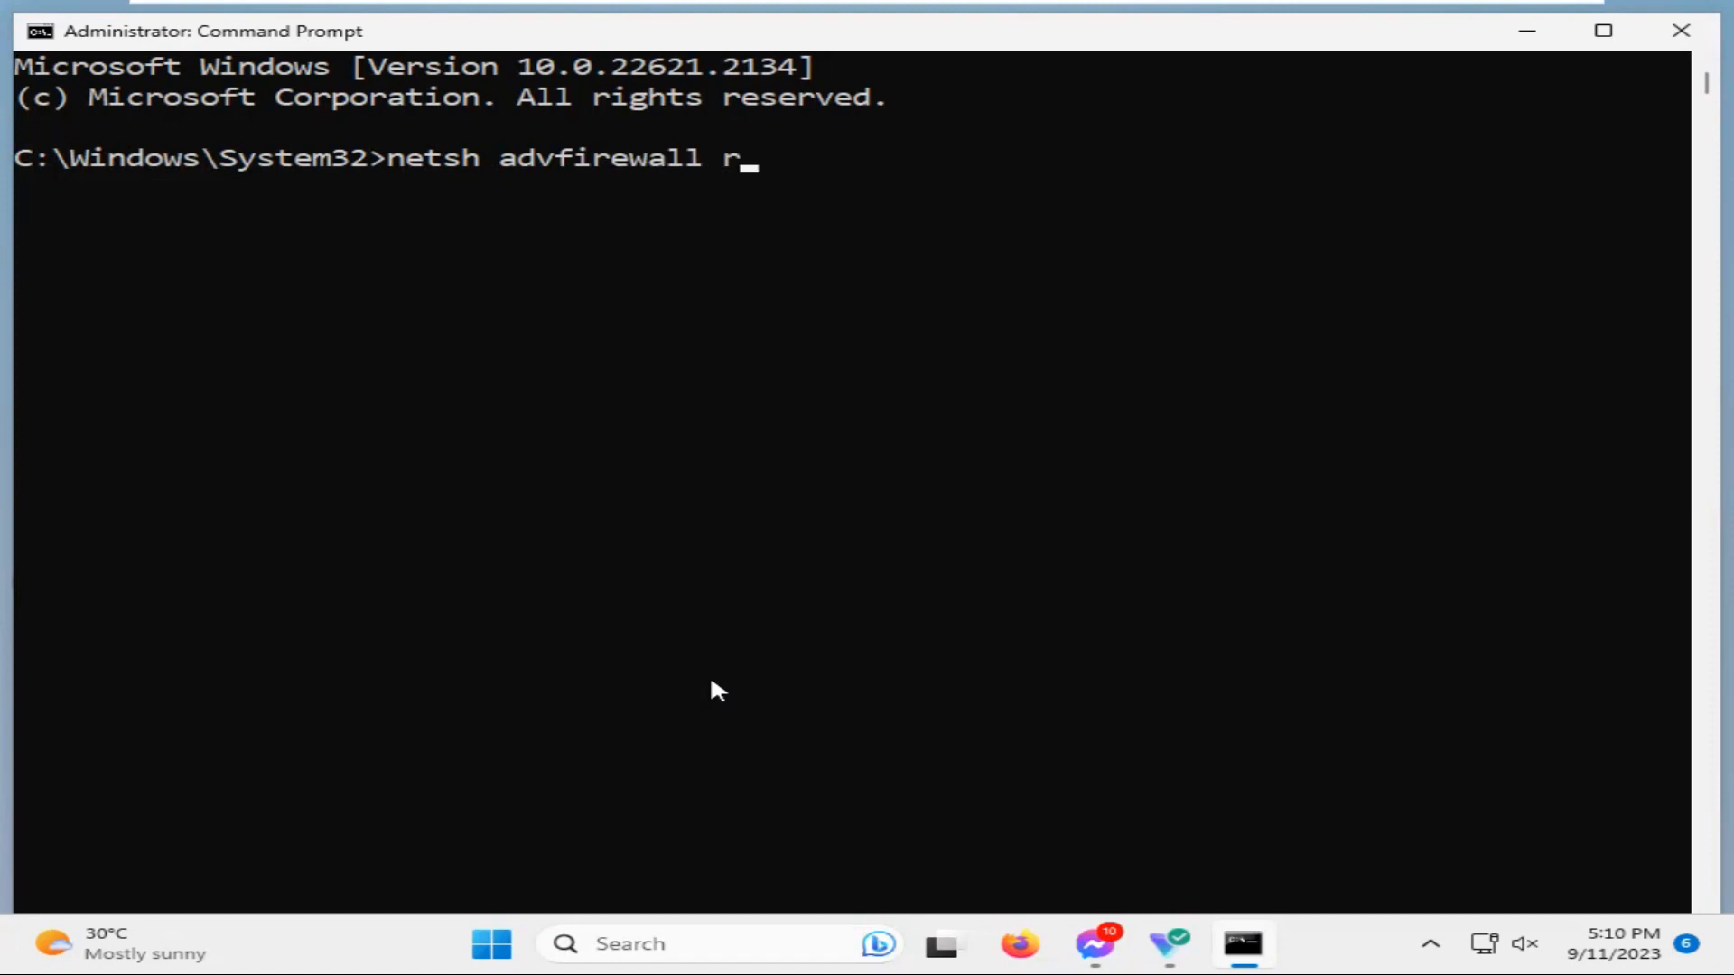
text(eset)
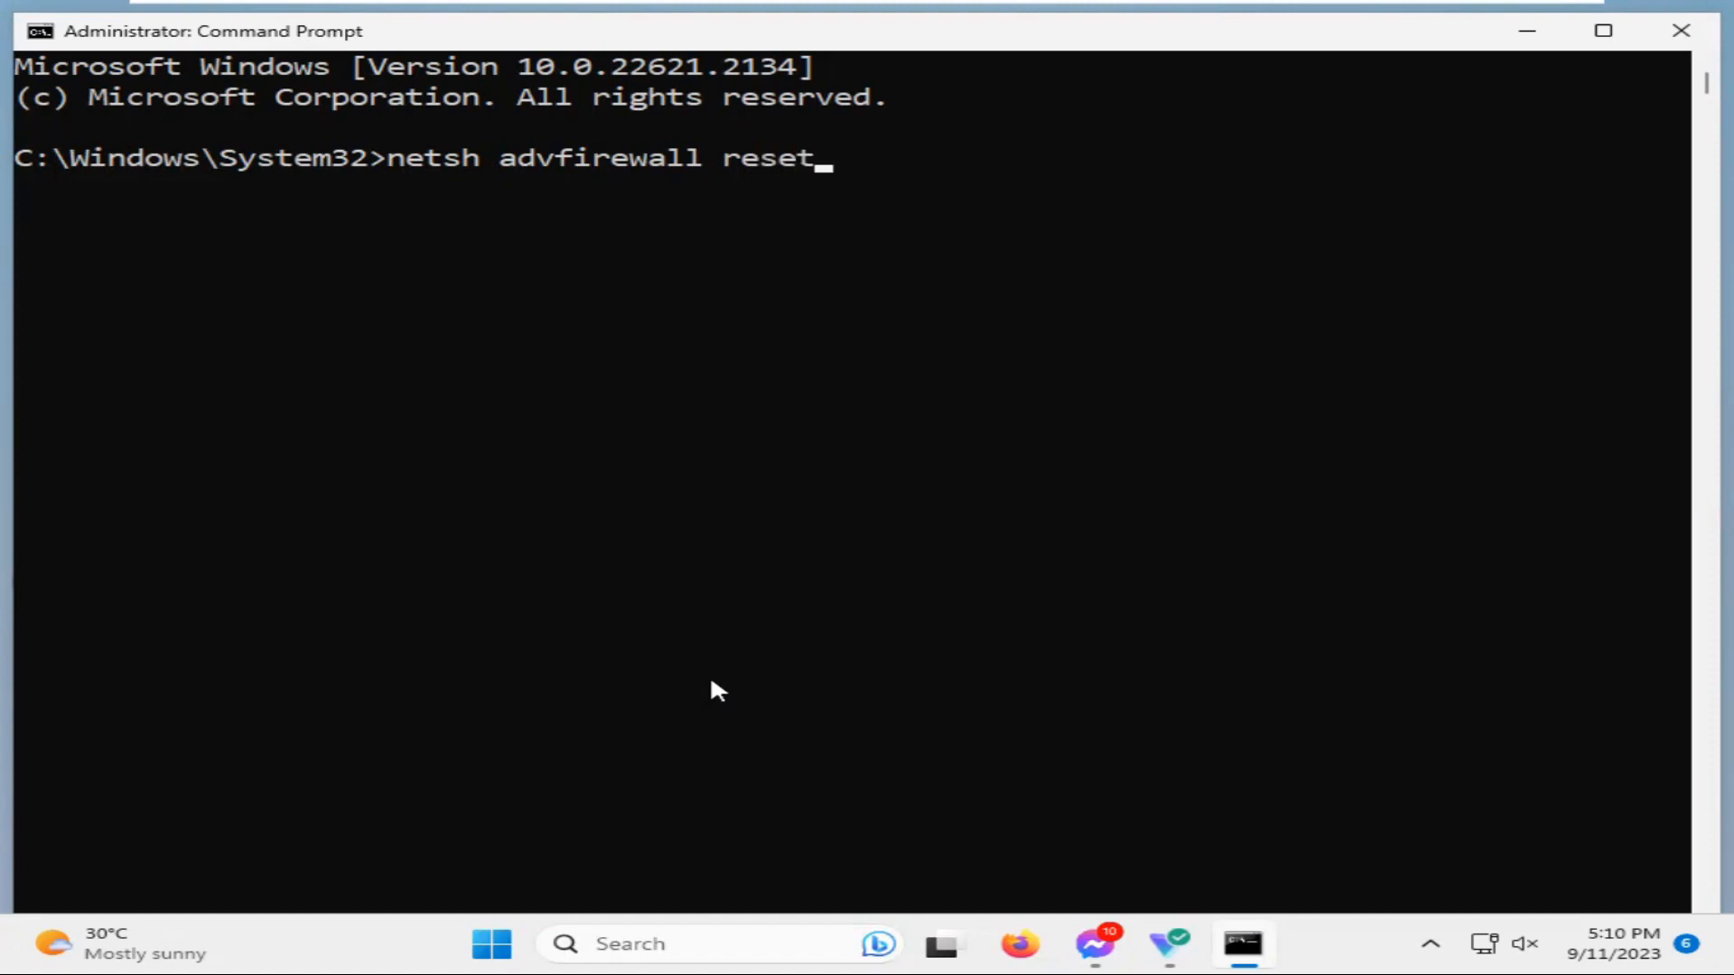
Run netsh advfirewall reset, resetting the firewall to defaults with 'Ok.' returned
key(enter)
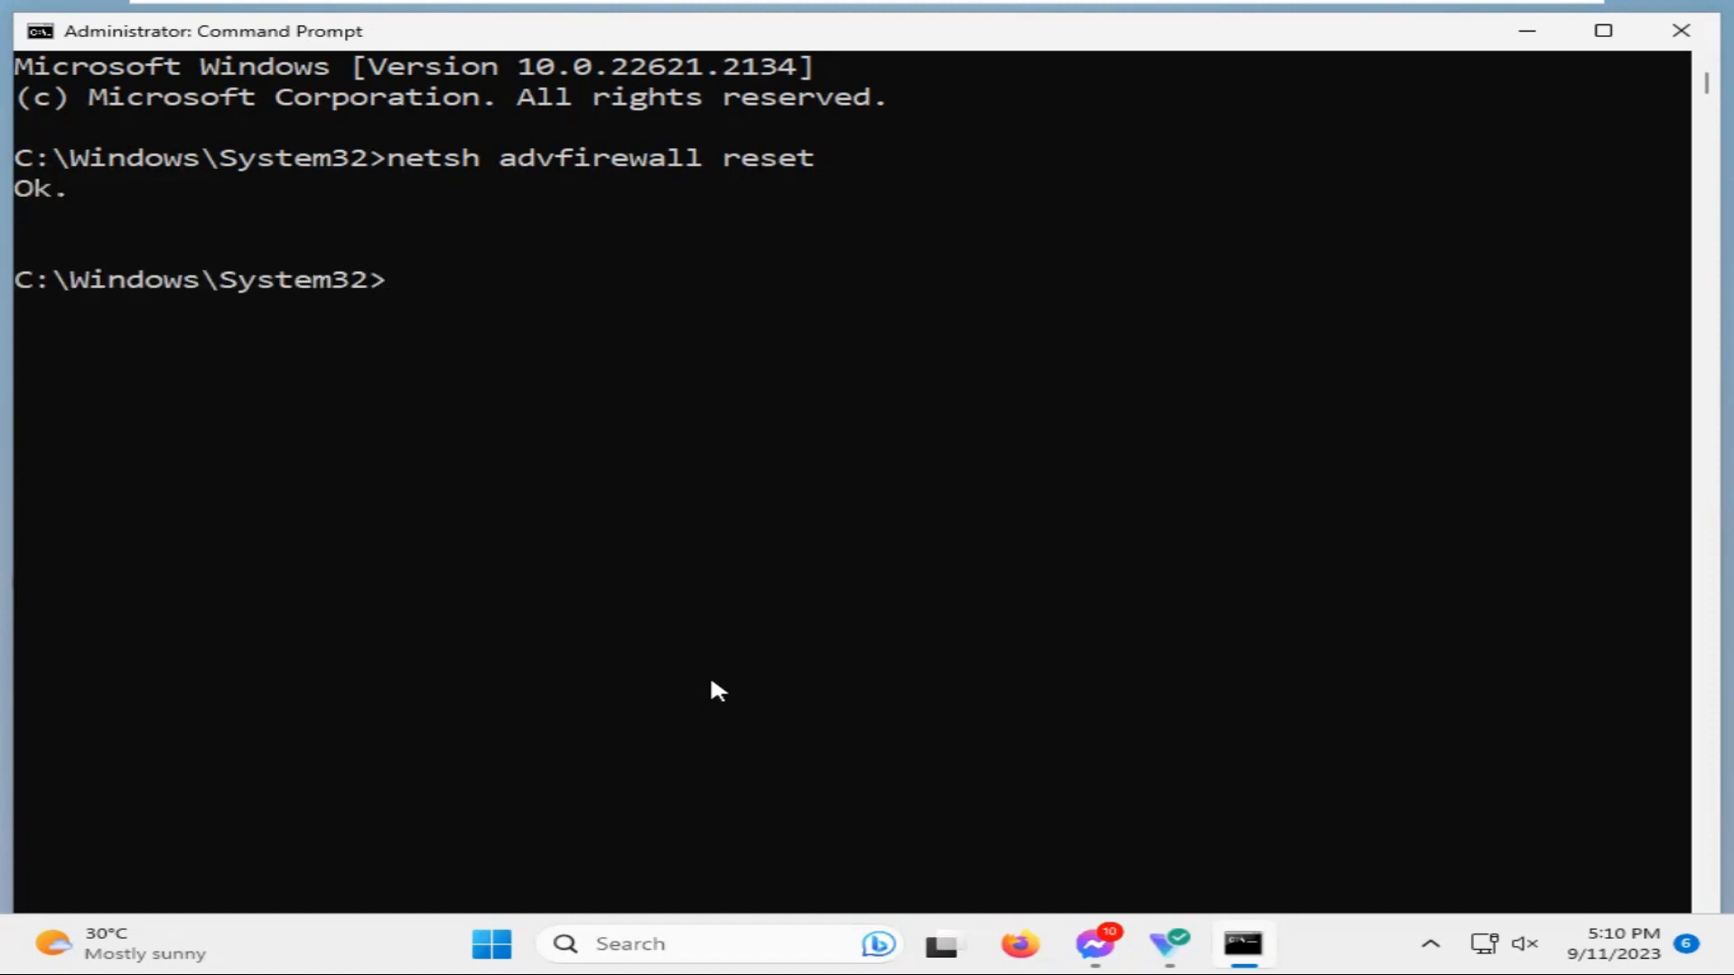
mouse_move(658, 632)
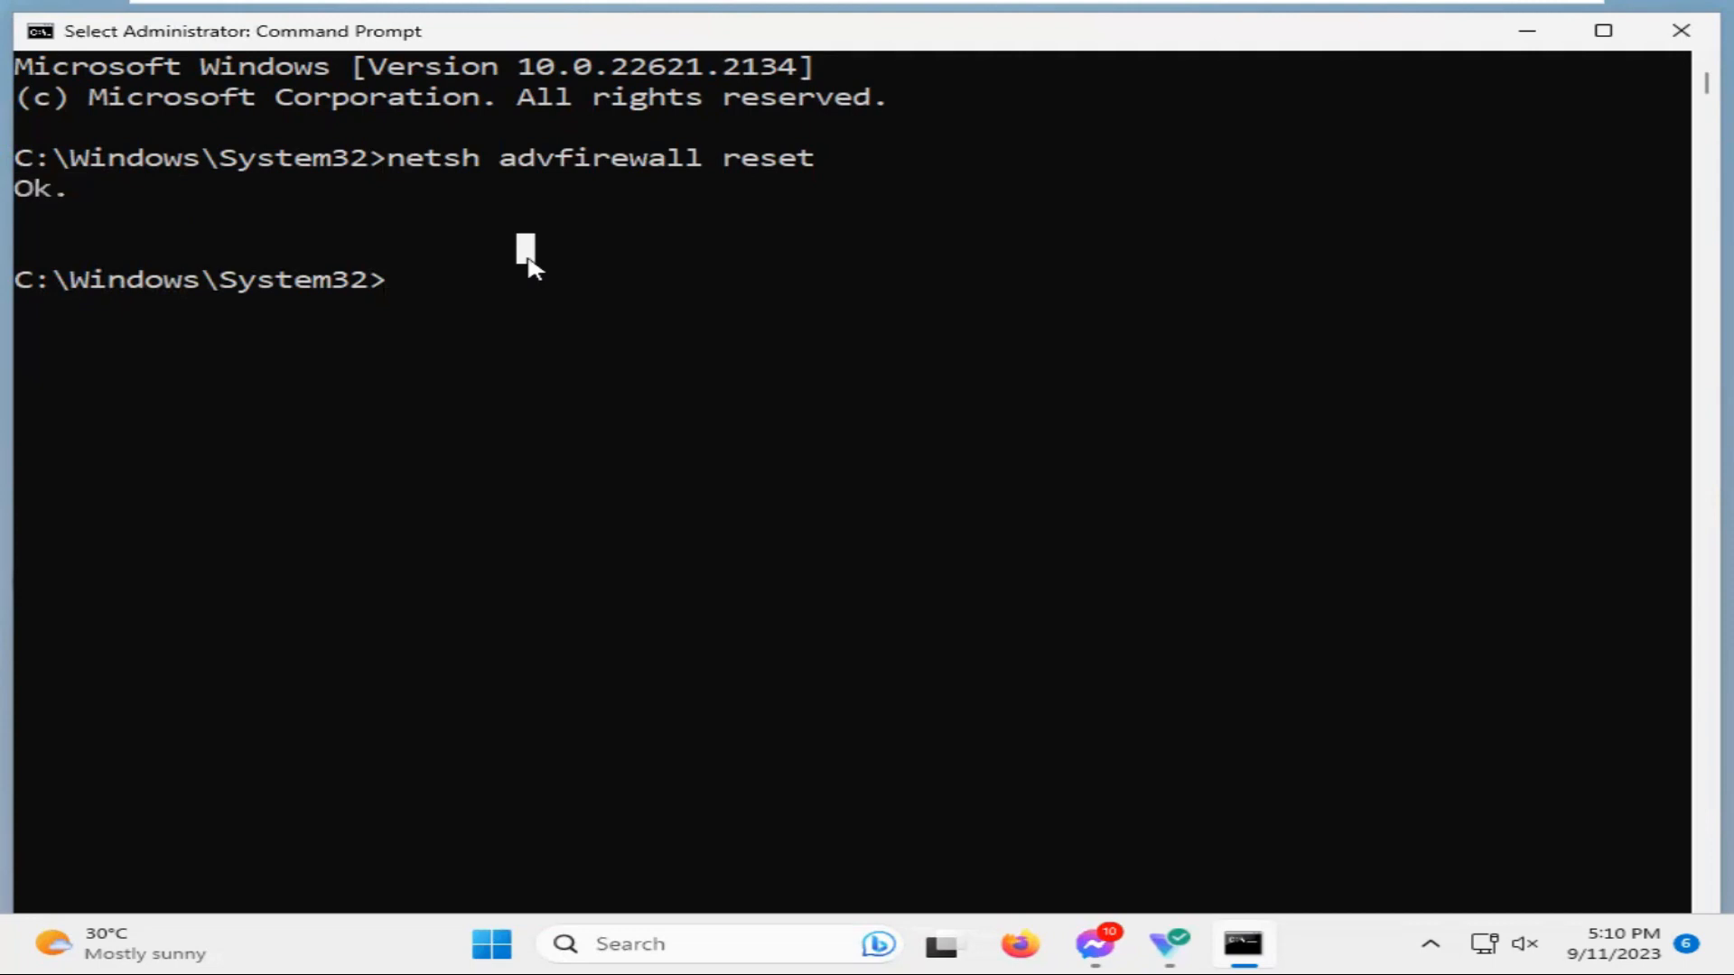
mouse_move(432, 195)
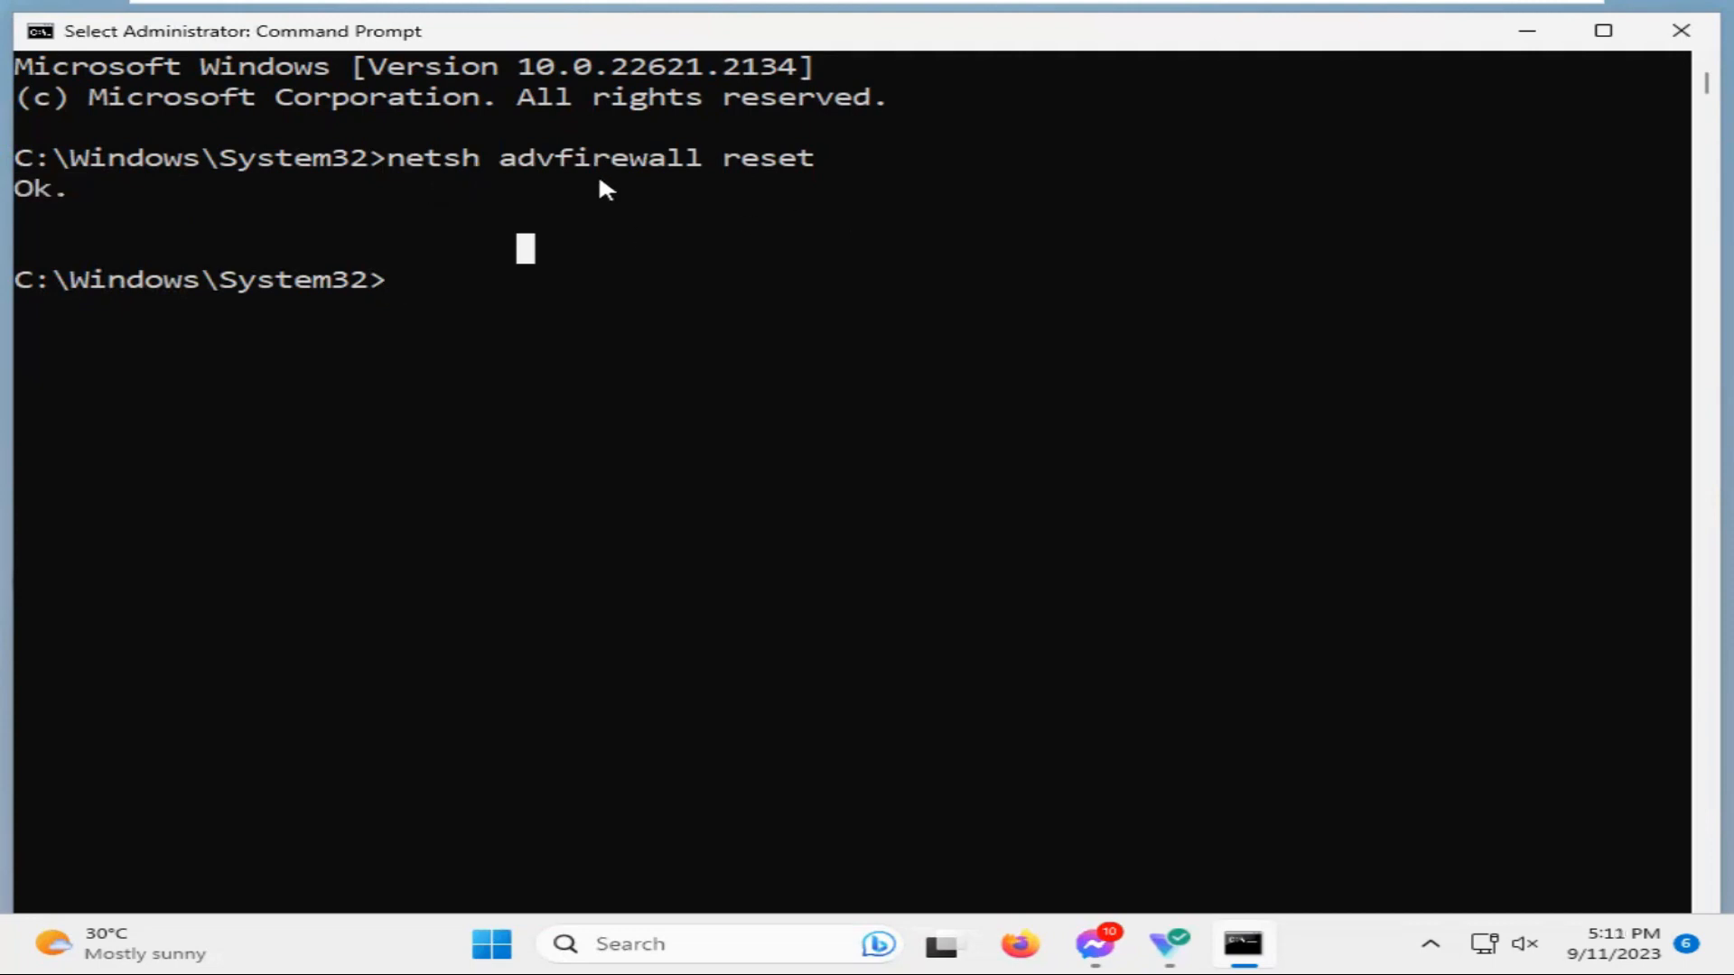
mouse_move(1192, 101)
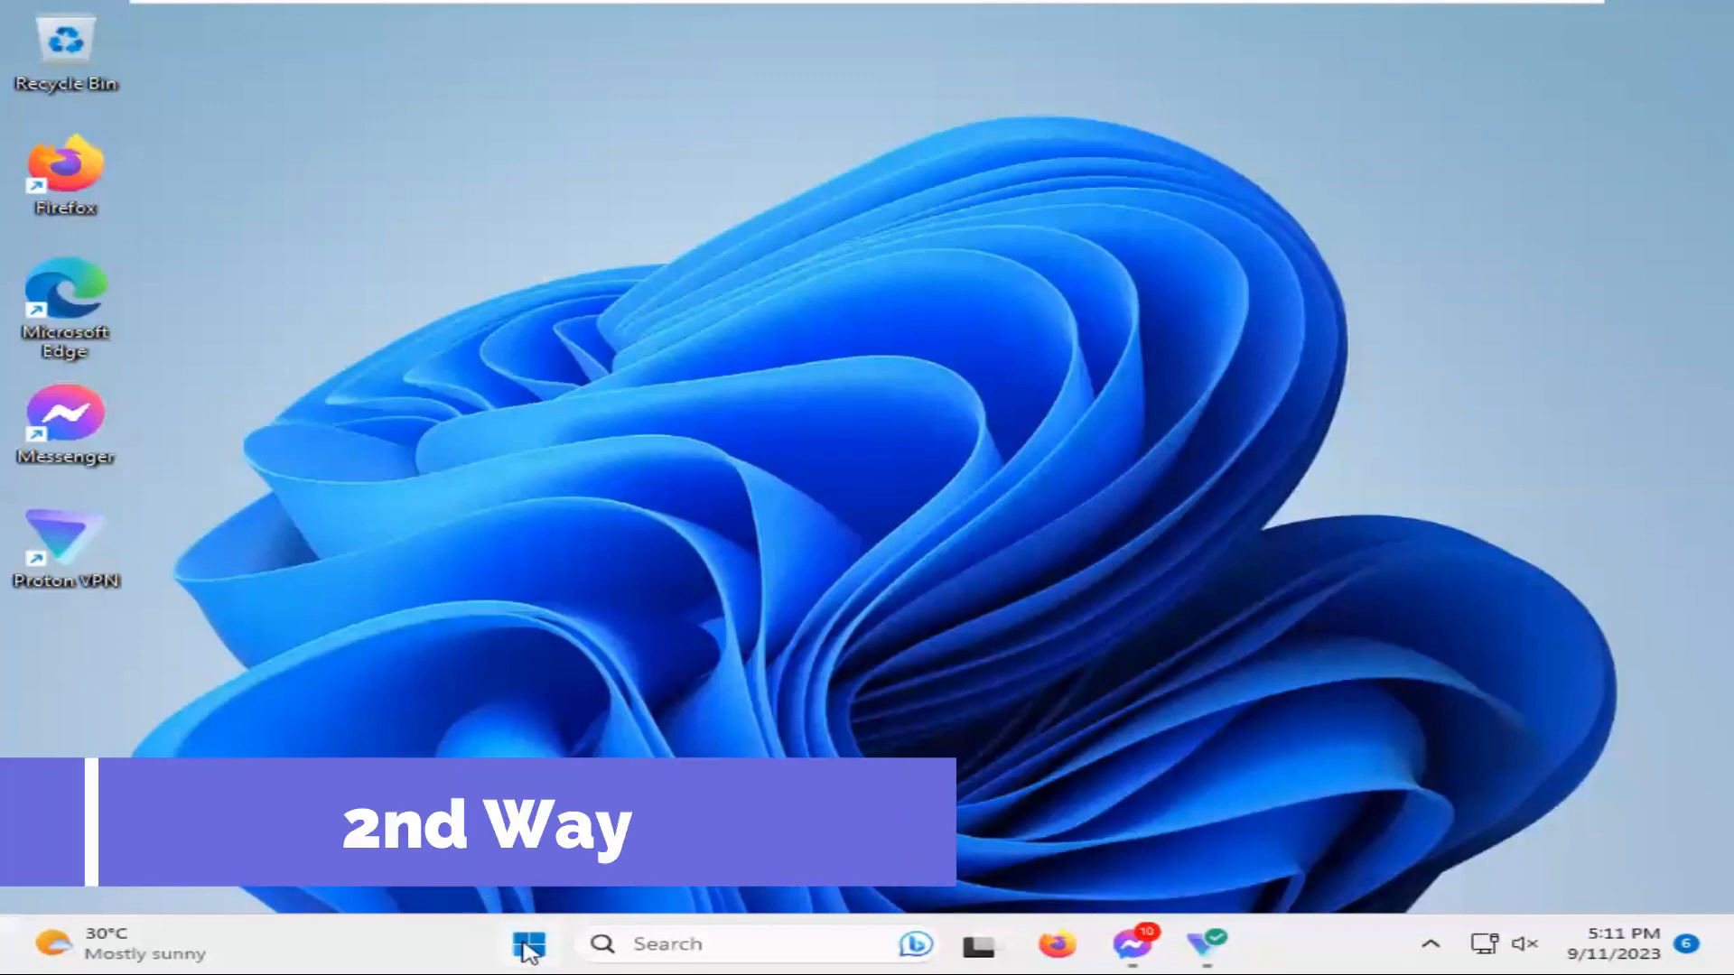
Search Start for 'fire' and launch Windows Defender Firewall with Advanced Security as administrator
click(525, 943)
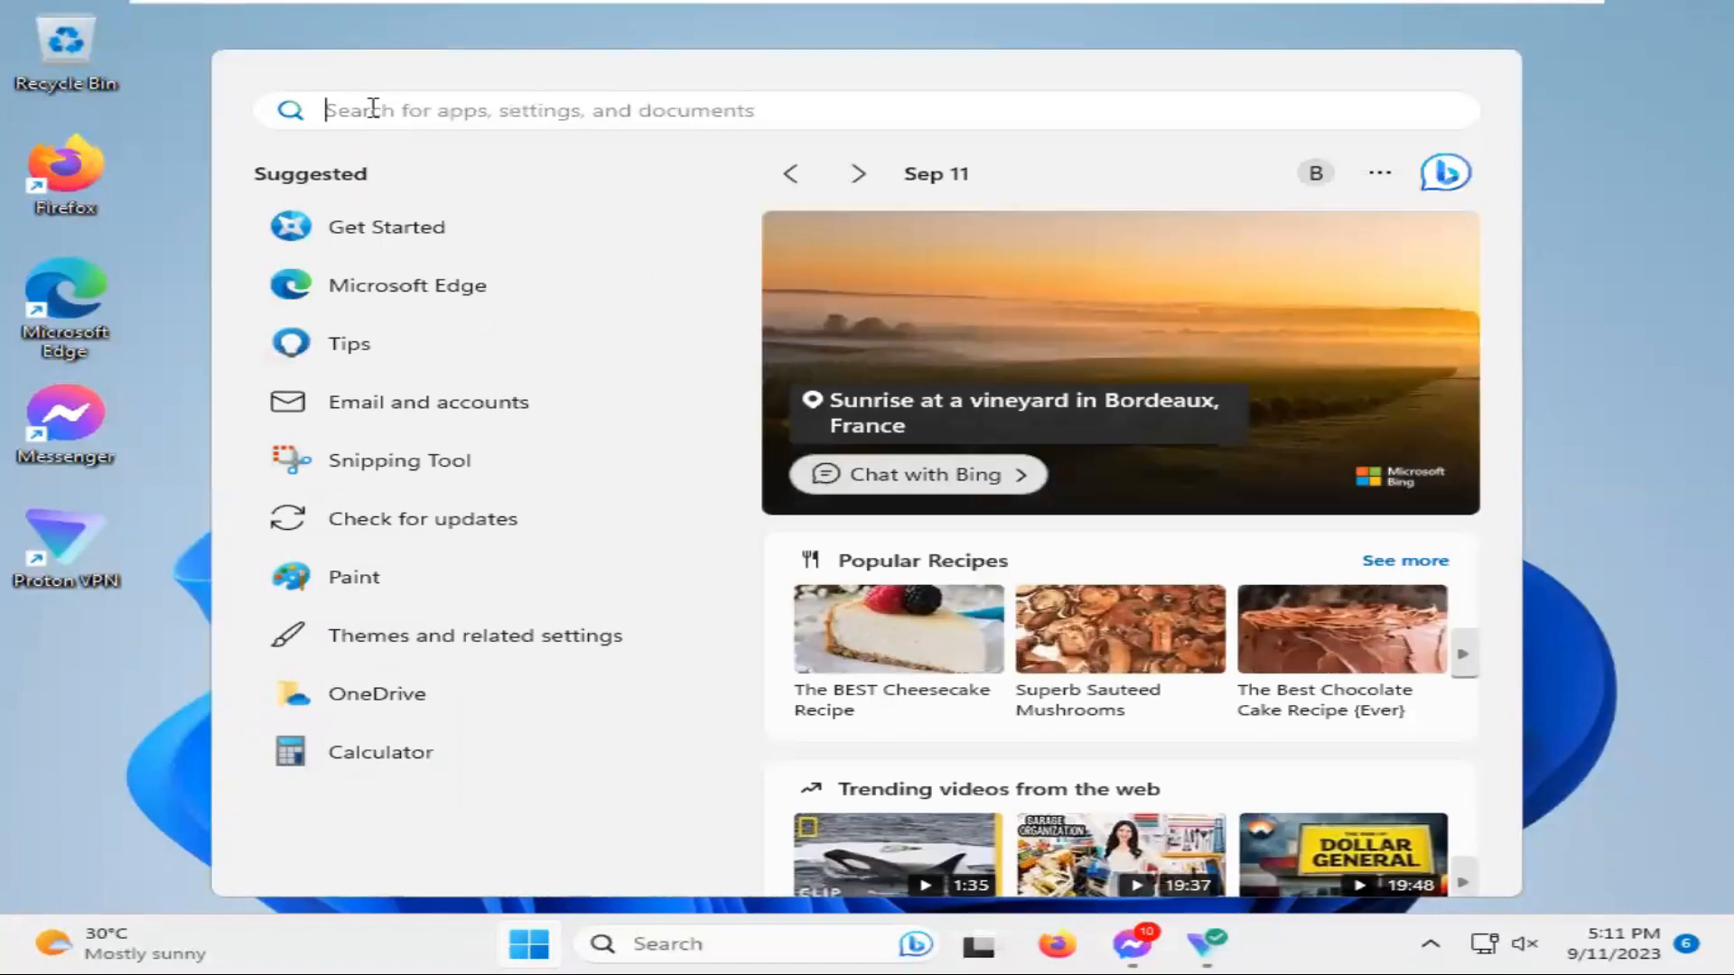
text(firewa)
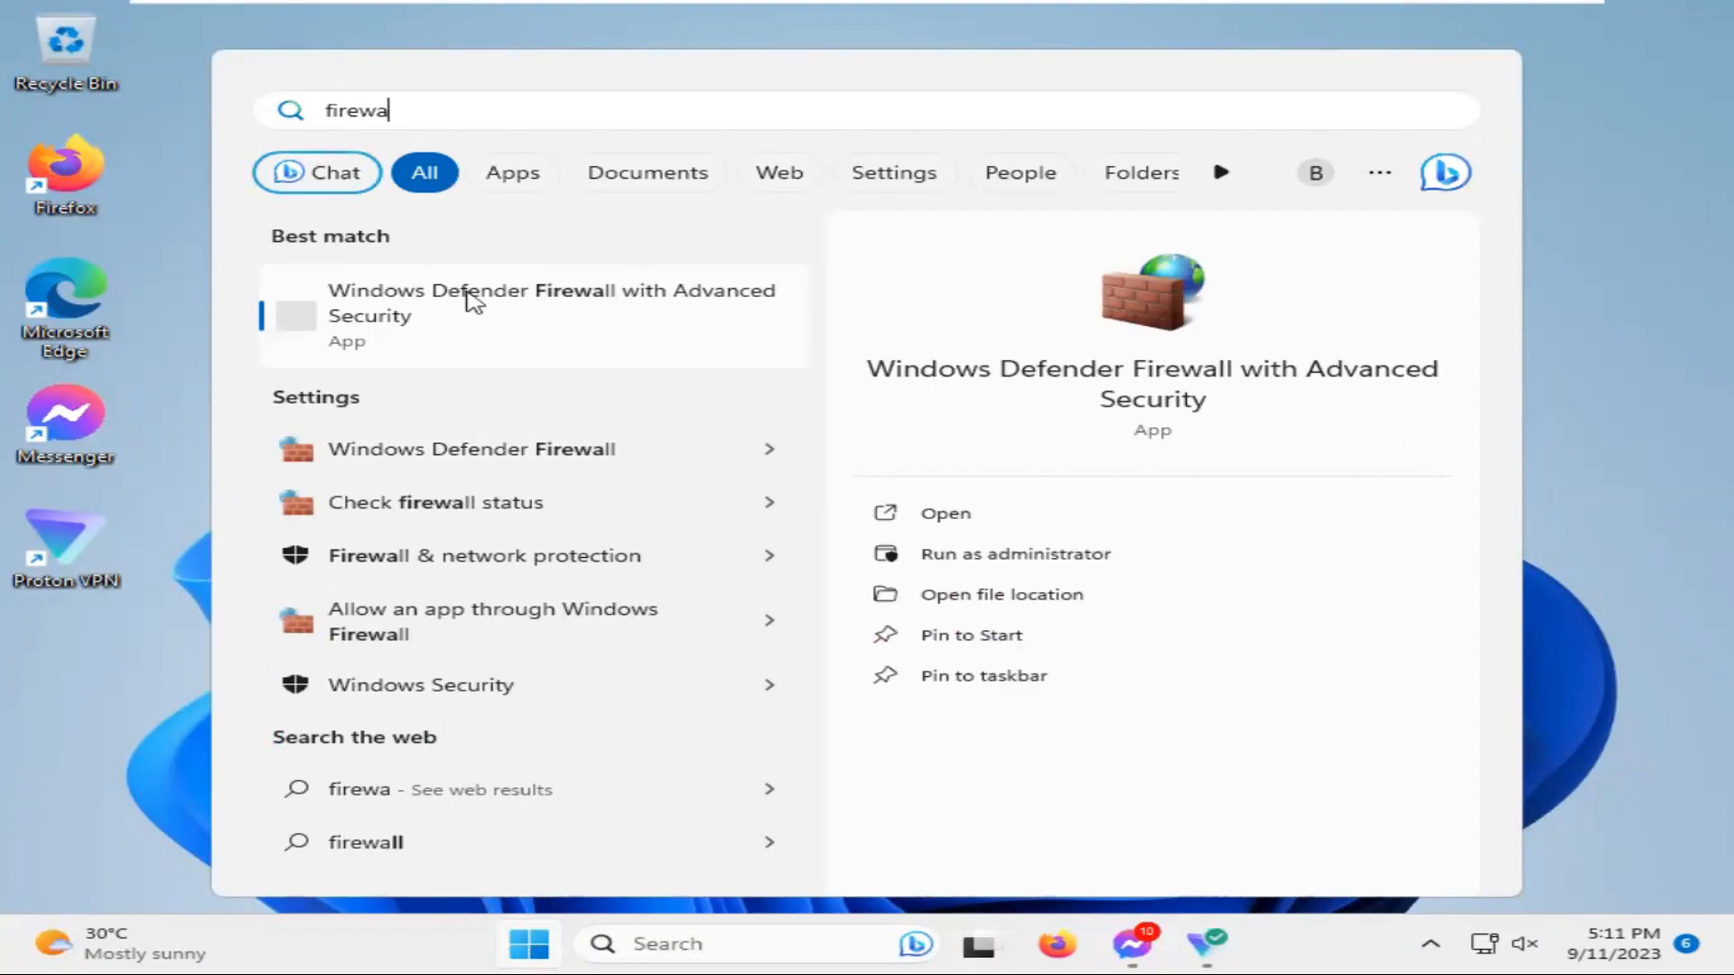
mouse_move(584, 308)
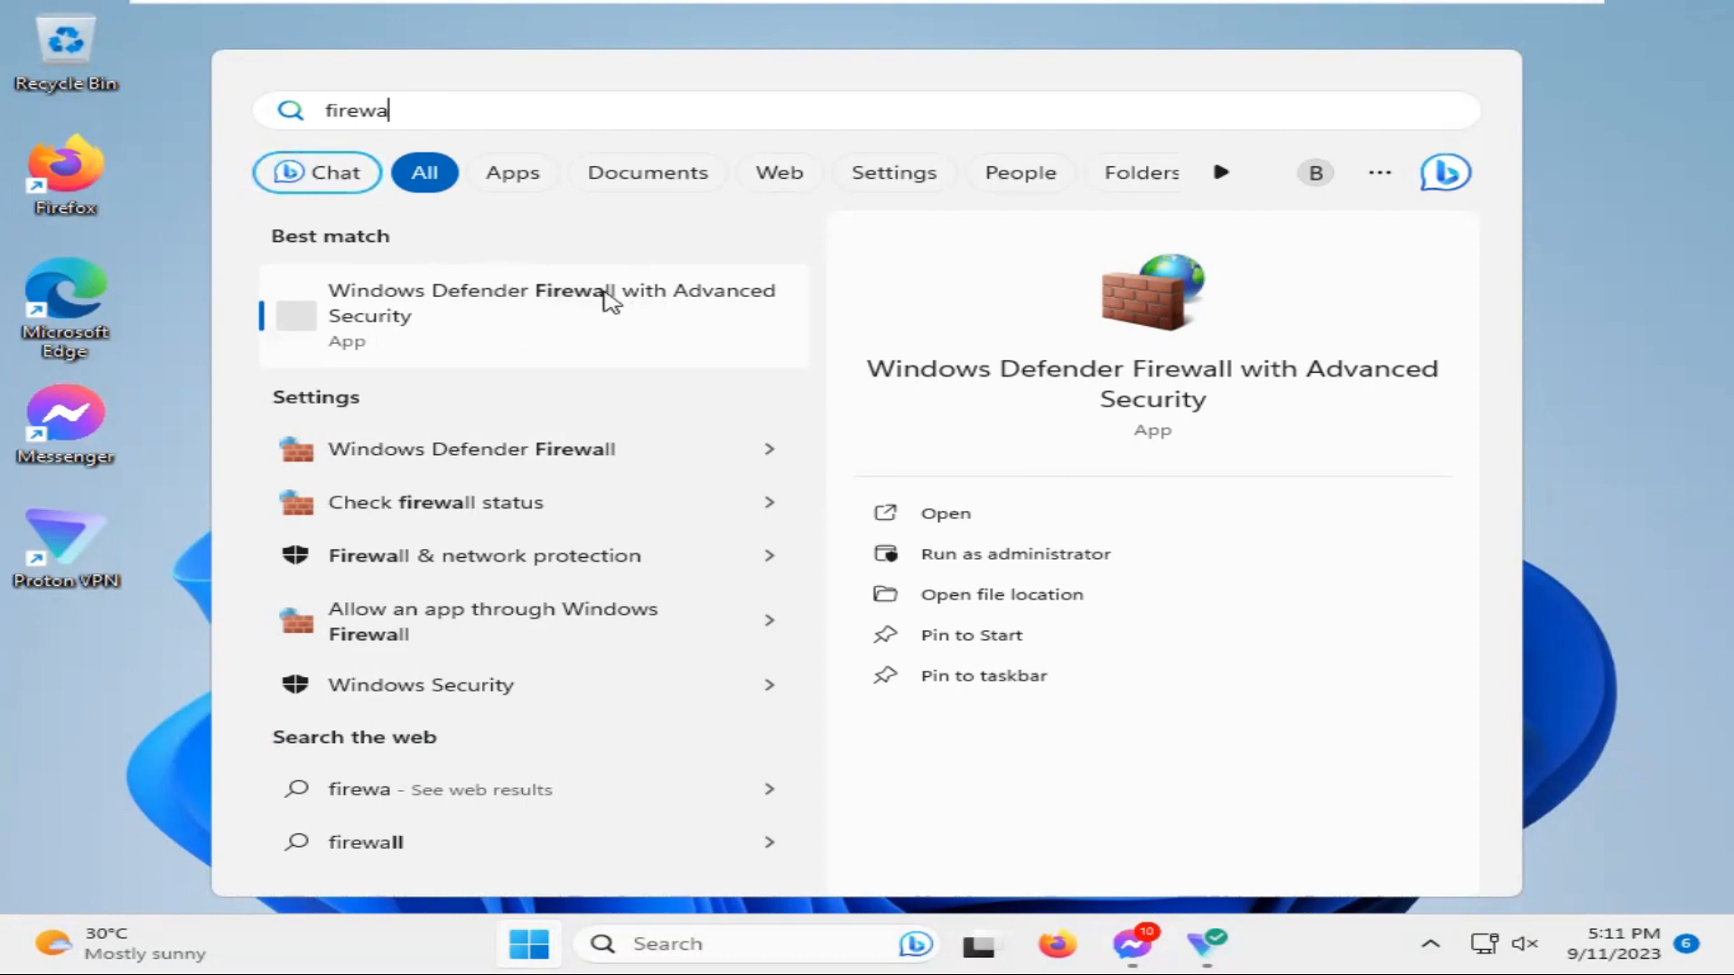
right_click(553, 314)
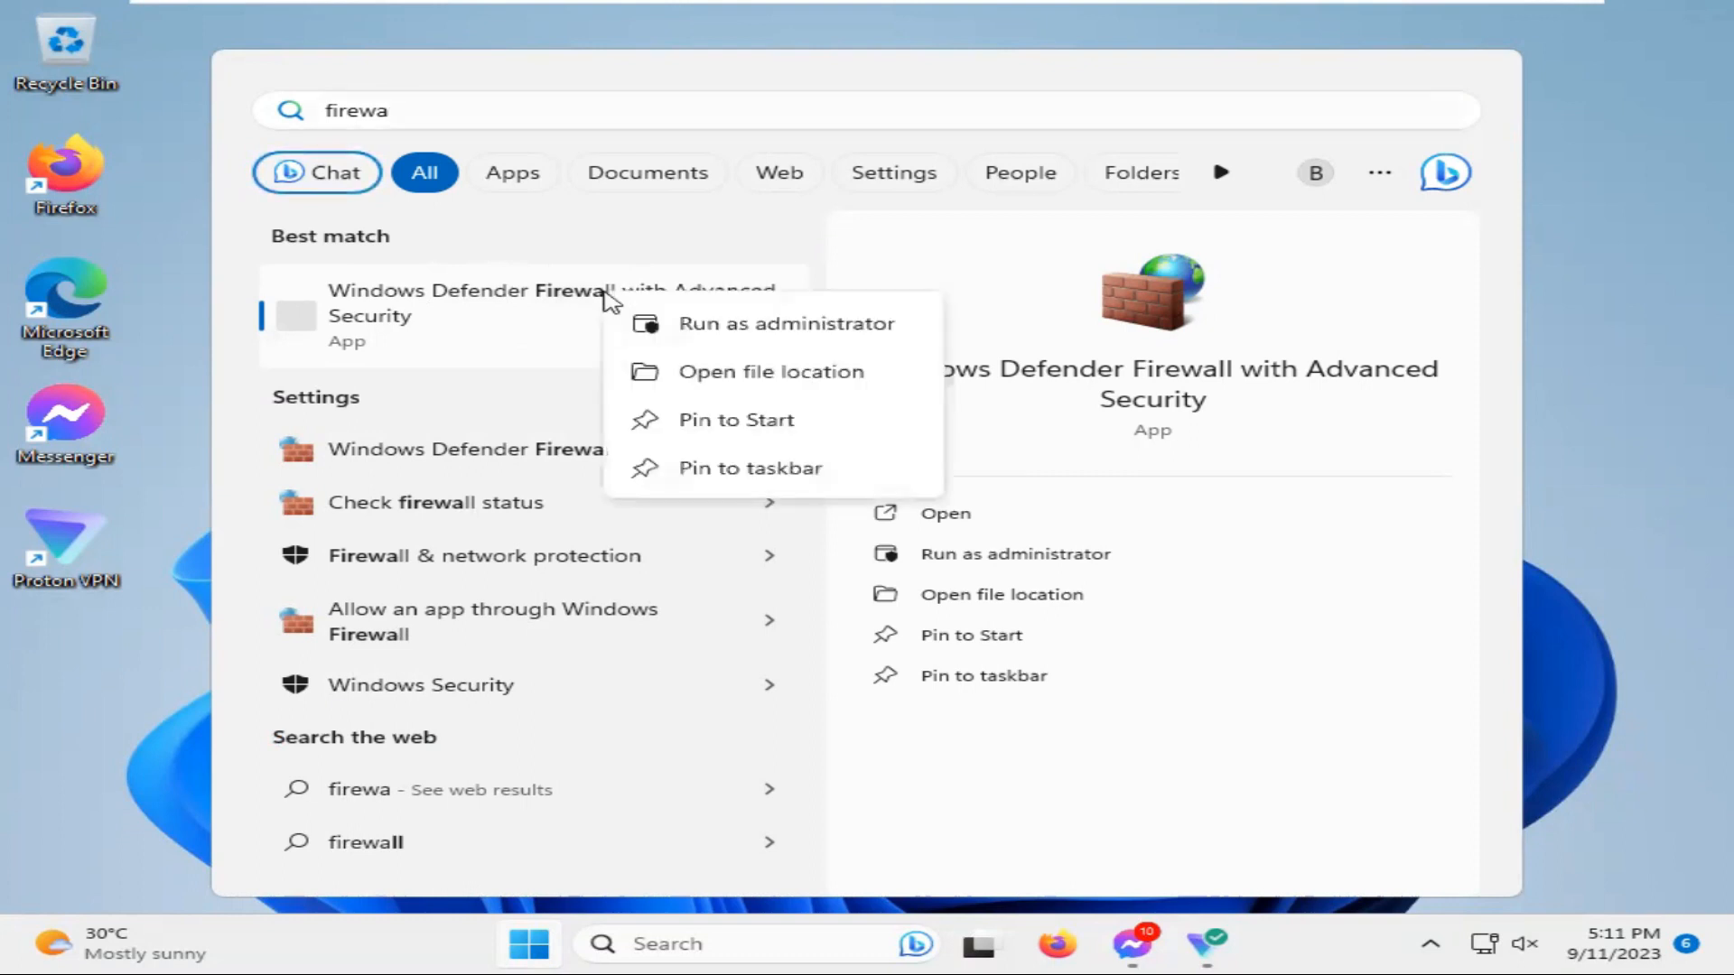
mouse_move(724, 332)
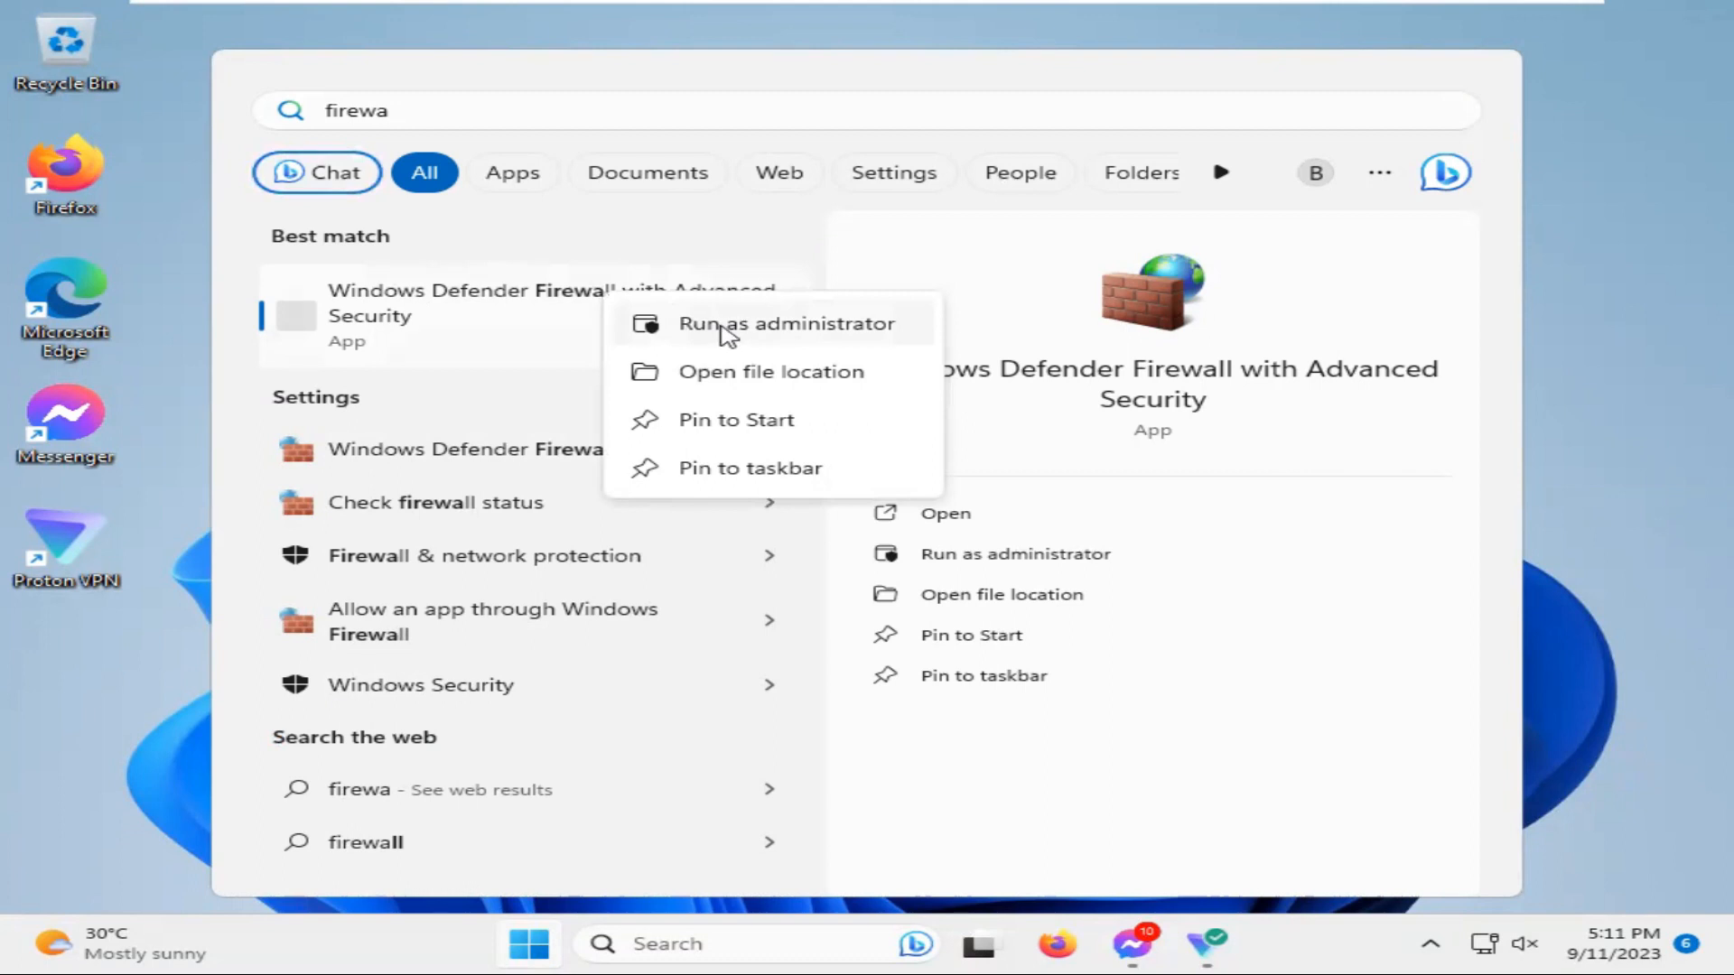
click(787, 323)
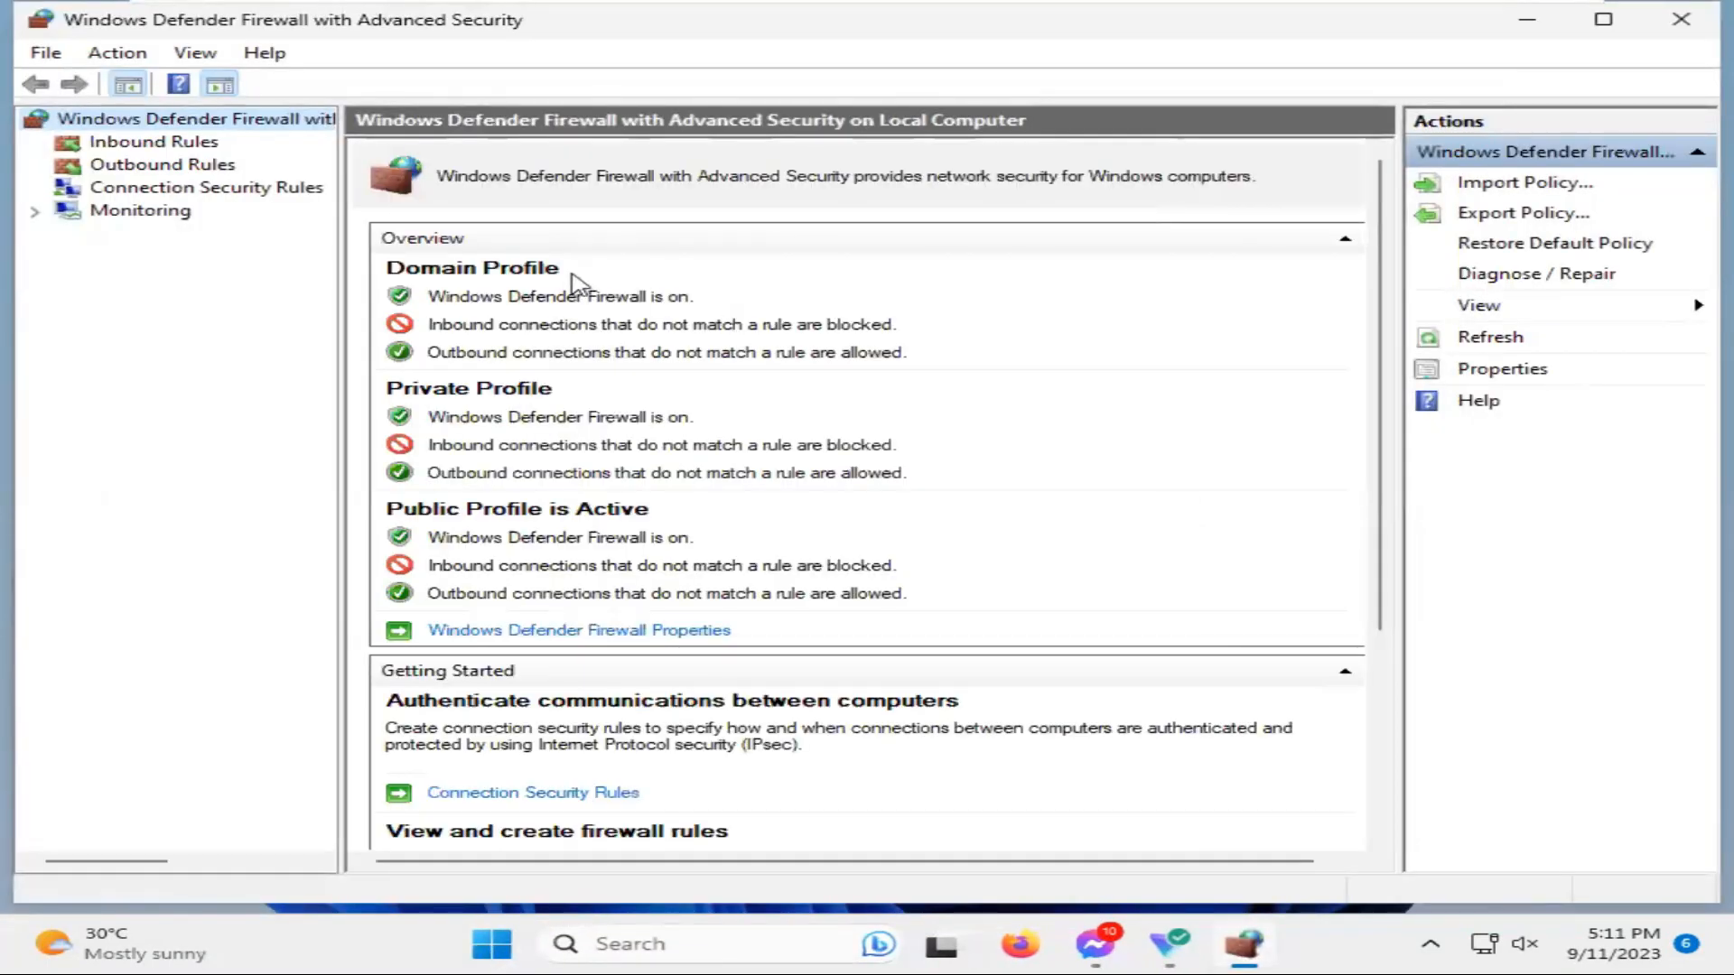
mouse_move(782, 374)
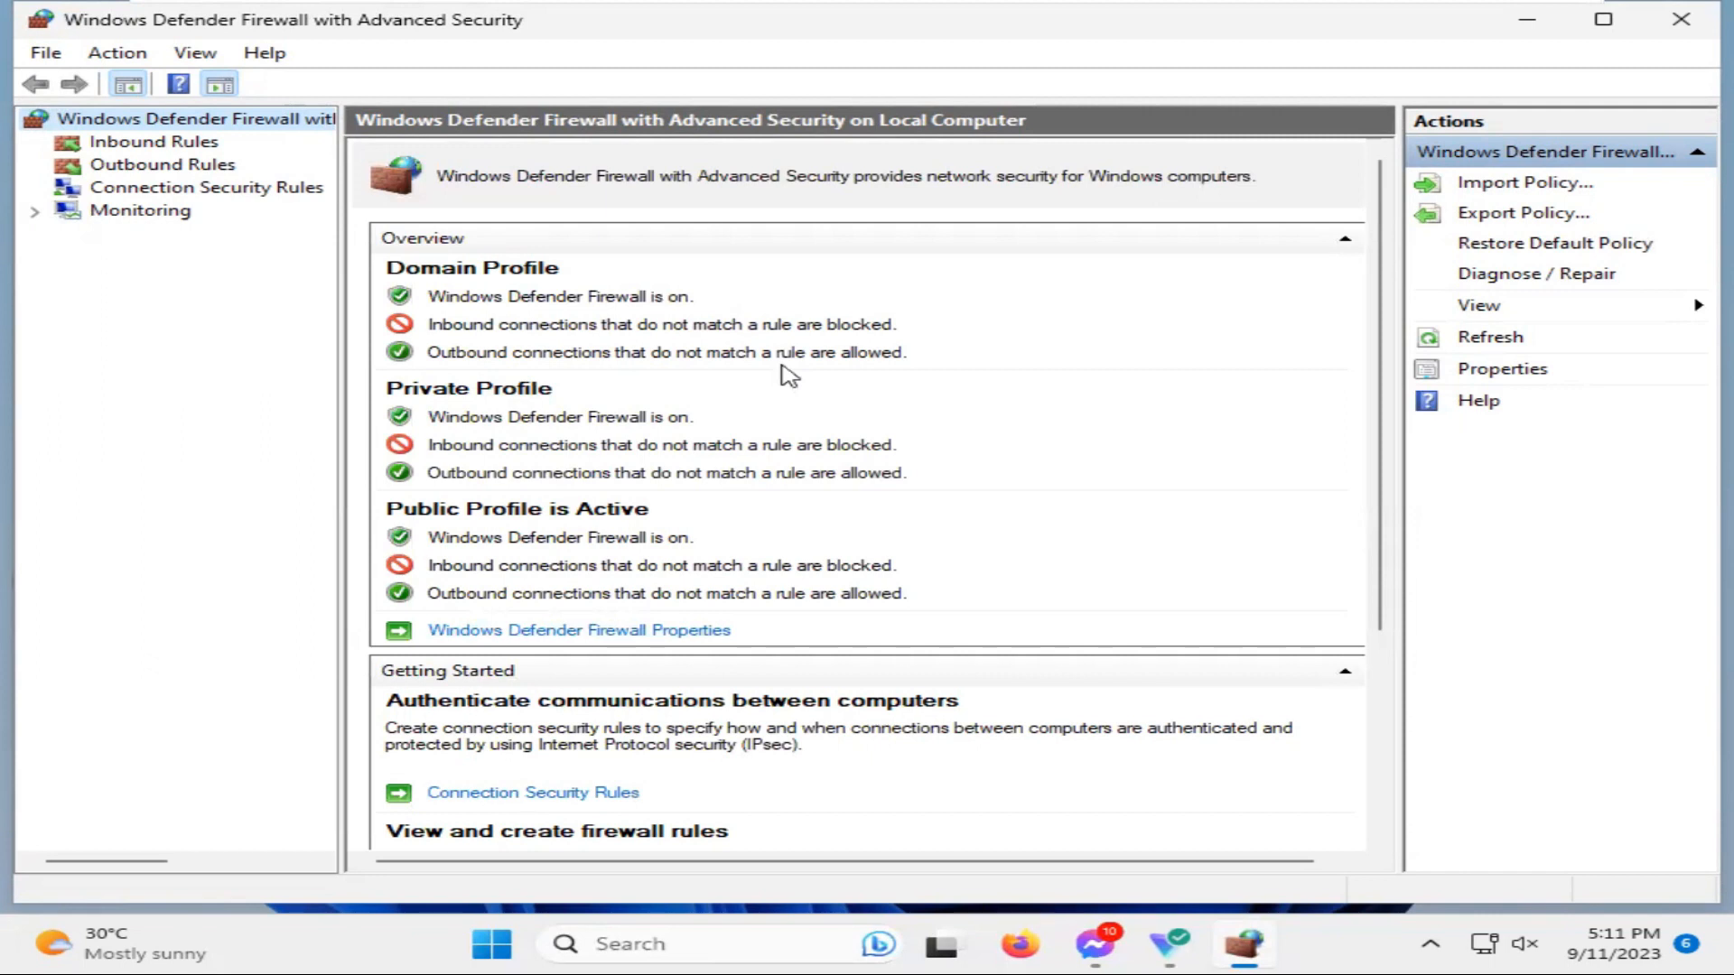
mouse_move(925, 320)
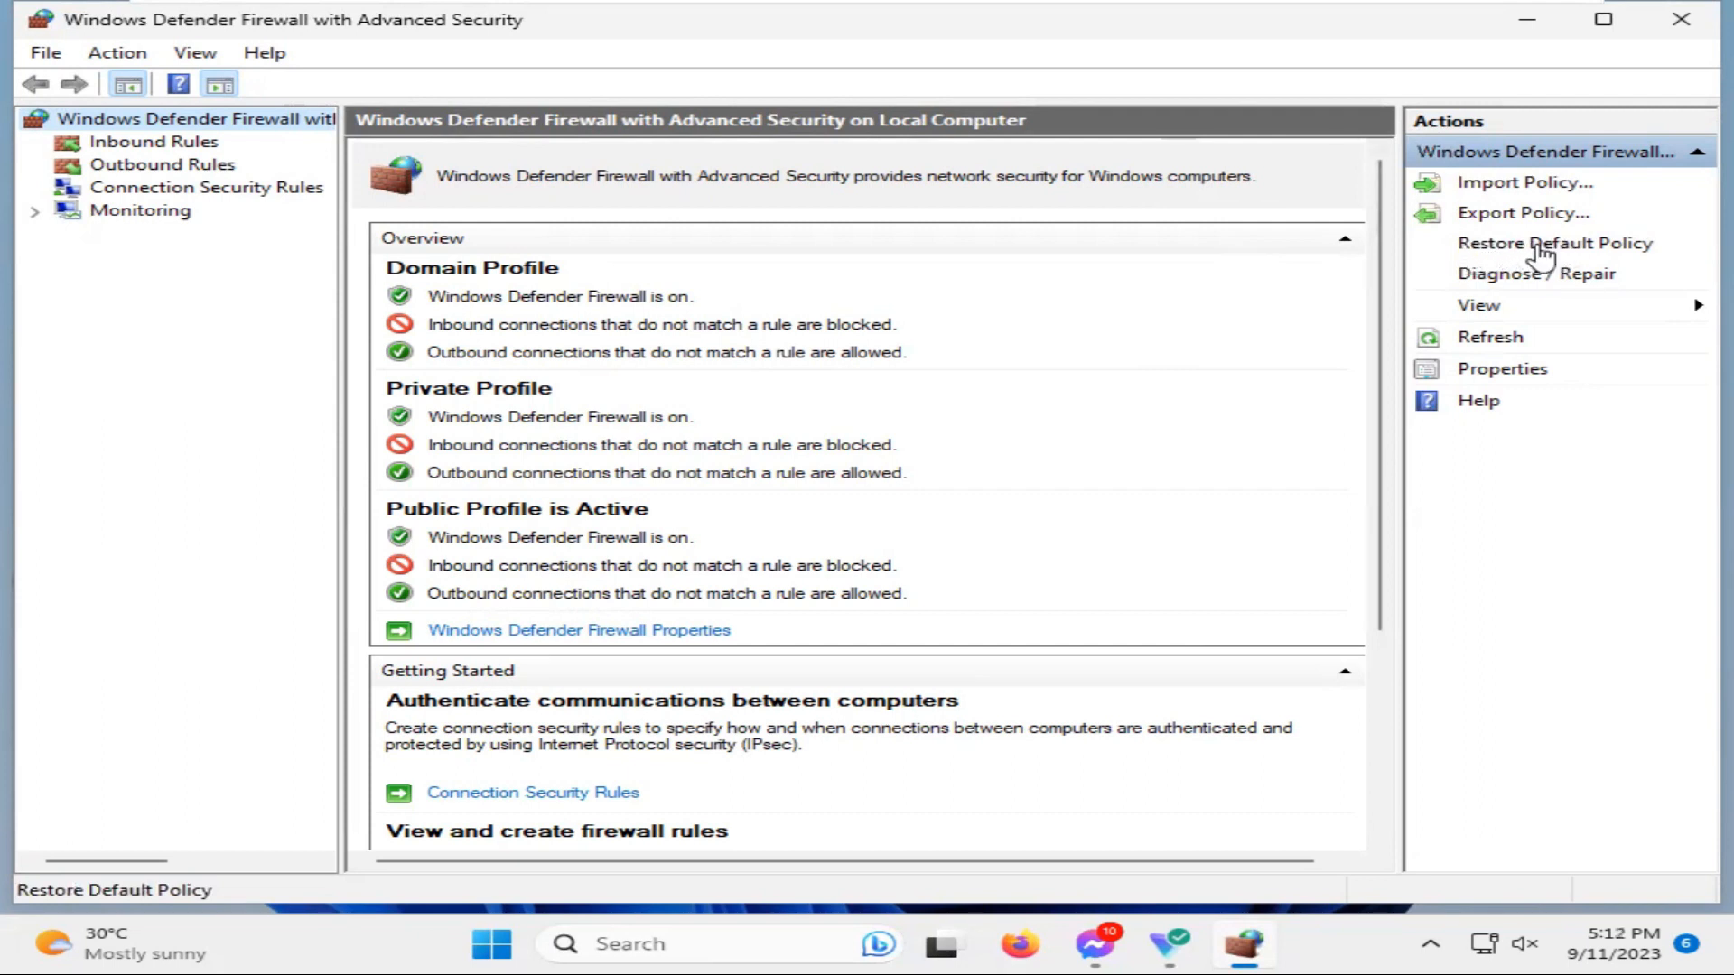
Run Restore Default Policy from the Actions pane, confirm with Yes and acknowledge the success message
click(1553, 244)
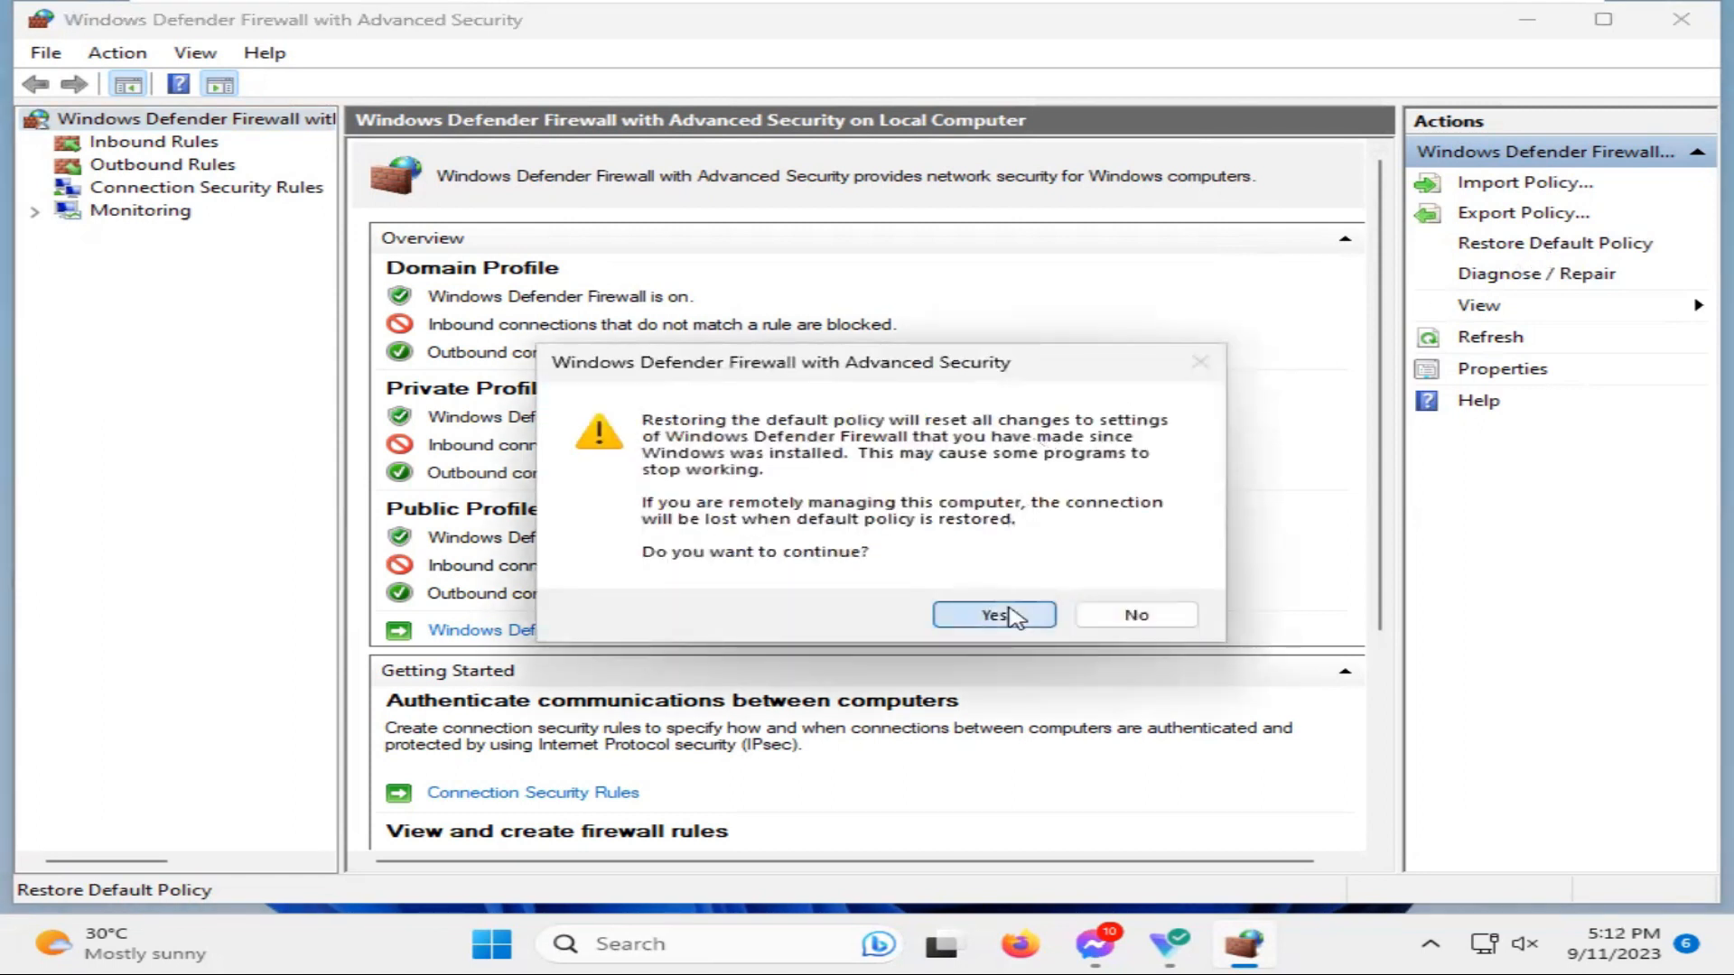
click(991, 614)
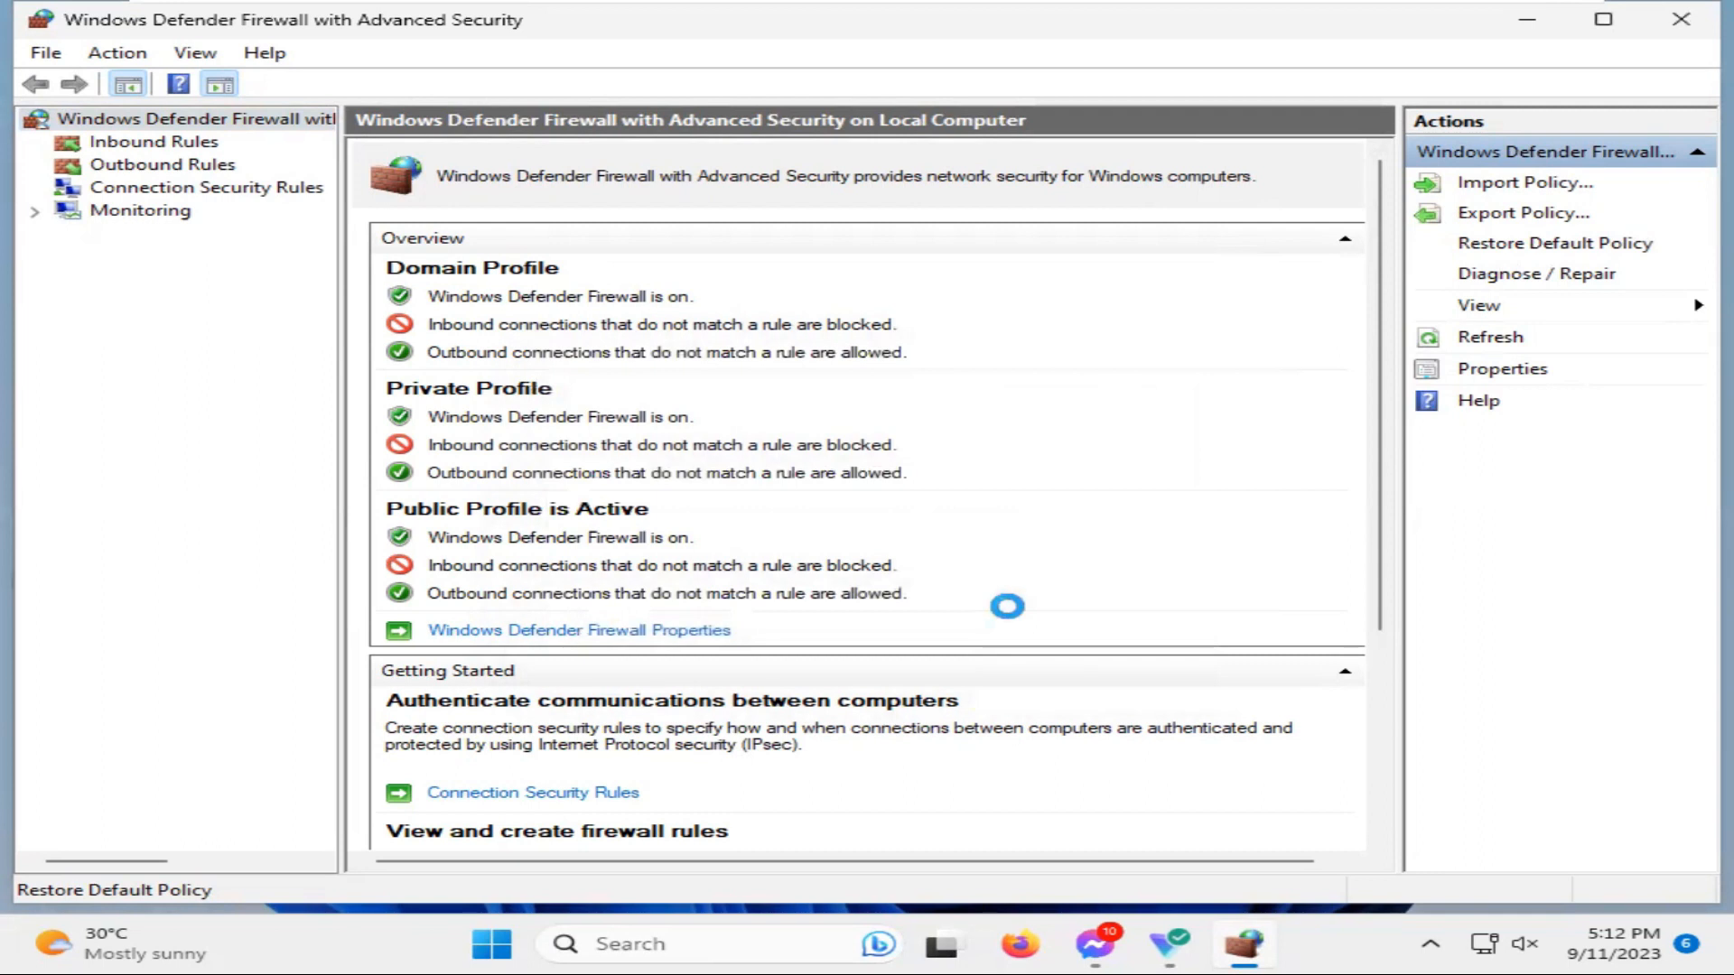
click(1553, 244)
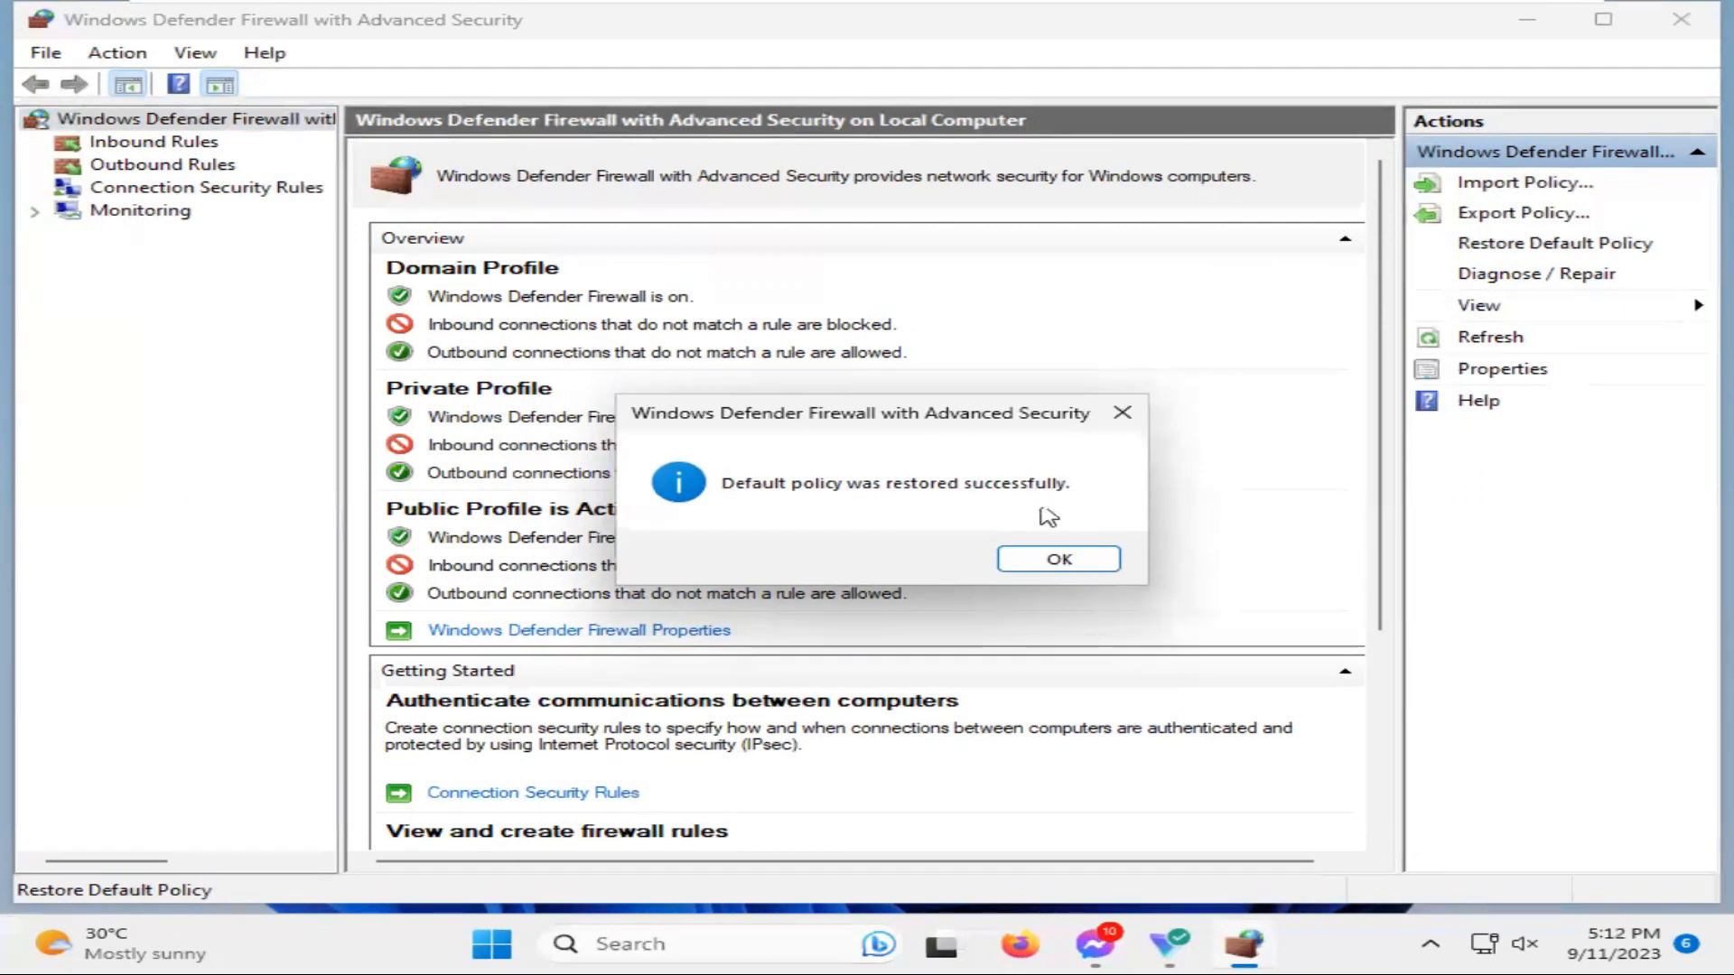
click(1056, 559)
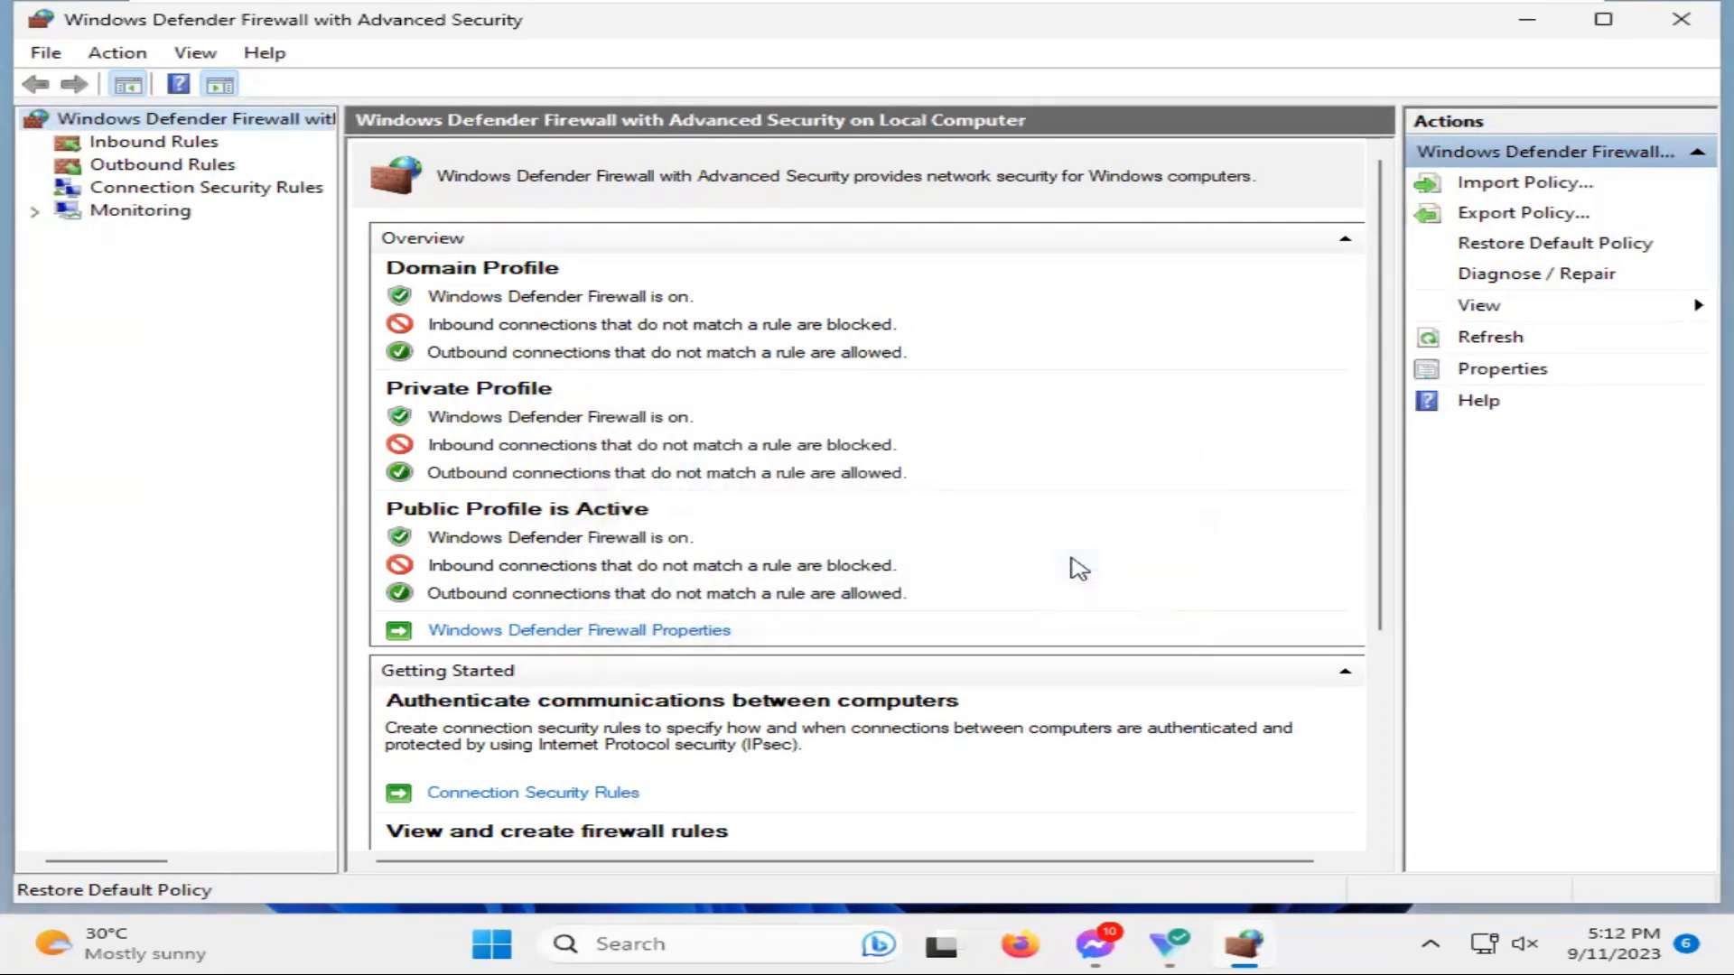
mouse_move(1186, 226)
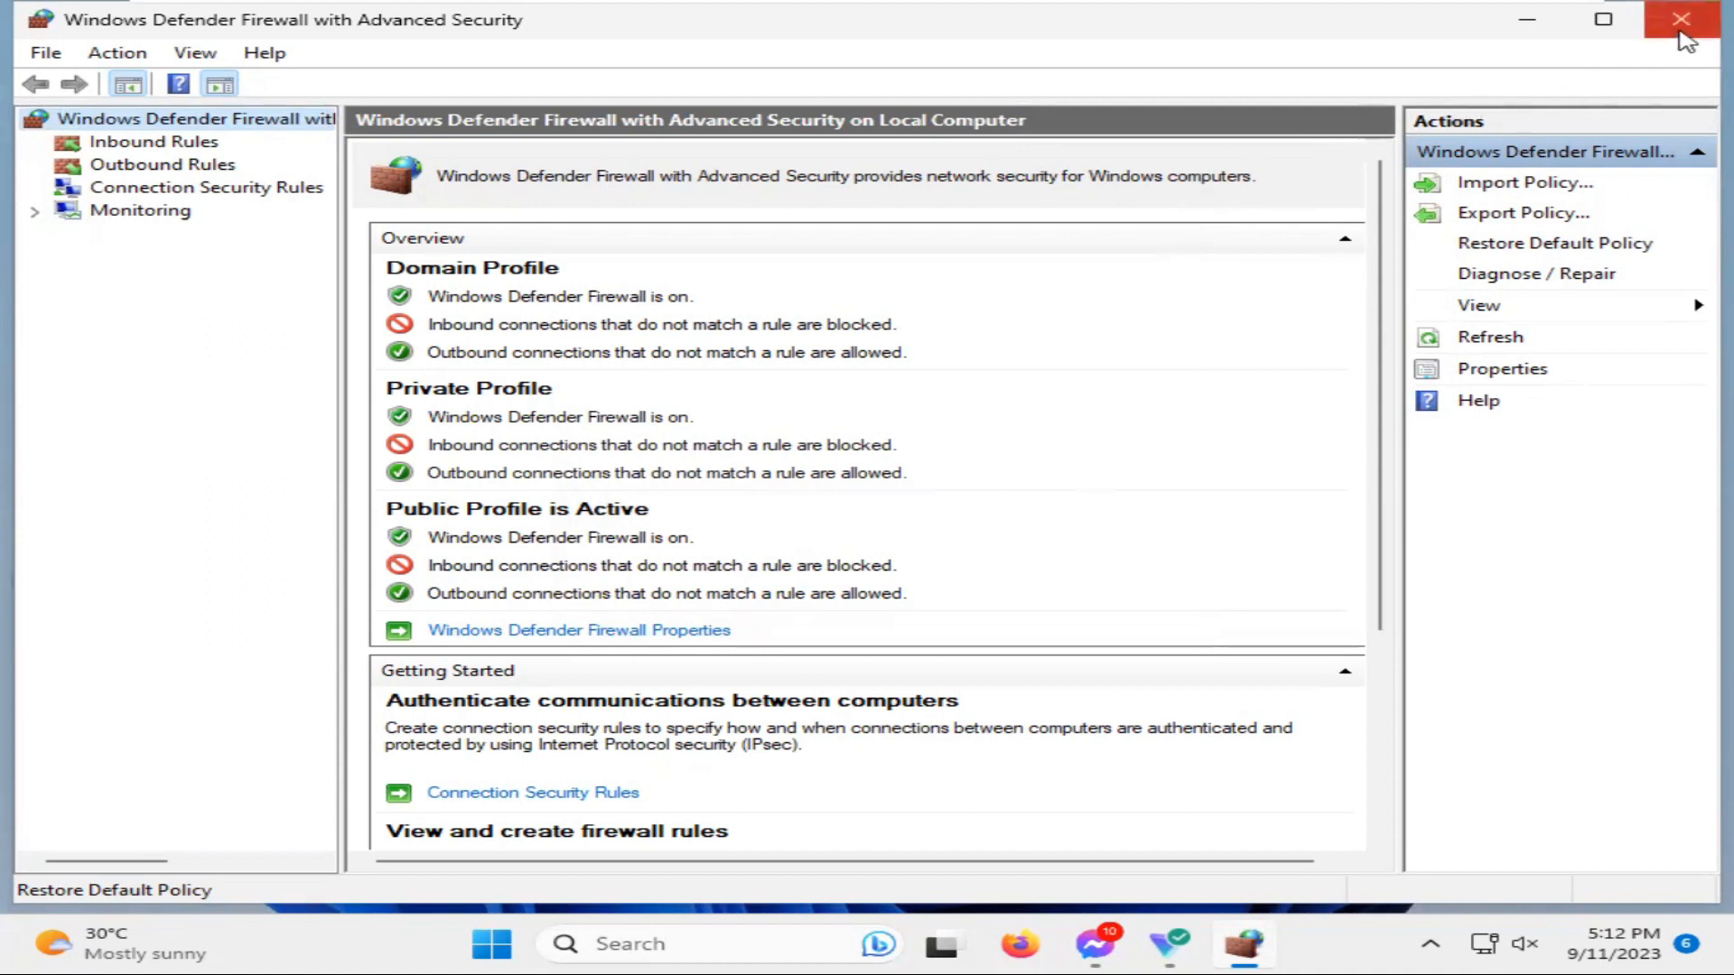
Close the firewall console and search Start for 'windows security'
click(1680, 18)
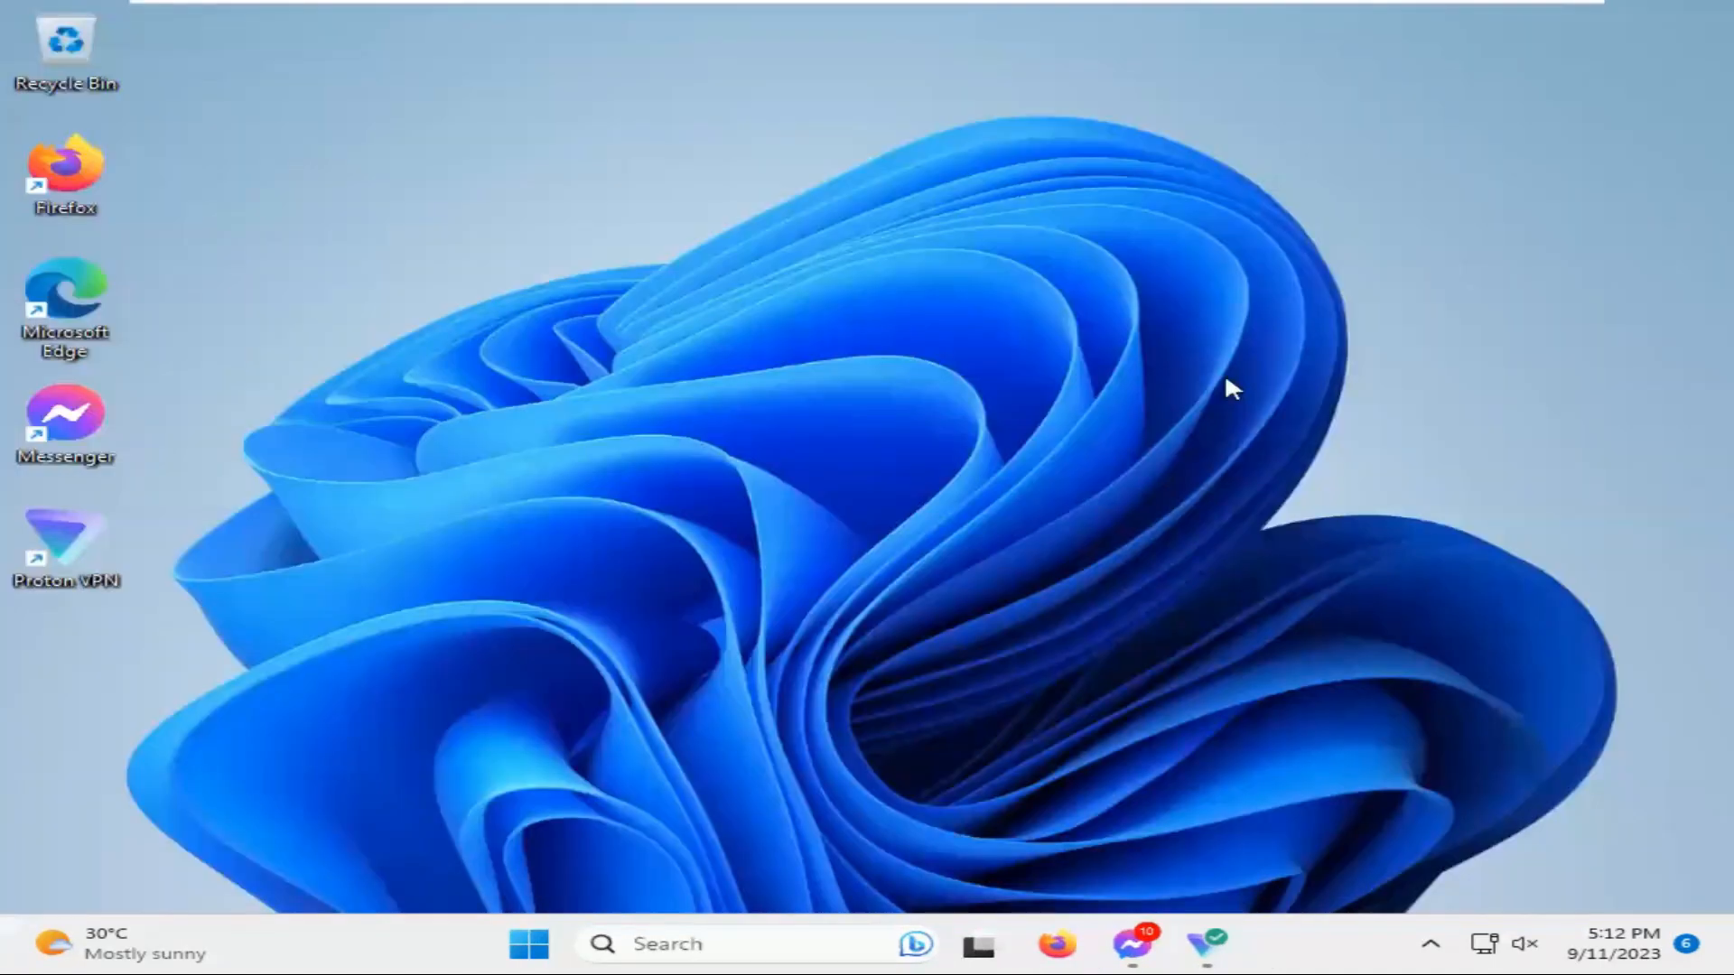
mouse_move(667, 707)
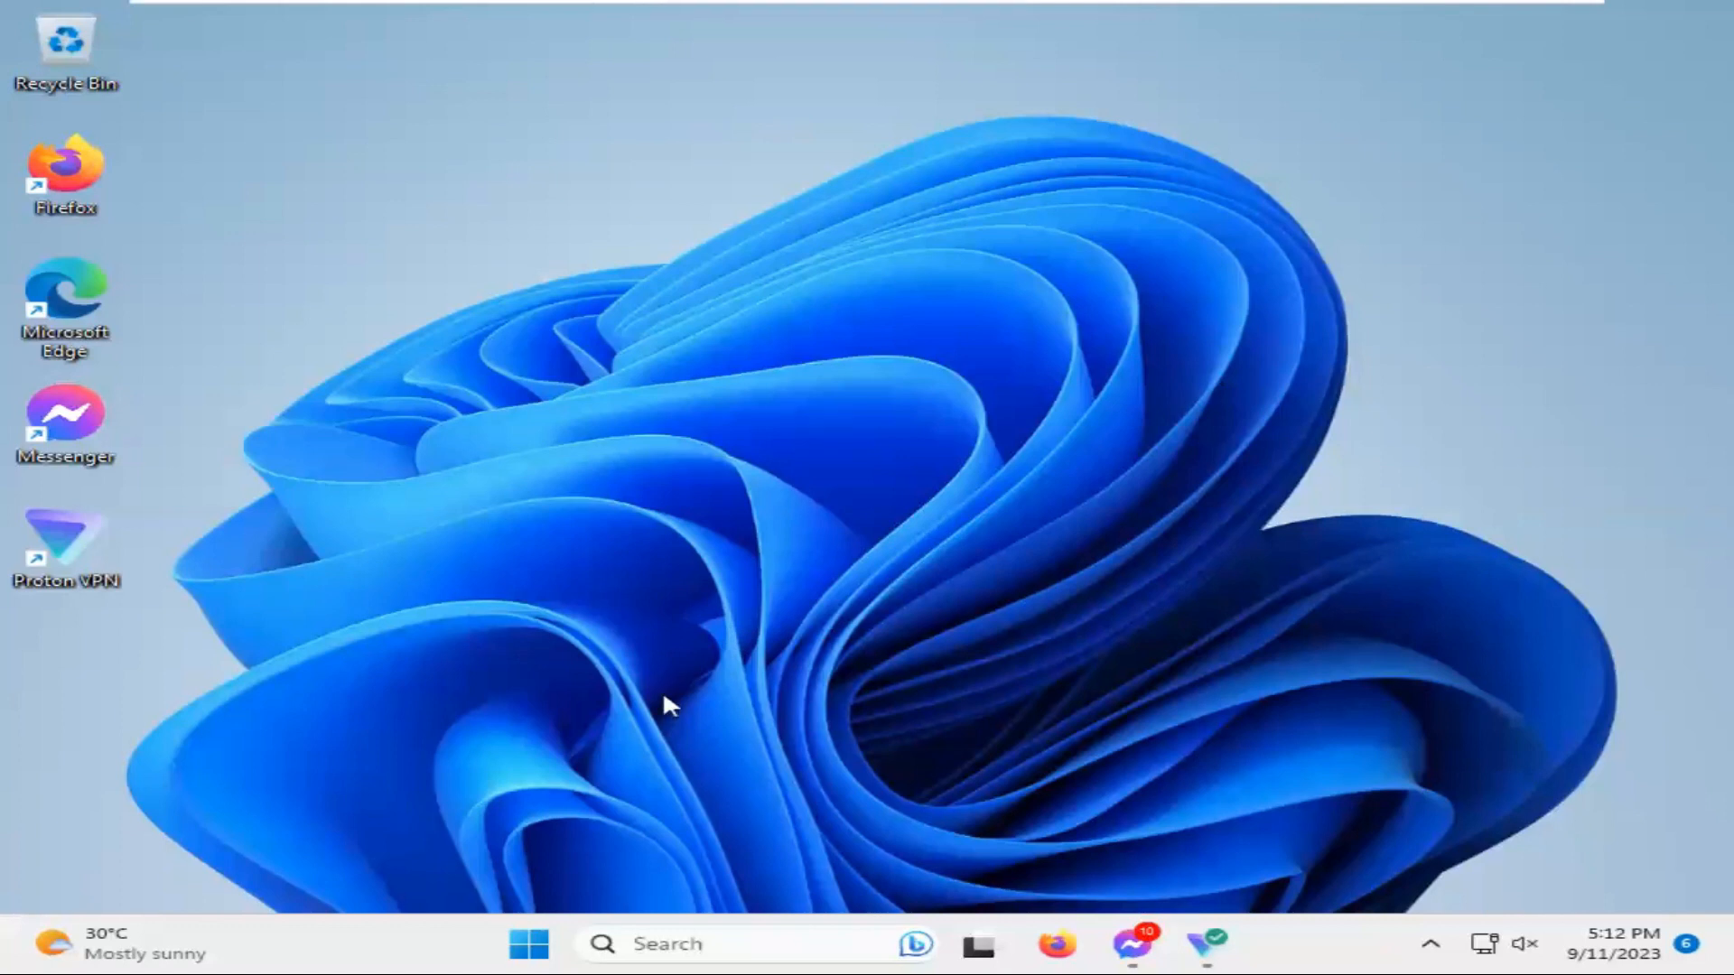
mouse_move(535, 943)
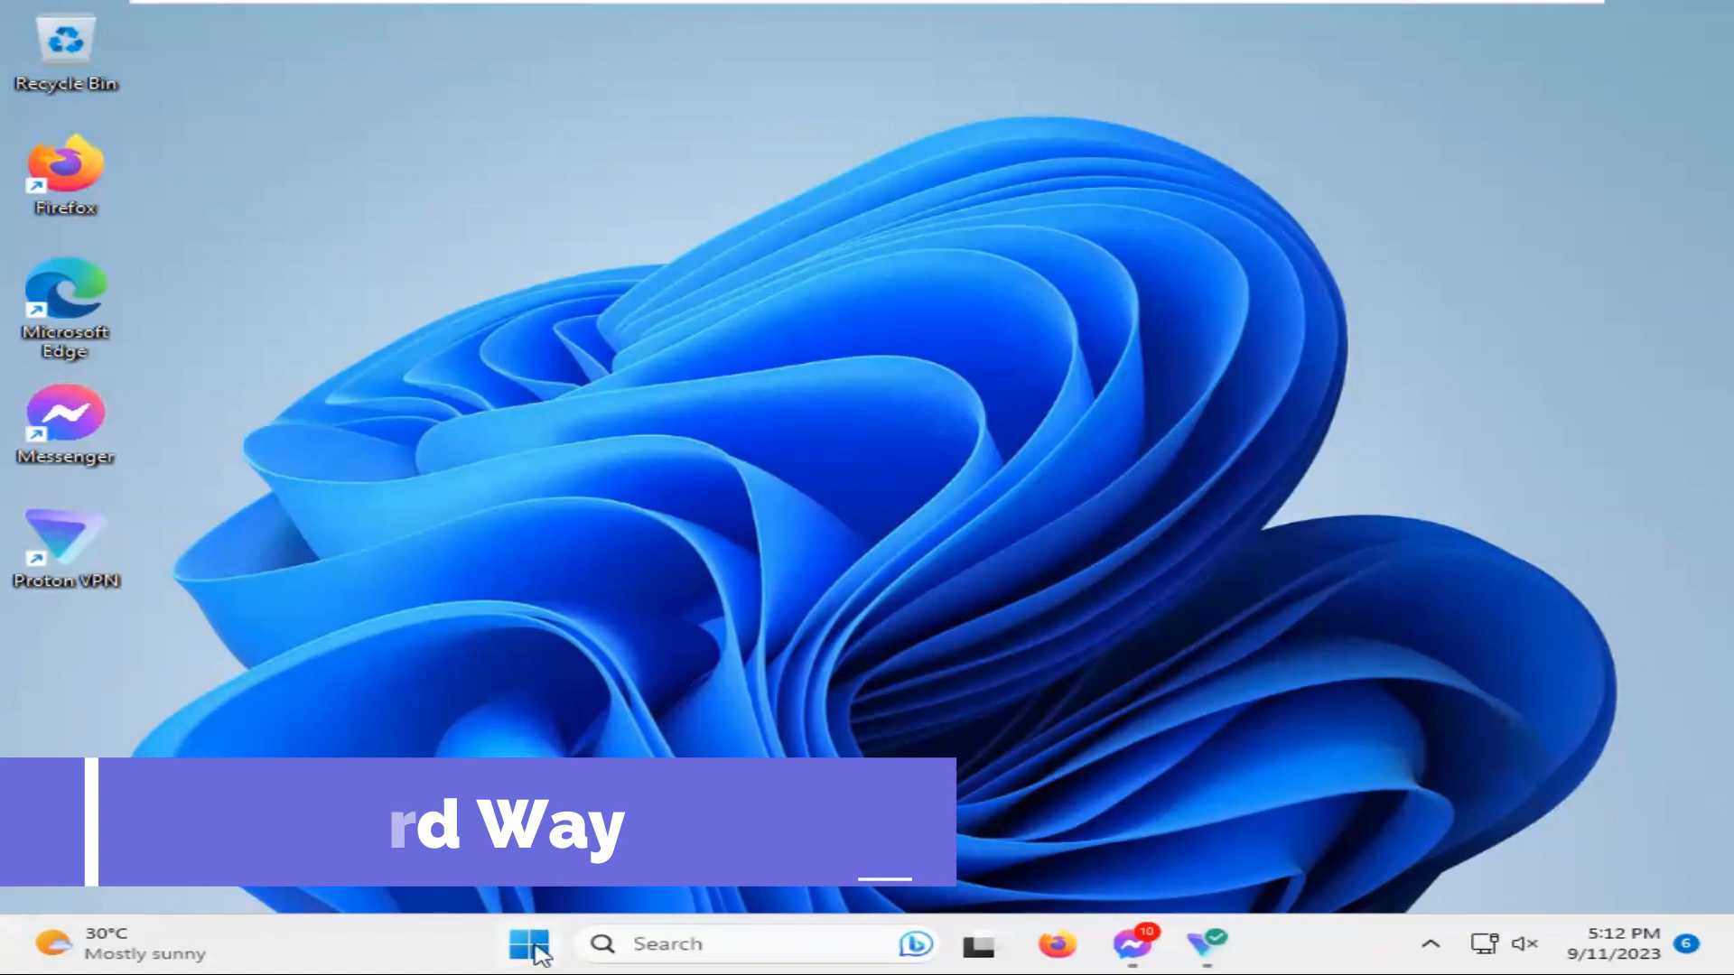
click(527, 942)
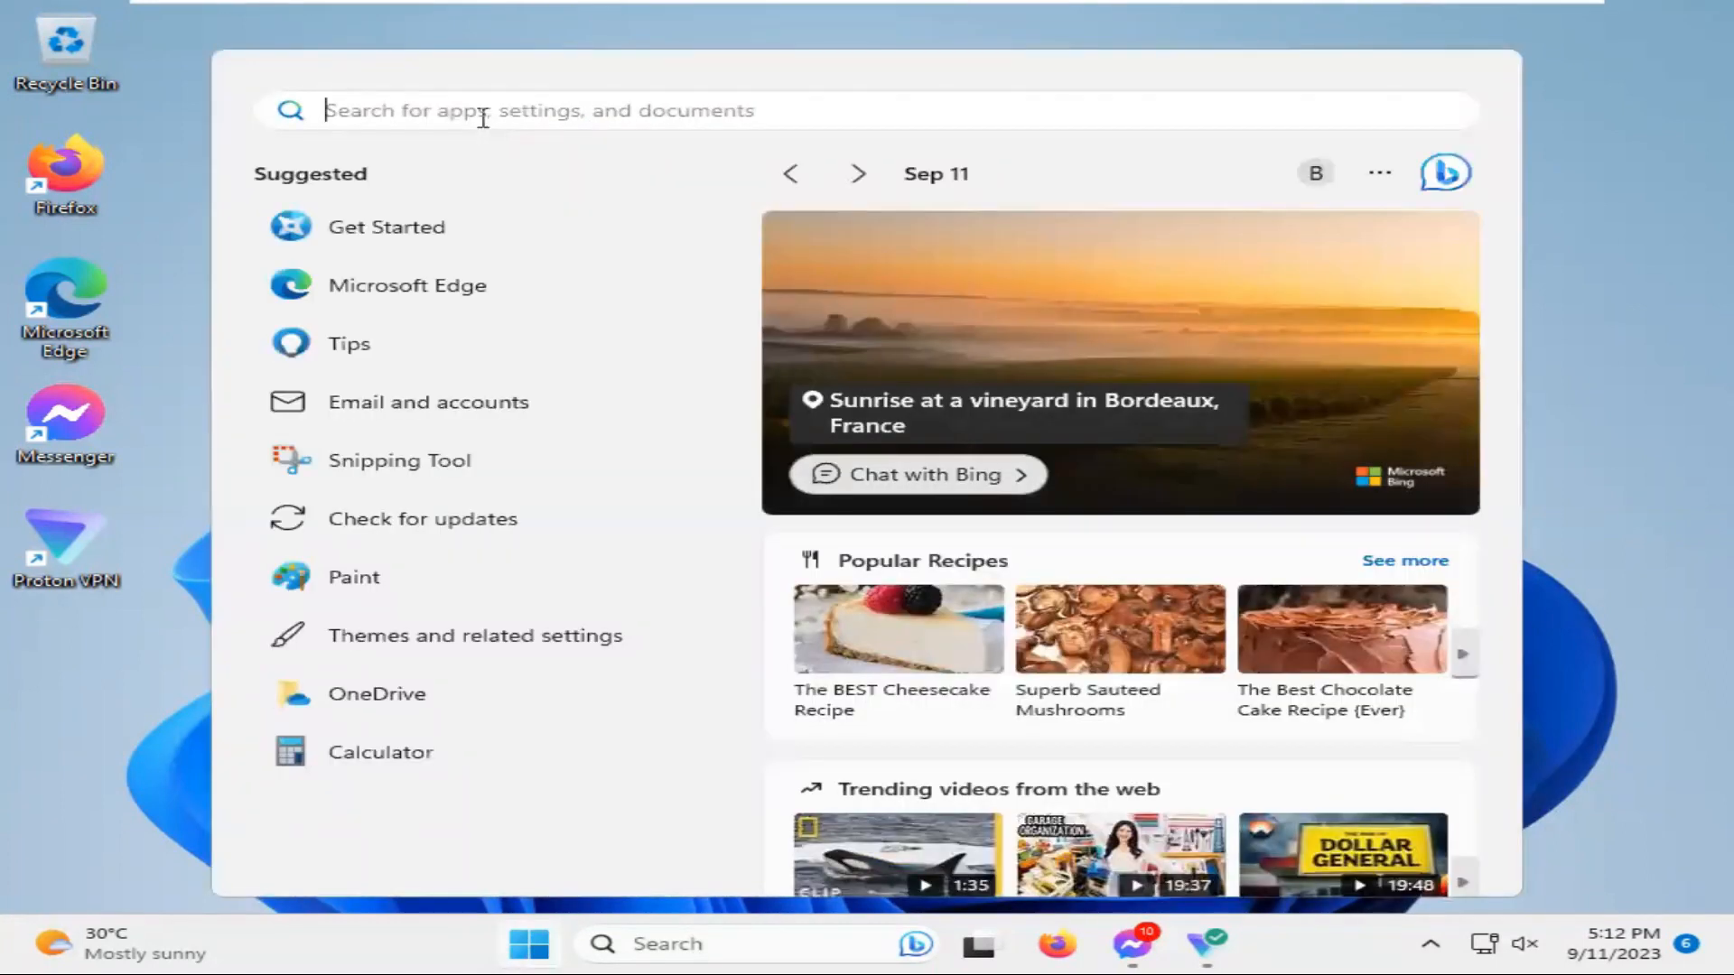
text(w)
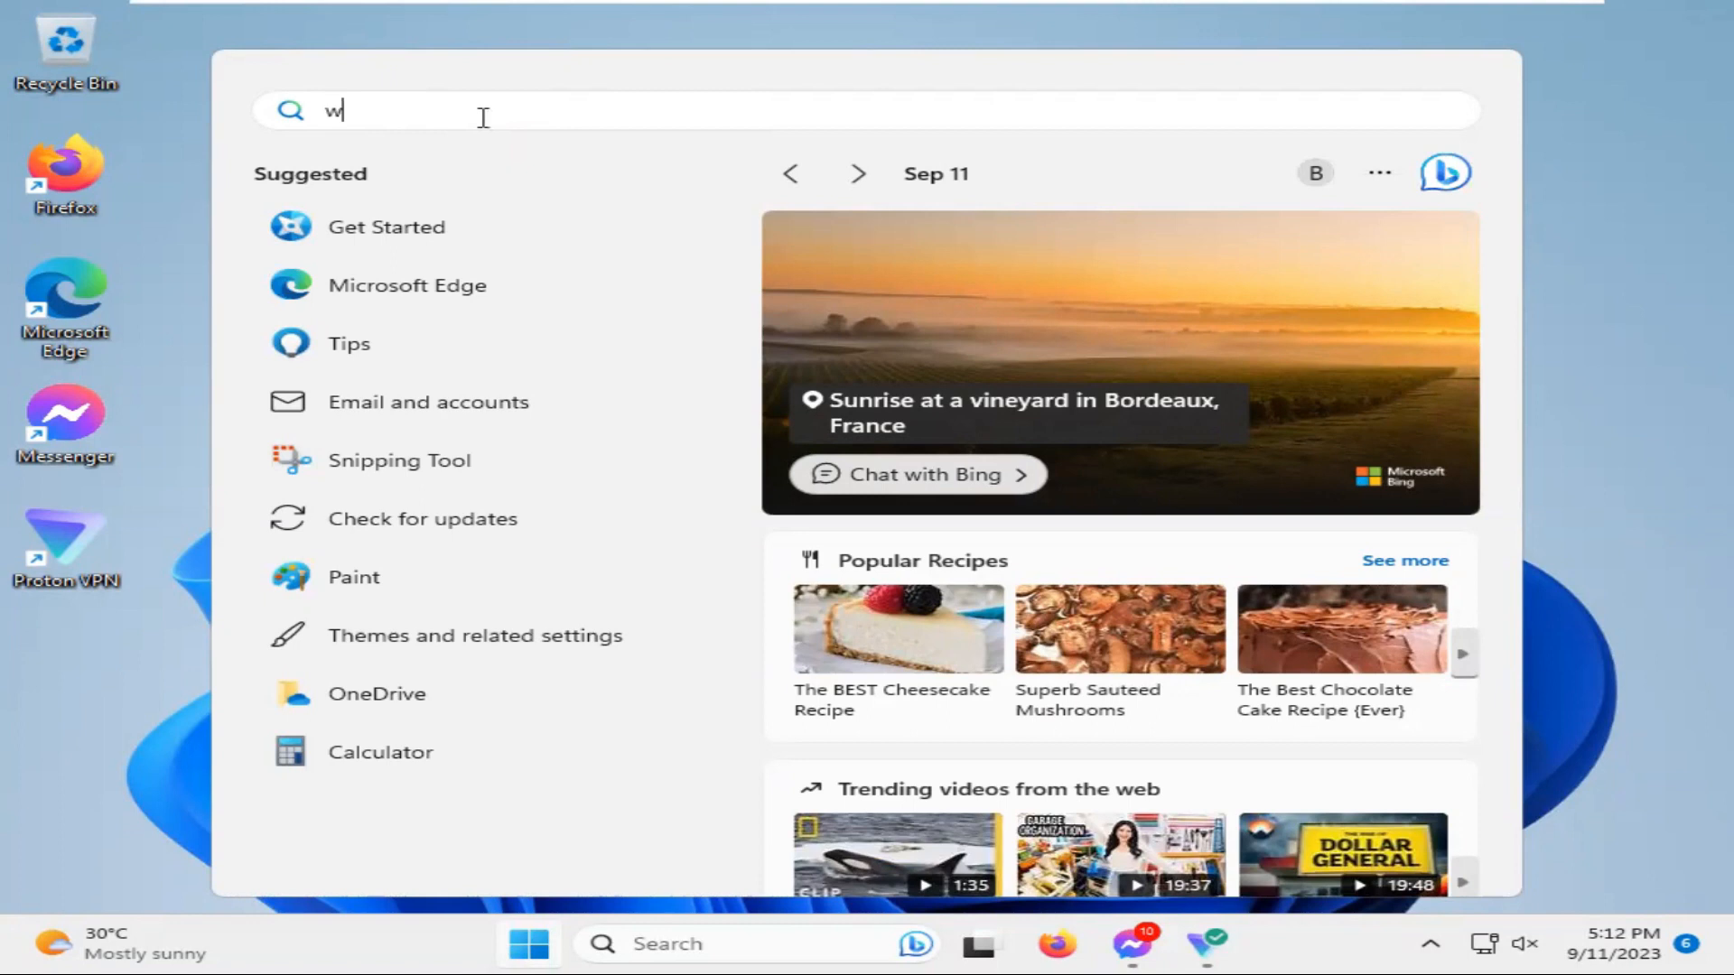
text(indows Defender Firewall with Advanced Security)
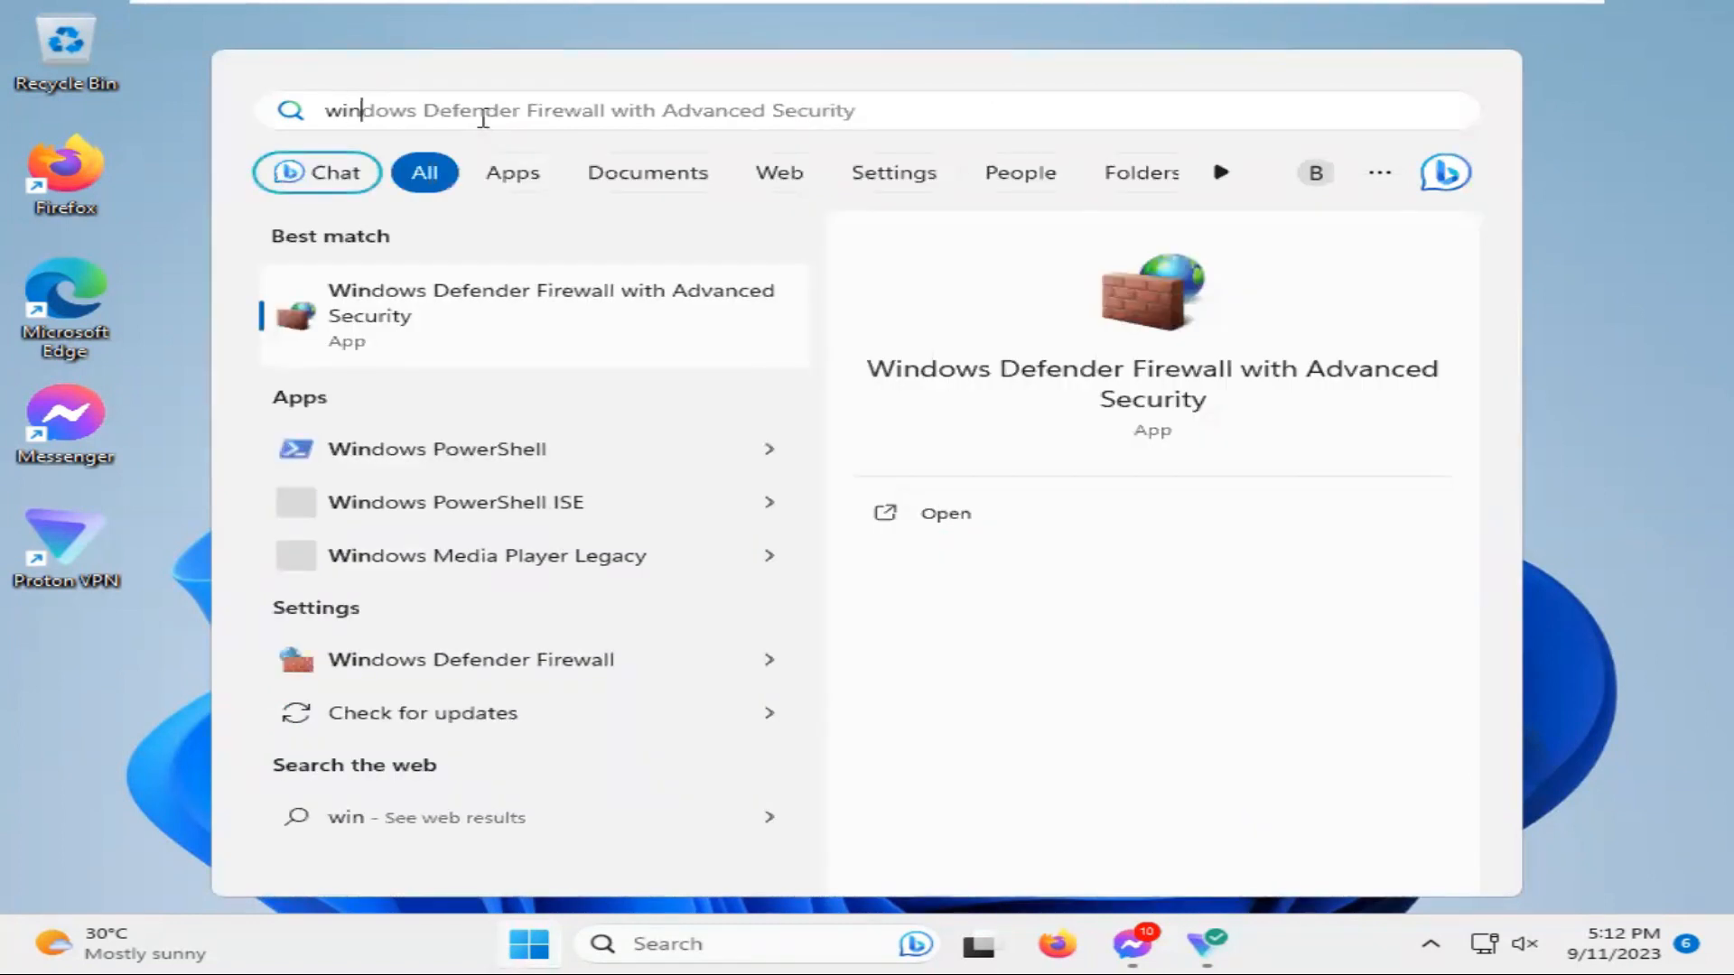
text(windows sec)
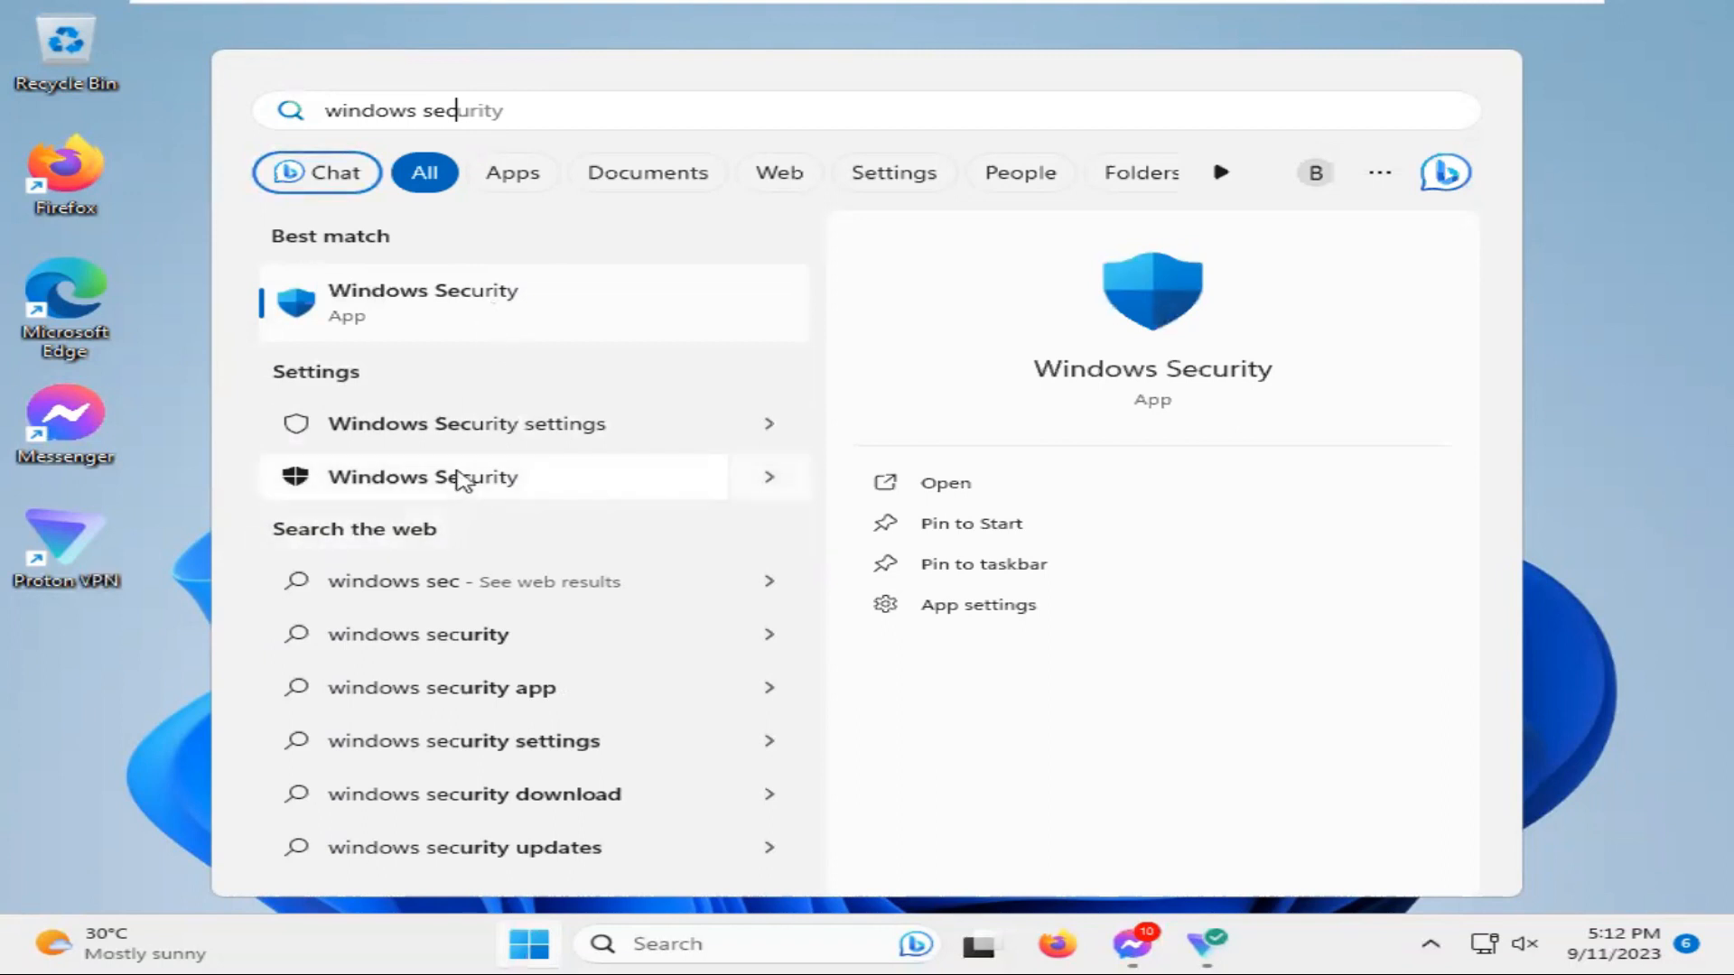
Launch Windows Security and view Firewall & network protection with domain, private and public firewalls on
click(423, 304)
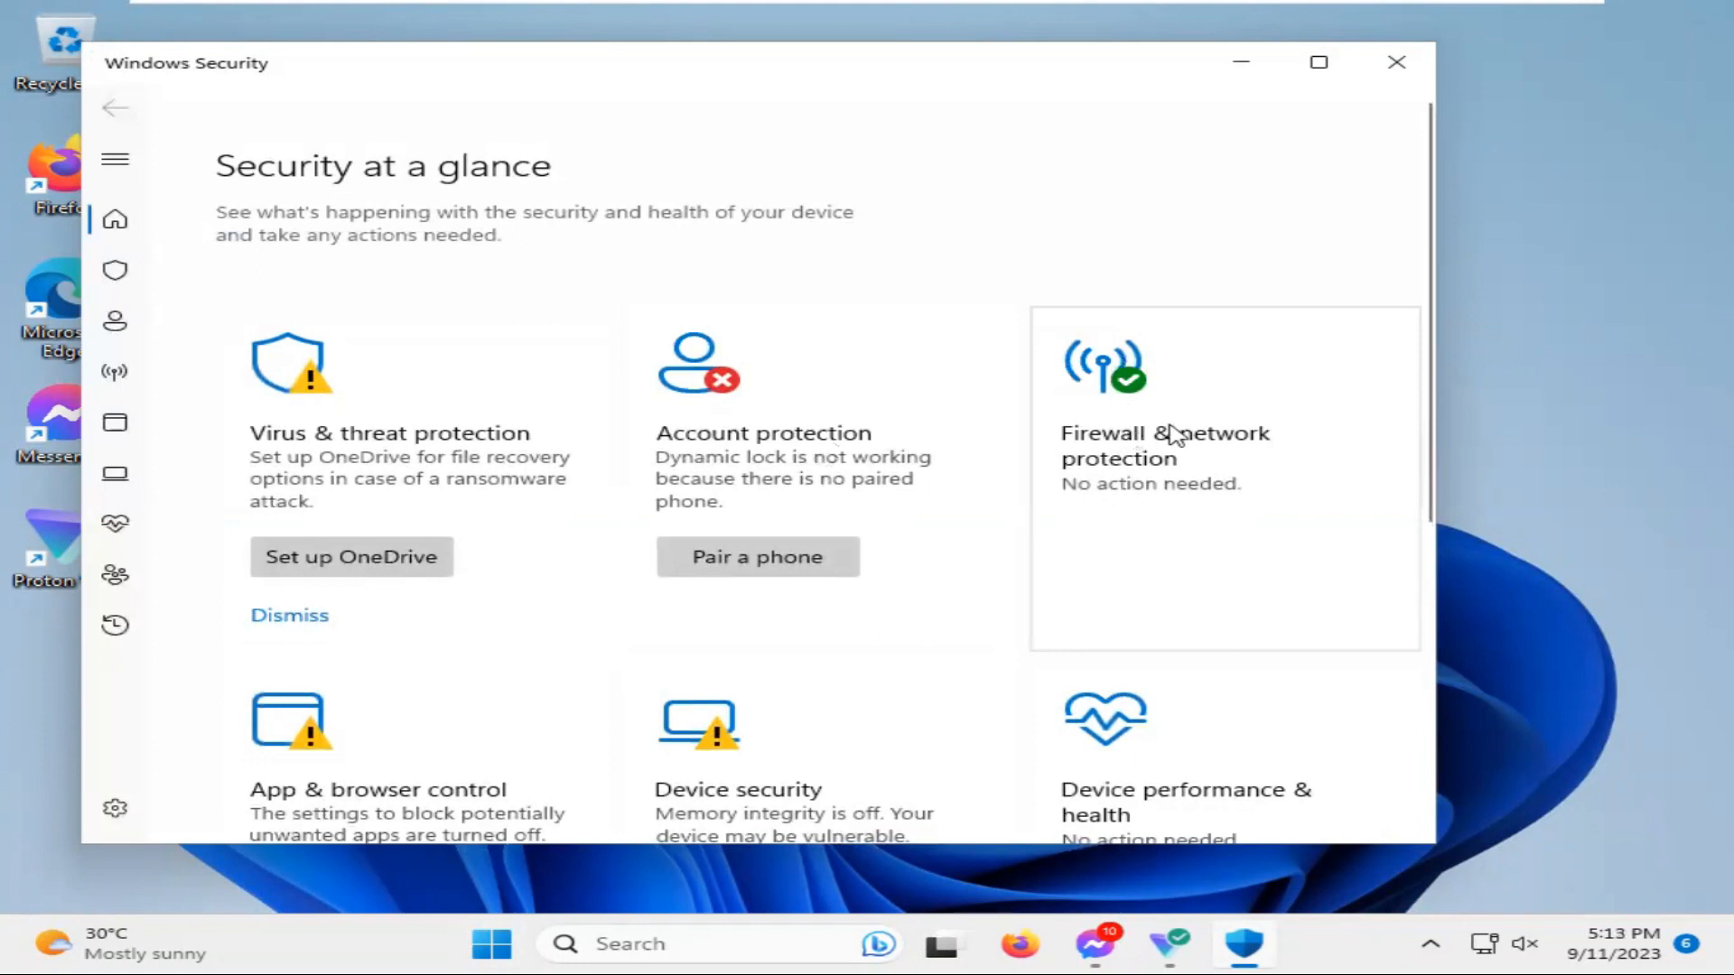
mouse_move(1145, 448)
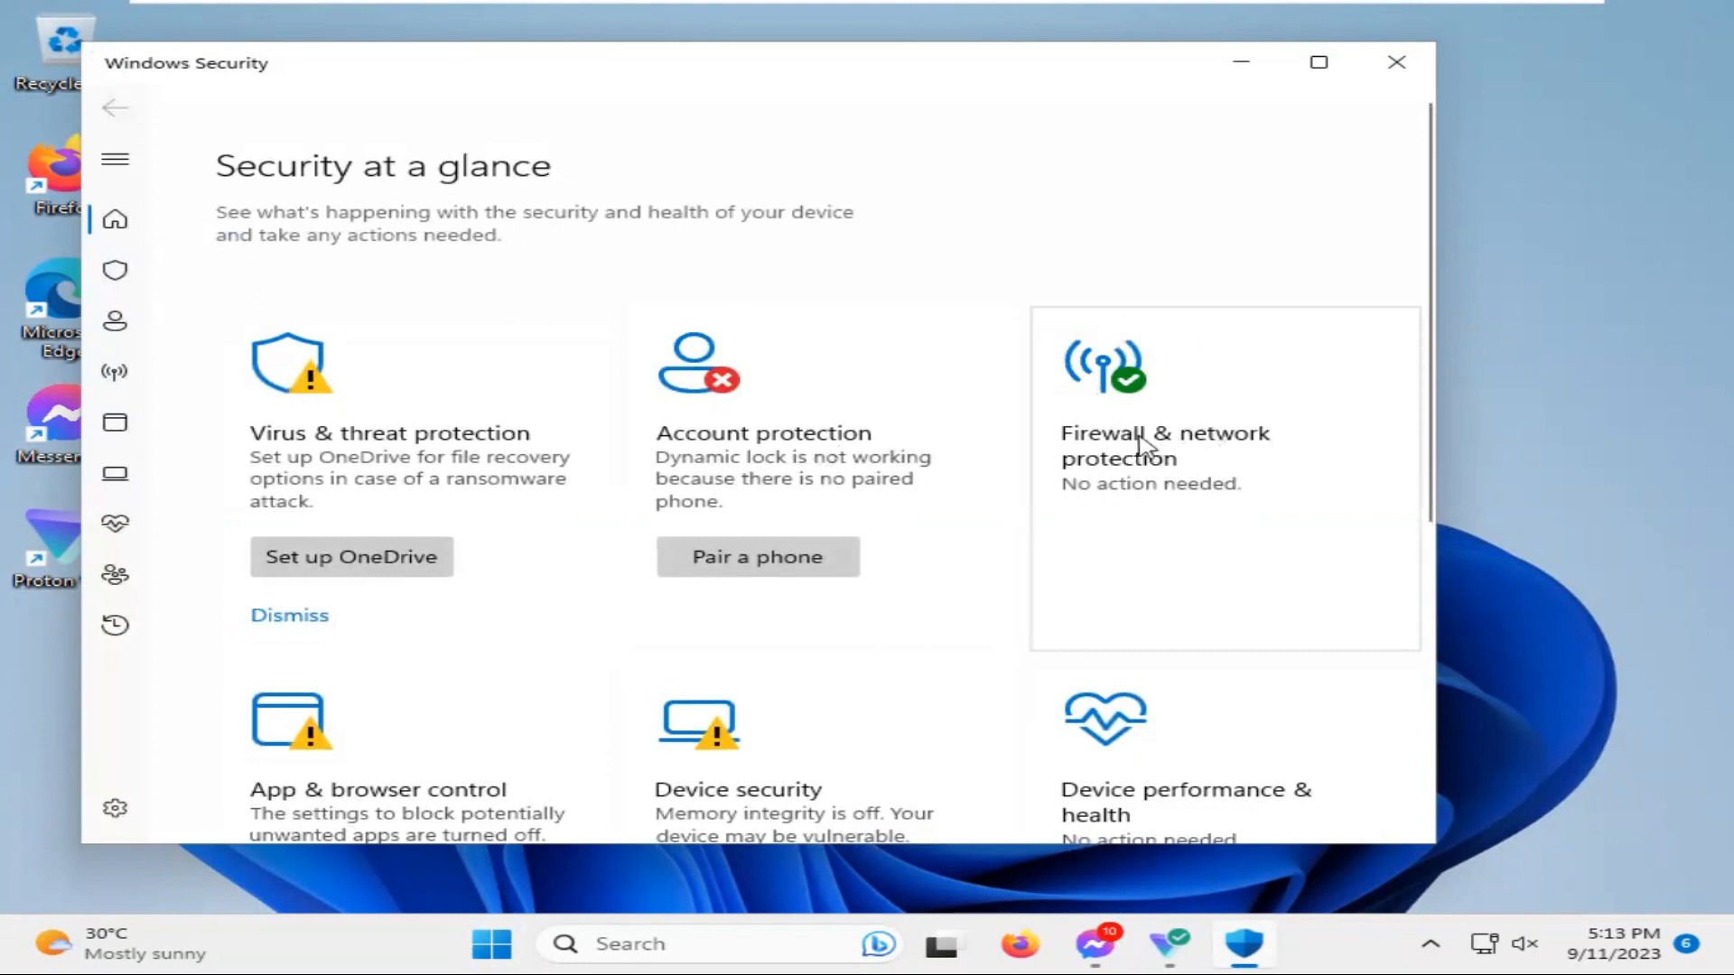
click(1164, 432)
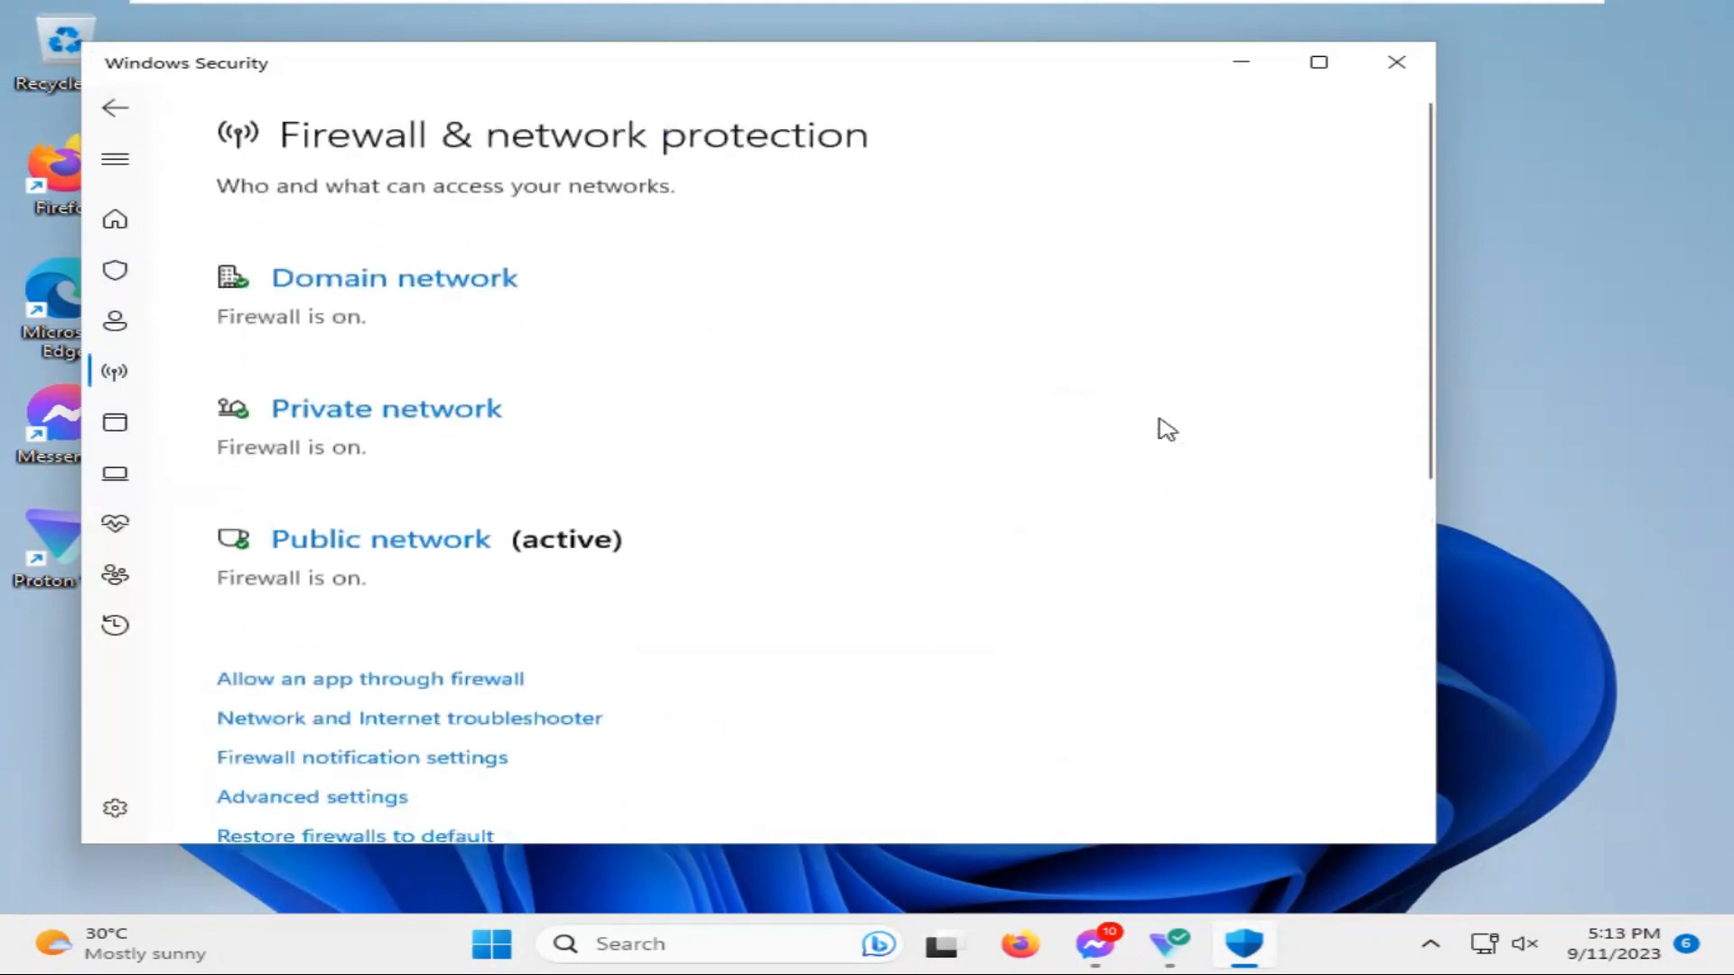
mouse_move(1366, 368)
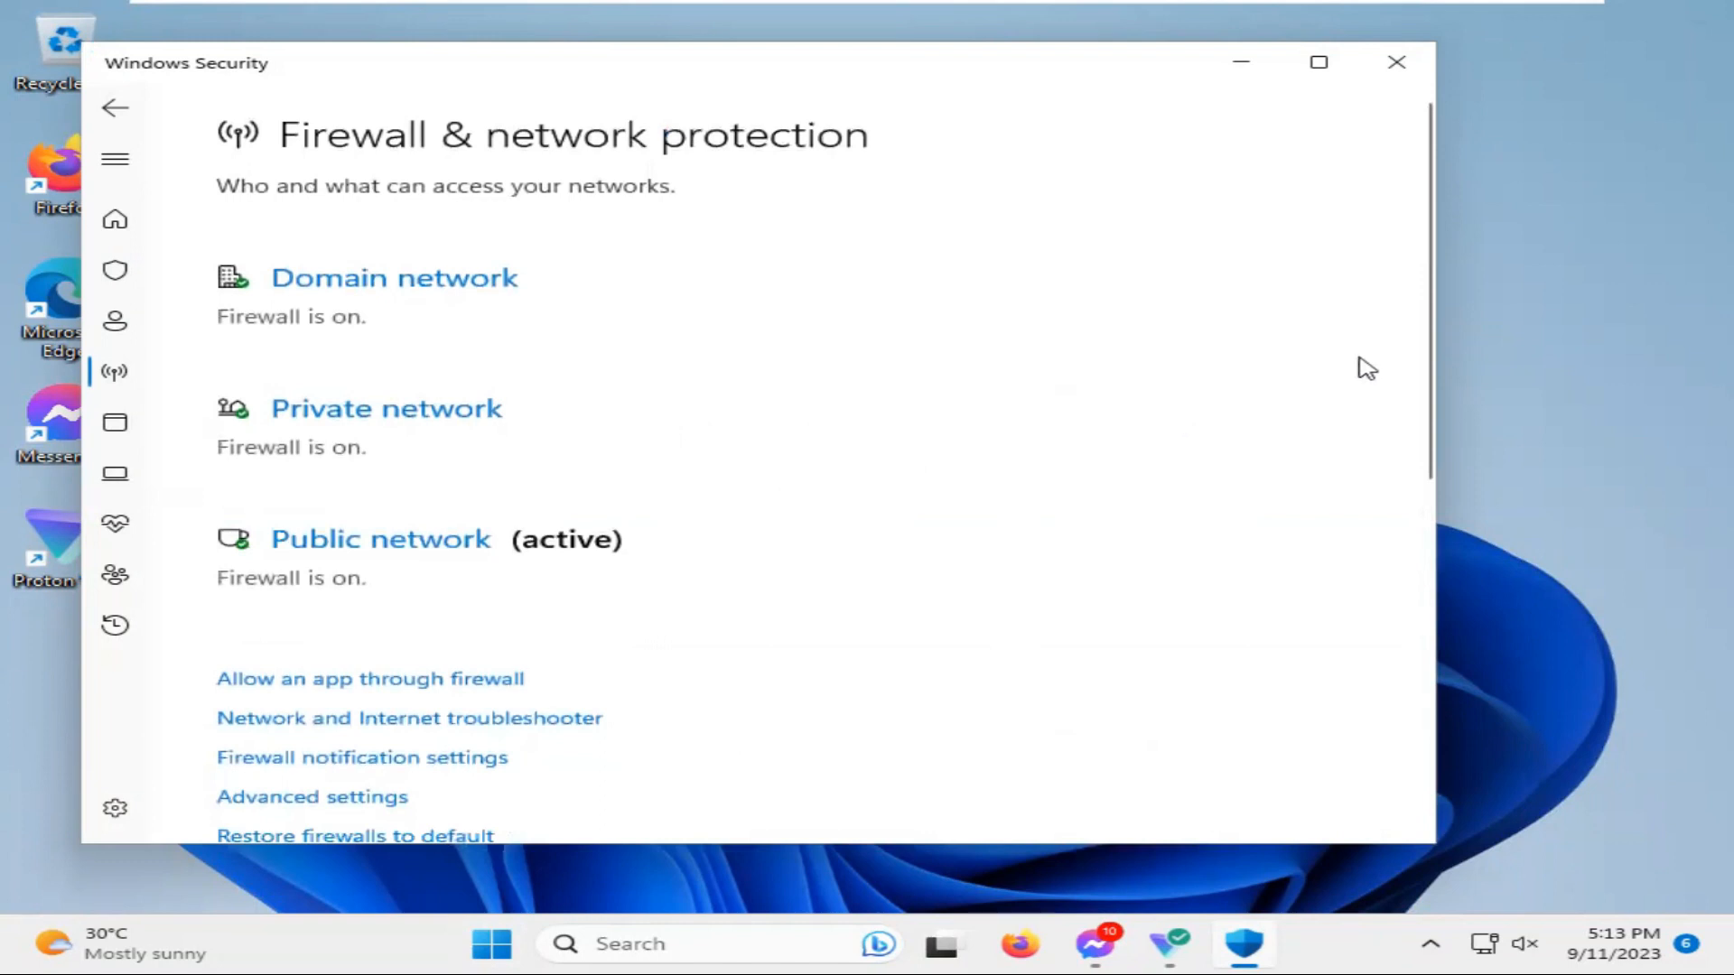
scroll(down, 3)
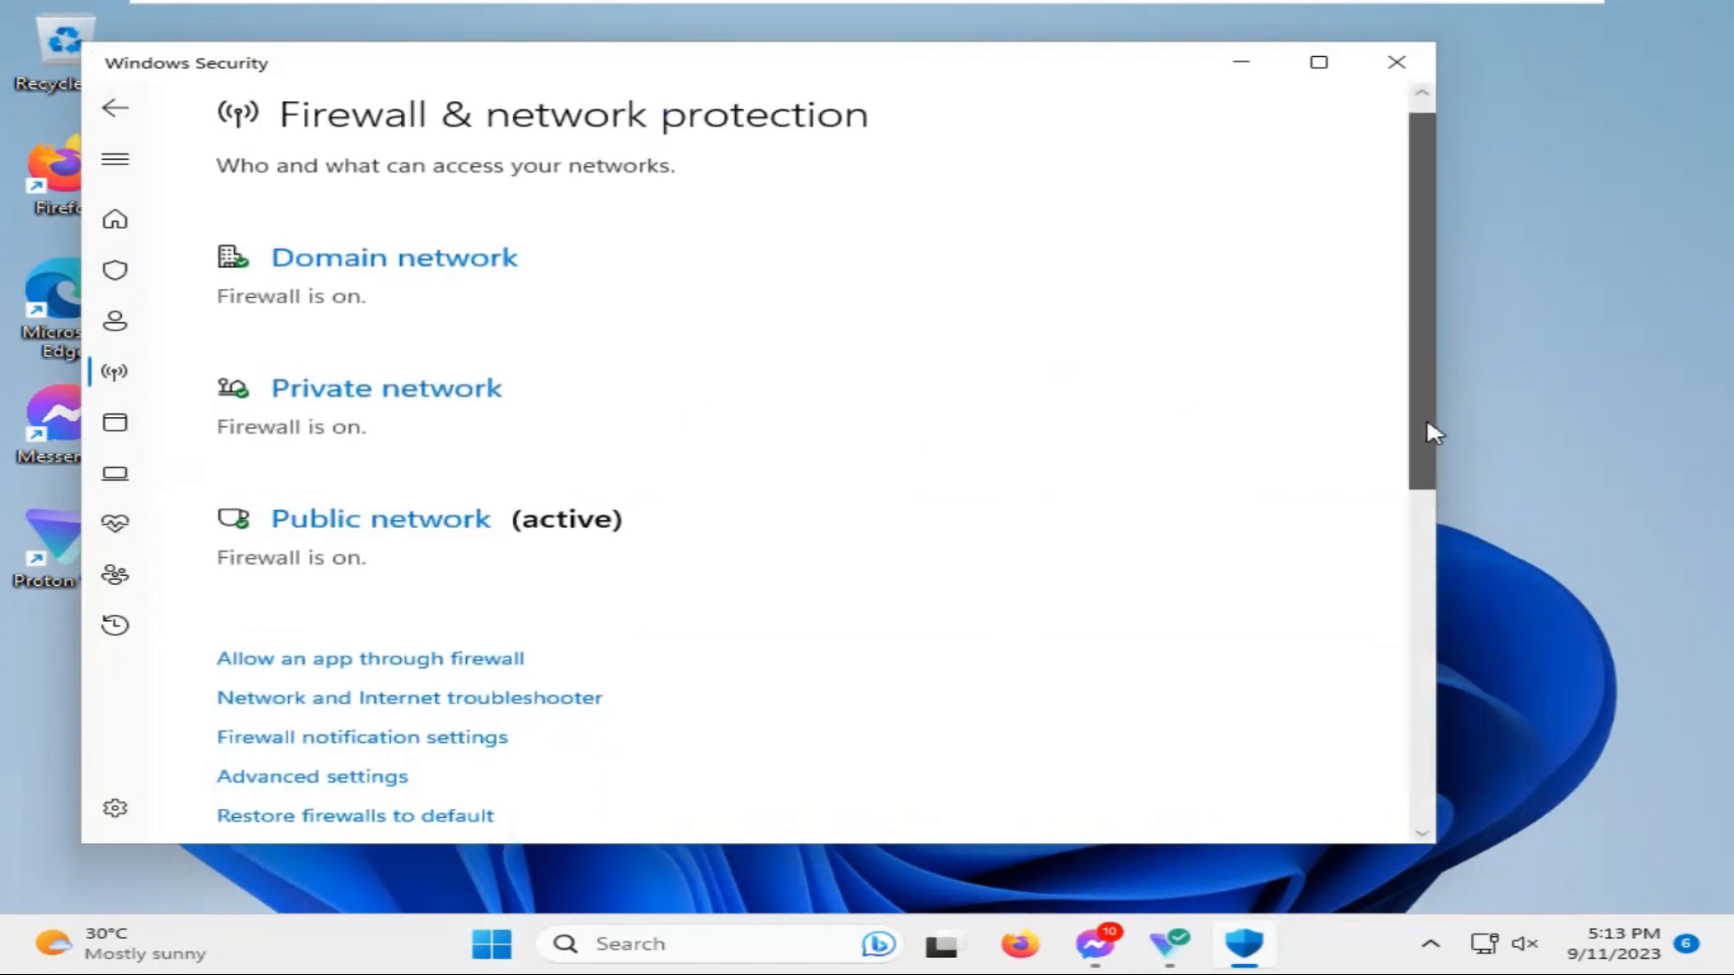
scroll(down, 3)
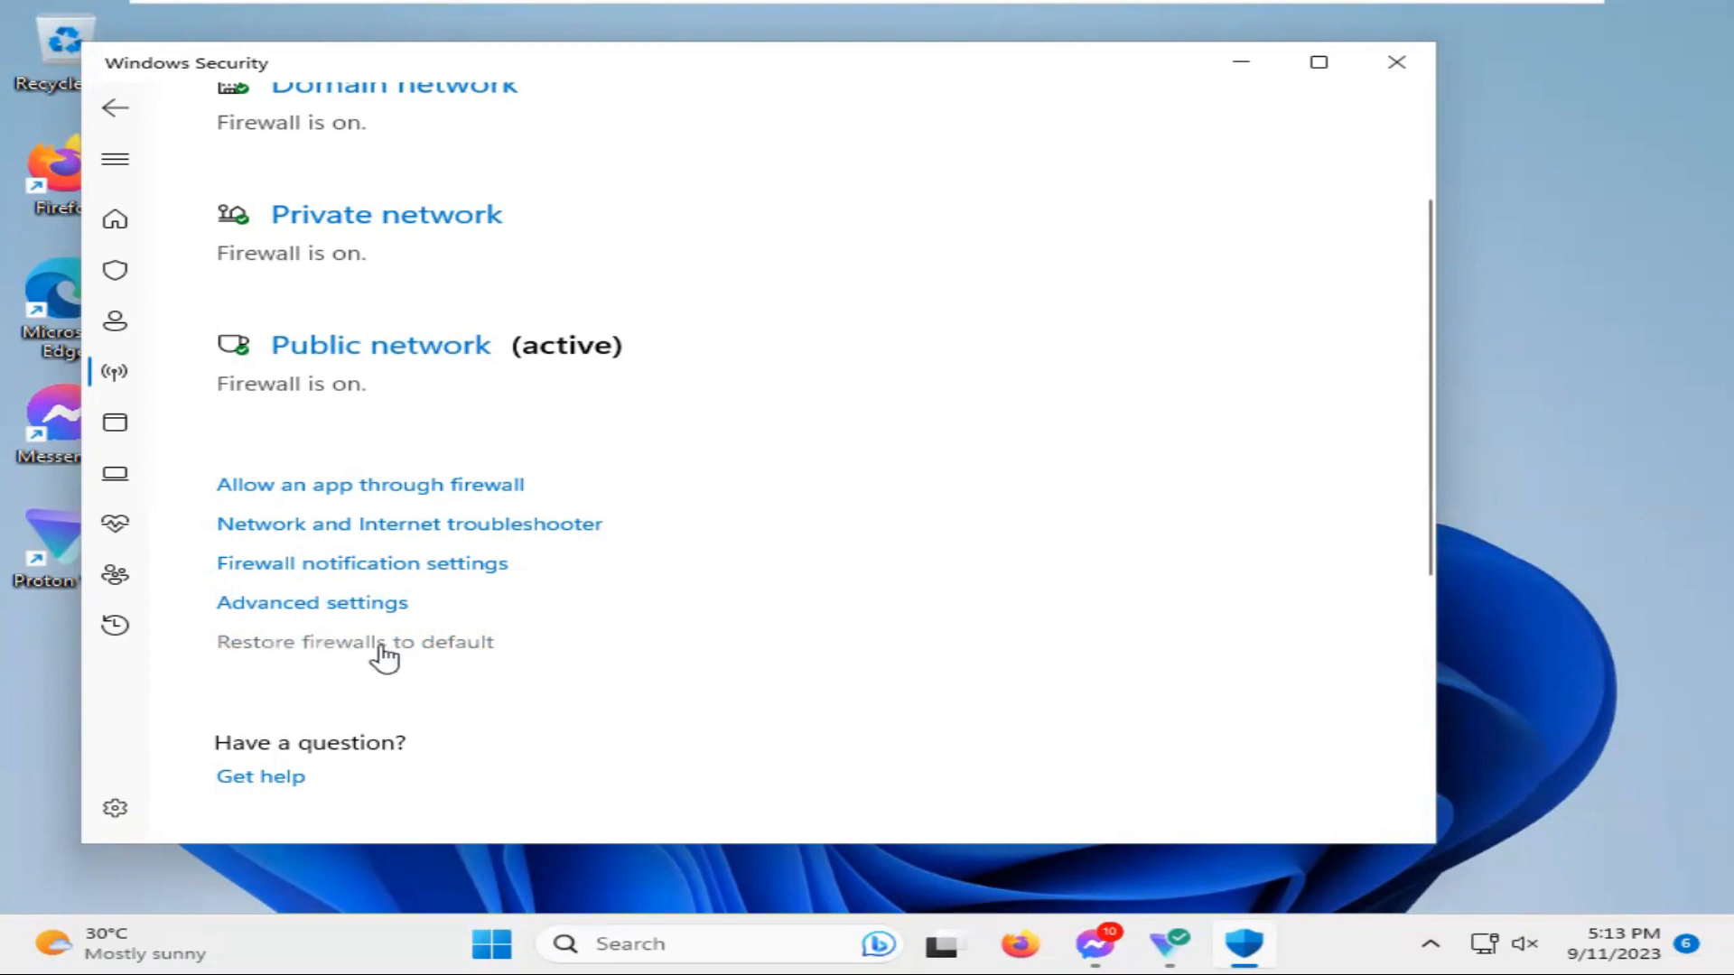
Restore firewalls to default, confirm deleting custom settings with Yes, and close Windows Security
click(354, 641)
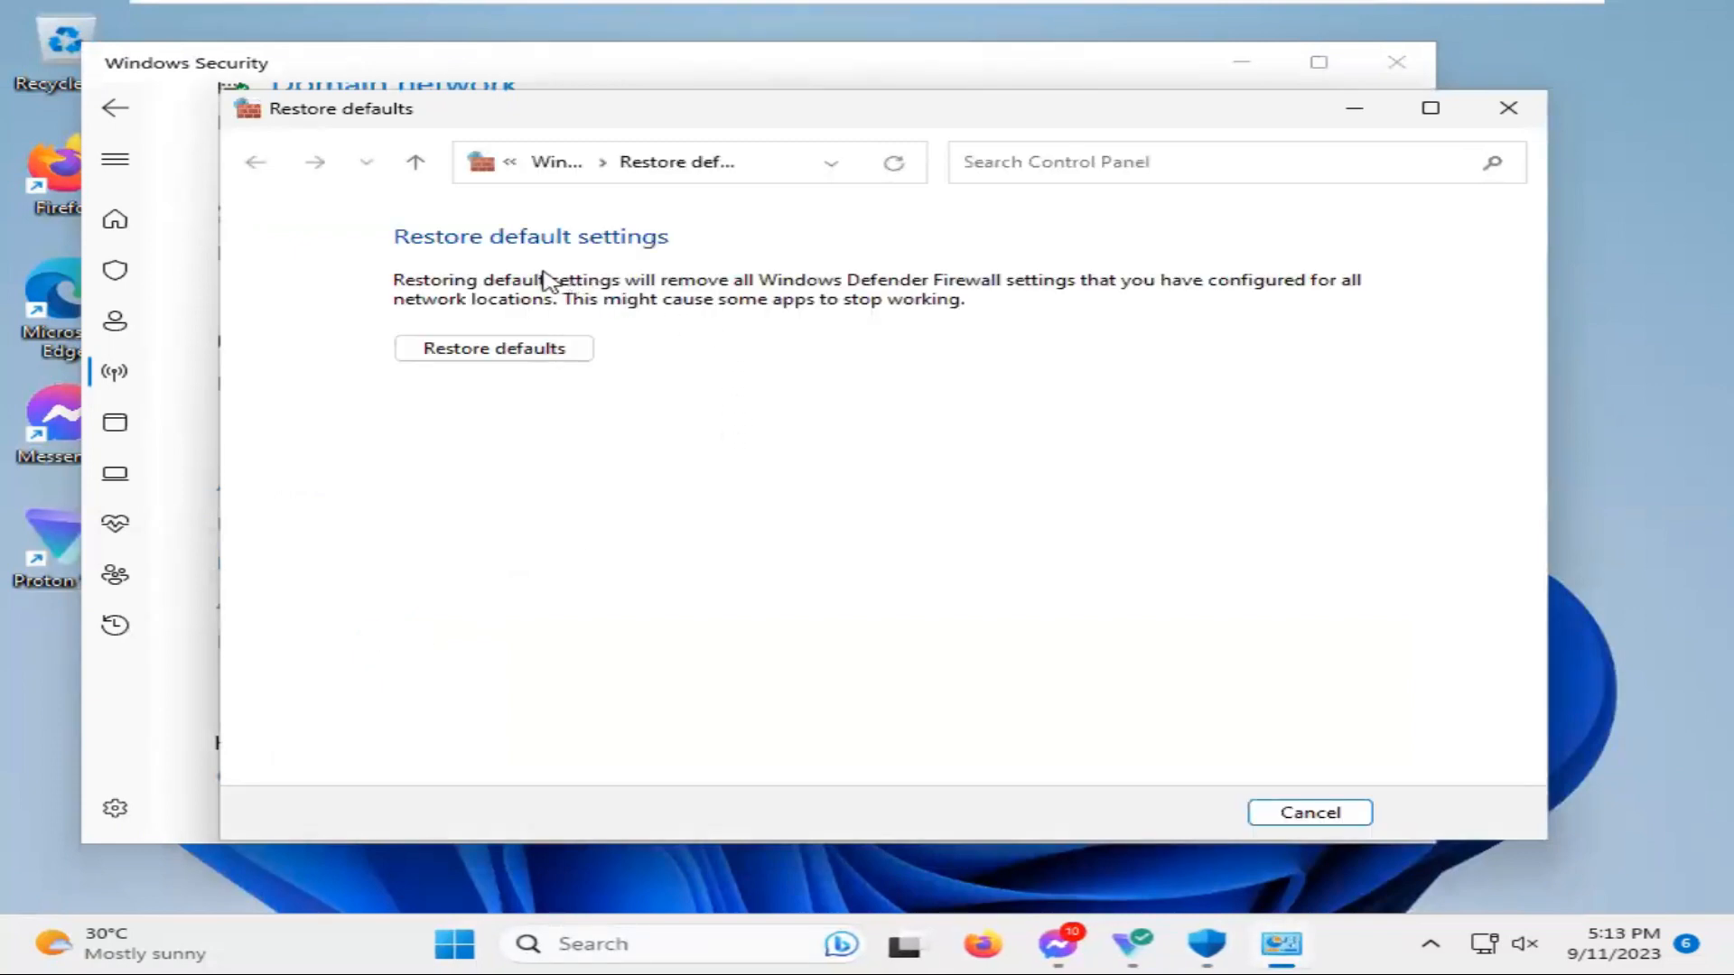
mouse_move(598, 498)
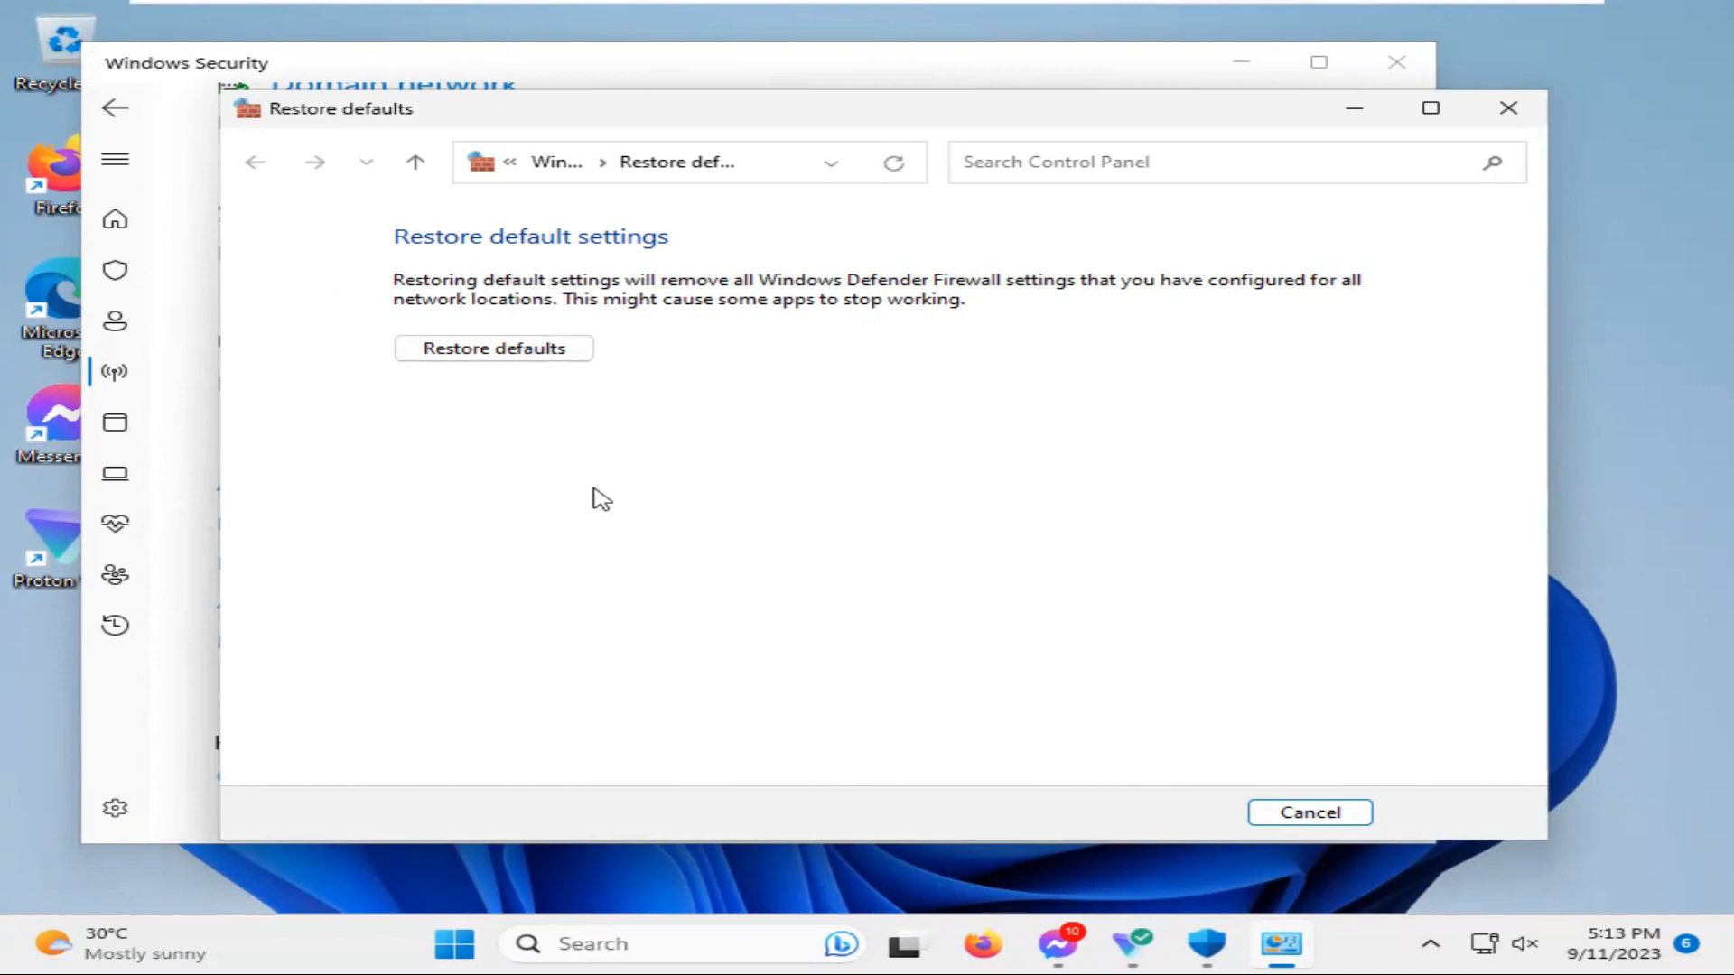
mouse_move(495, 349)
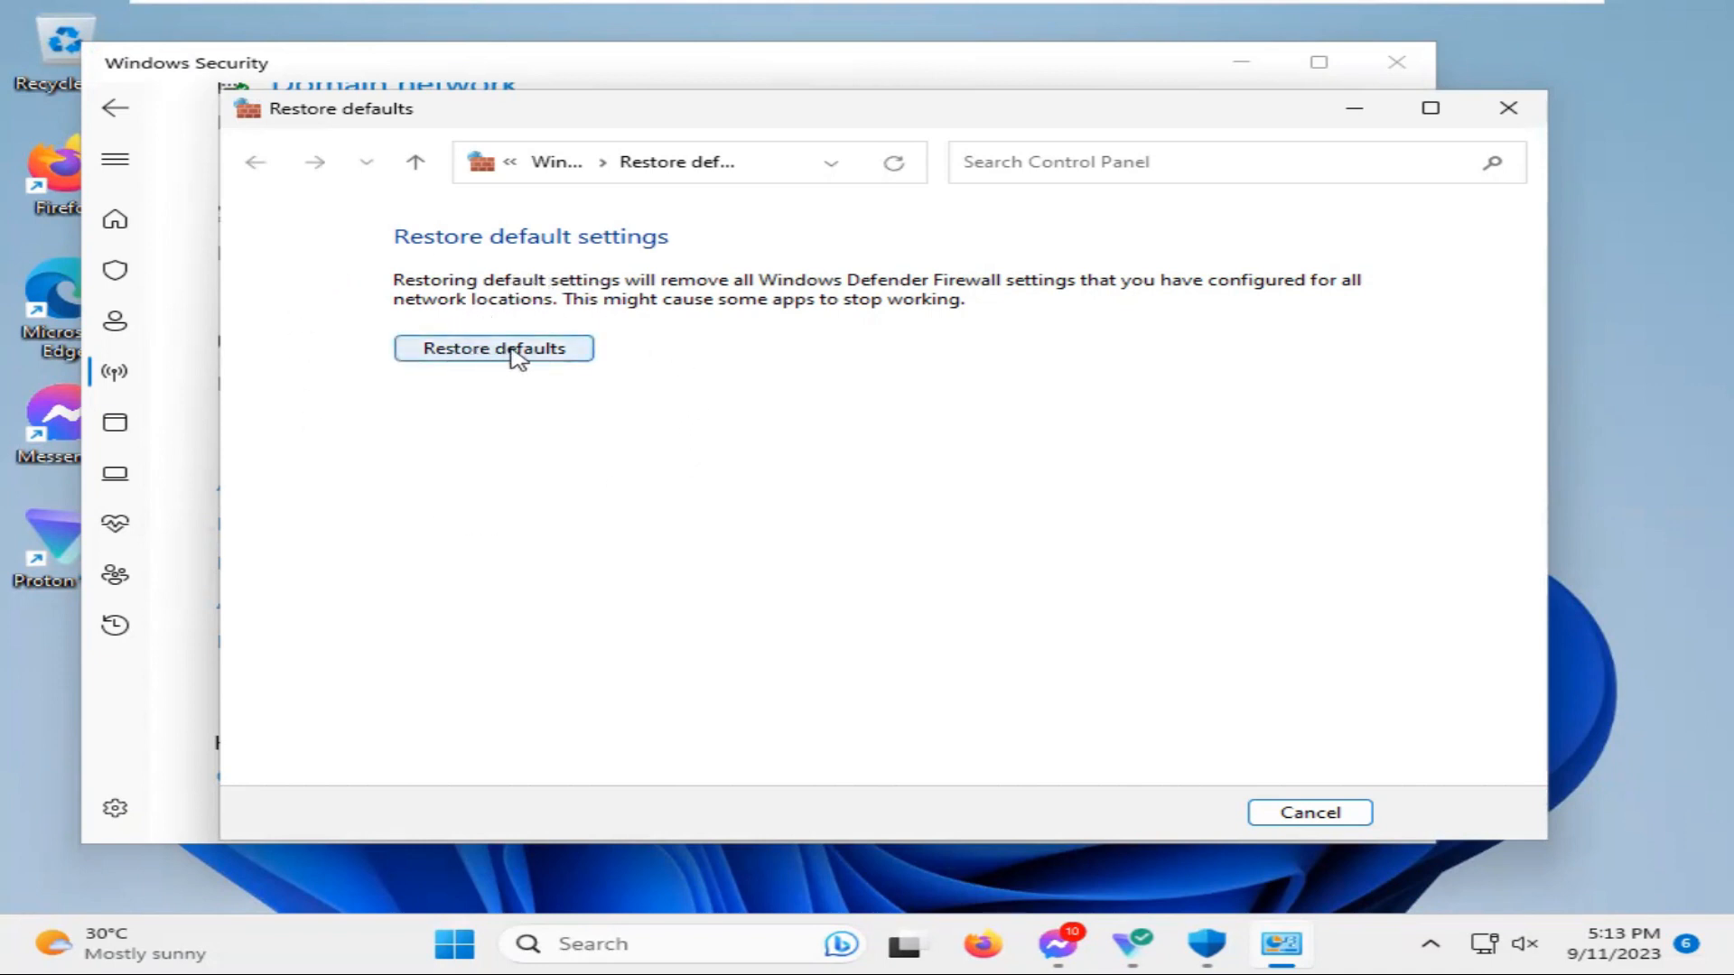
click(493, 349)
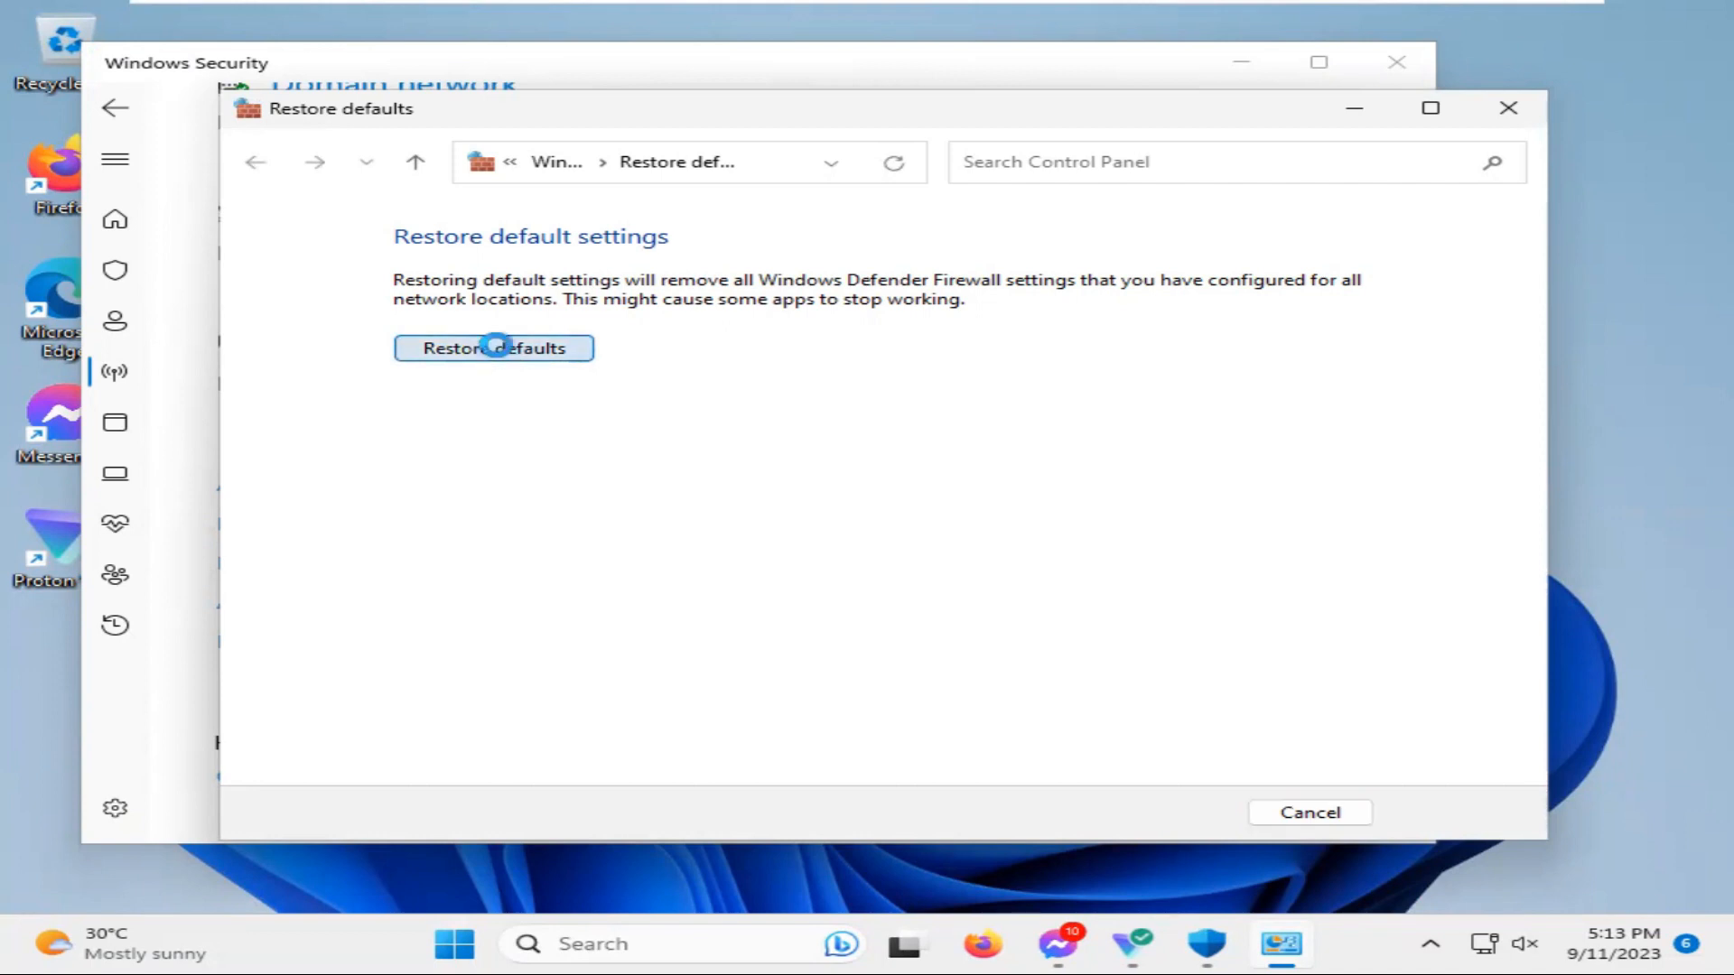
click(493, 347)
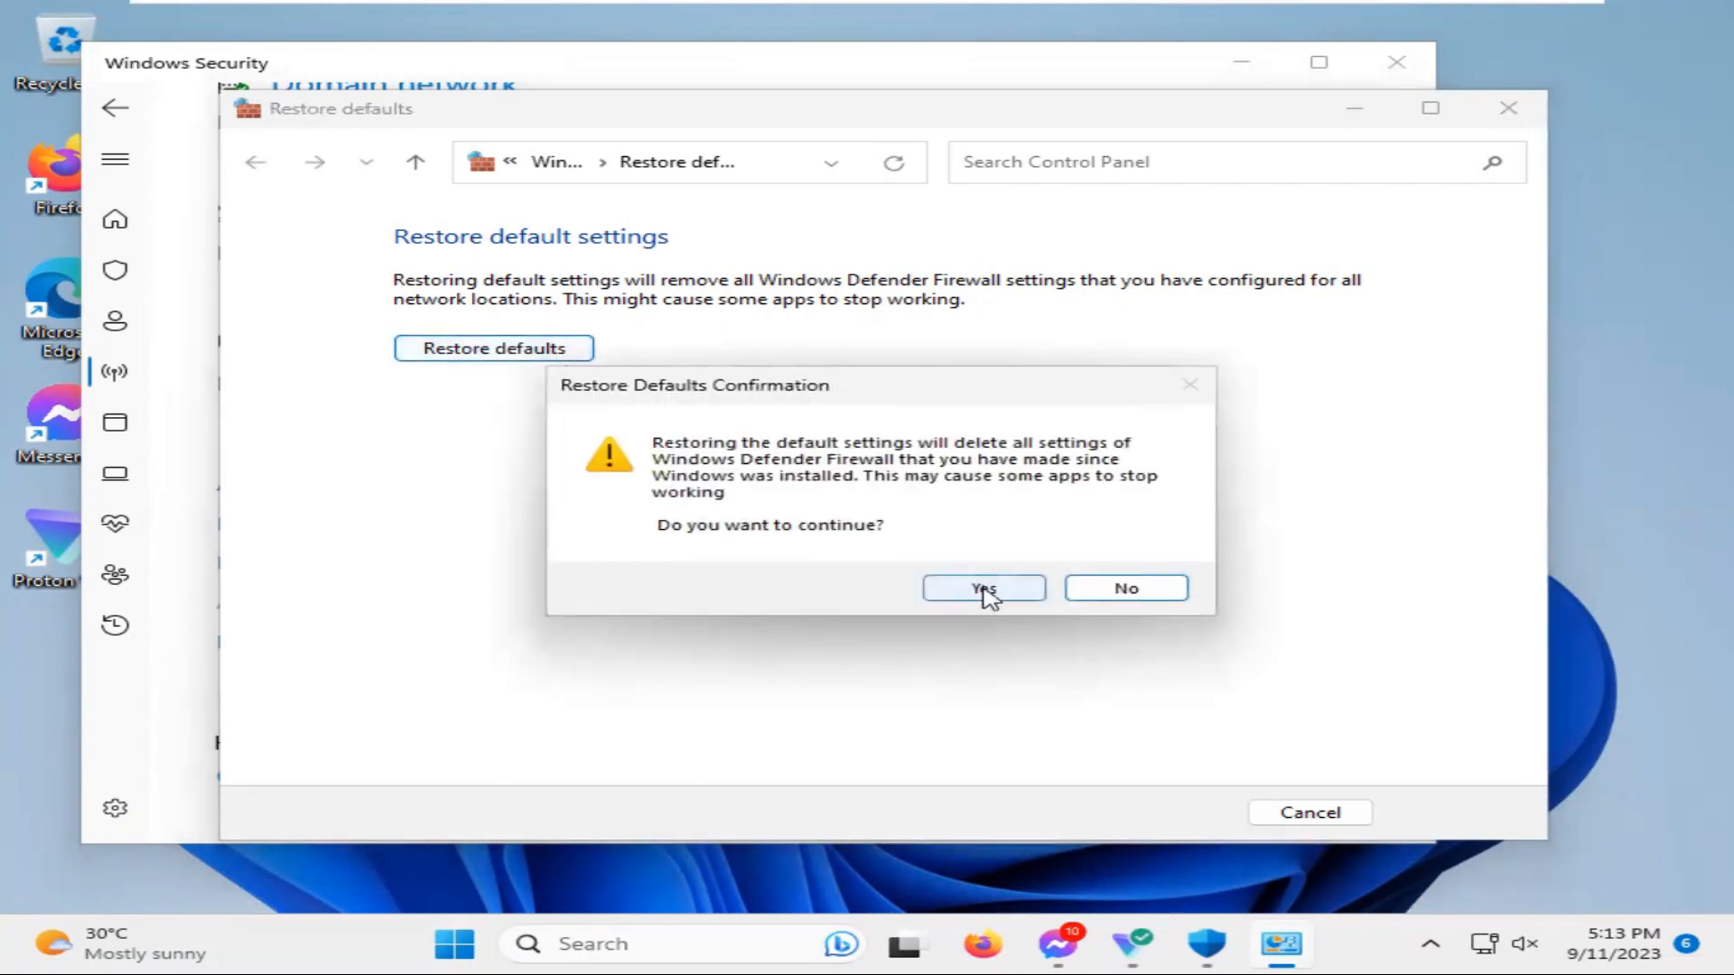
click(983, 587)
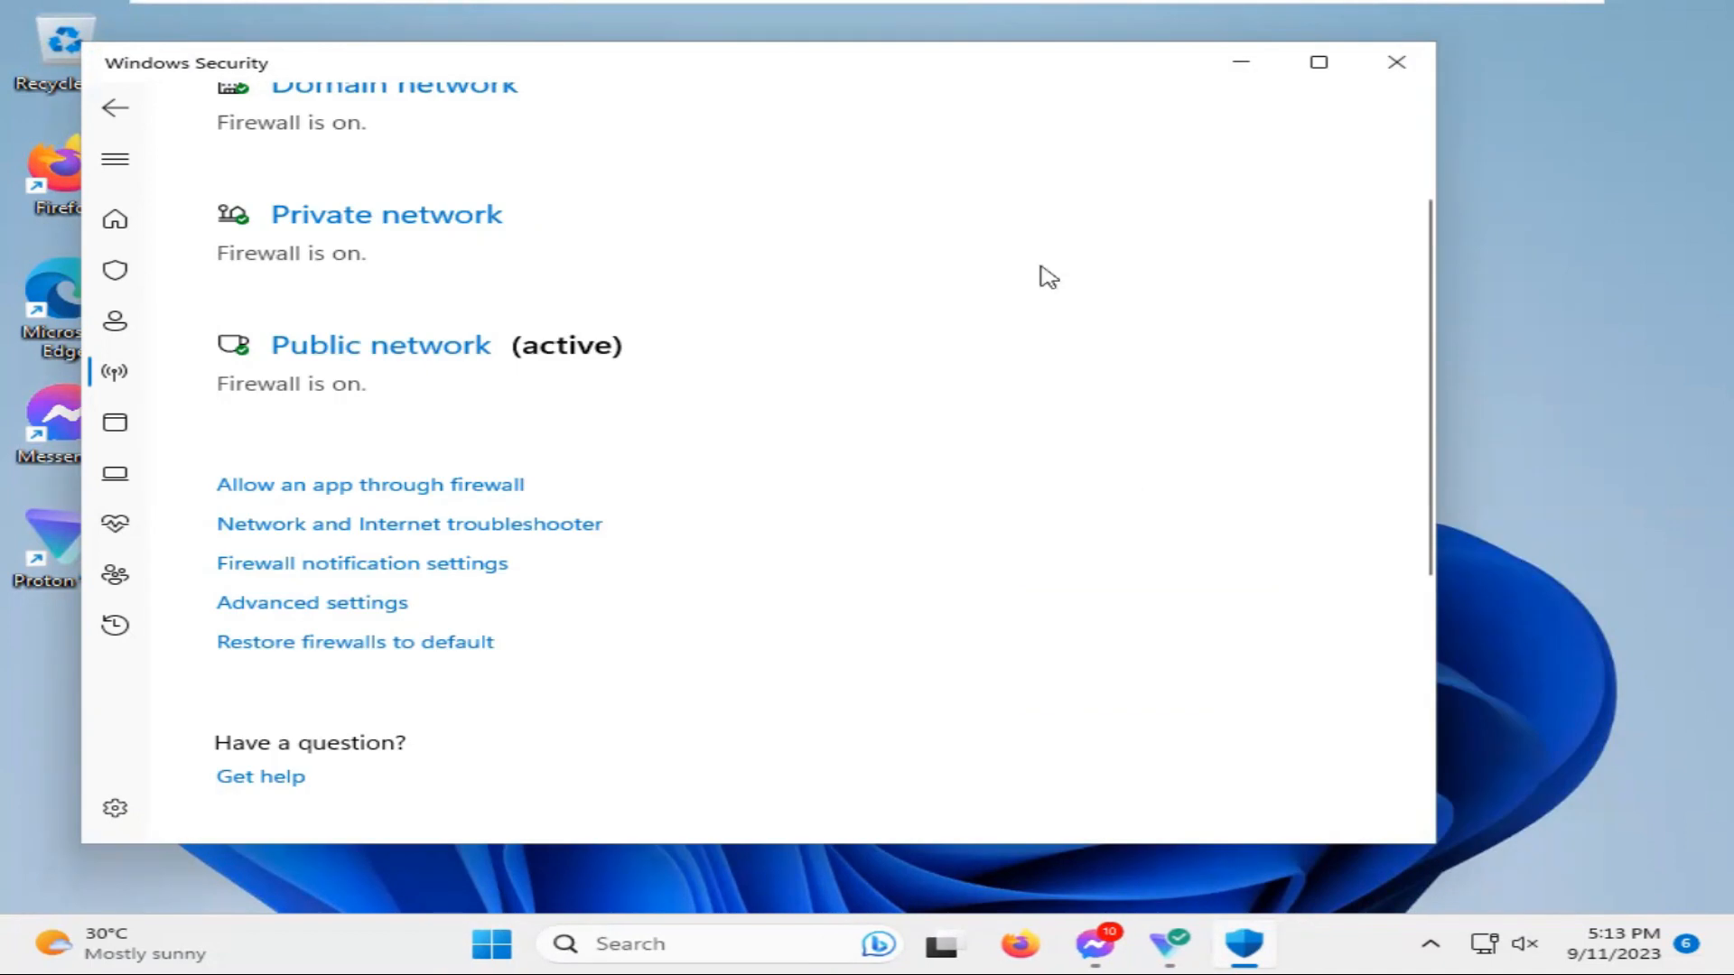
mouse_move(1295, 206)
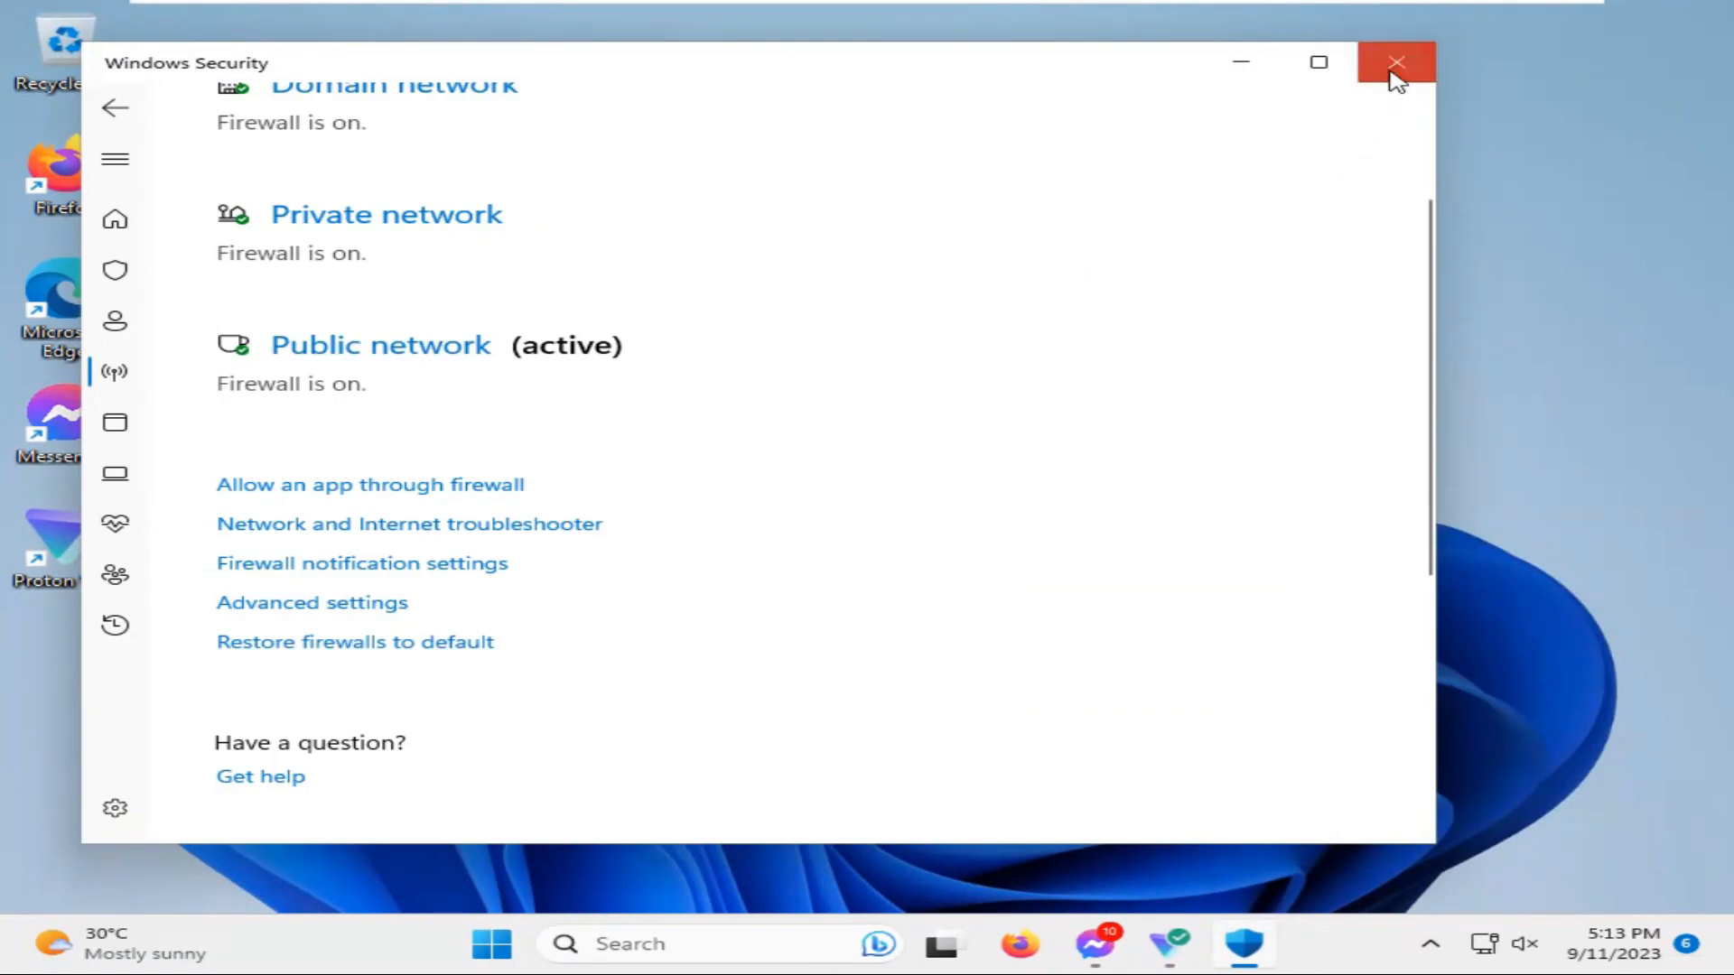
click(1395, 62)
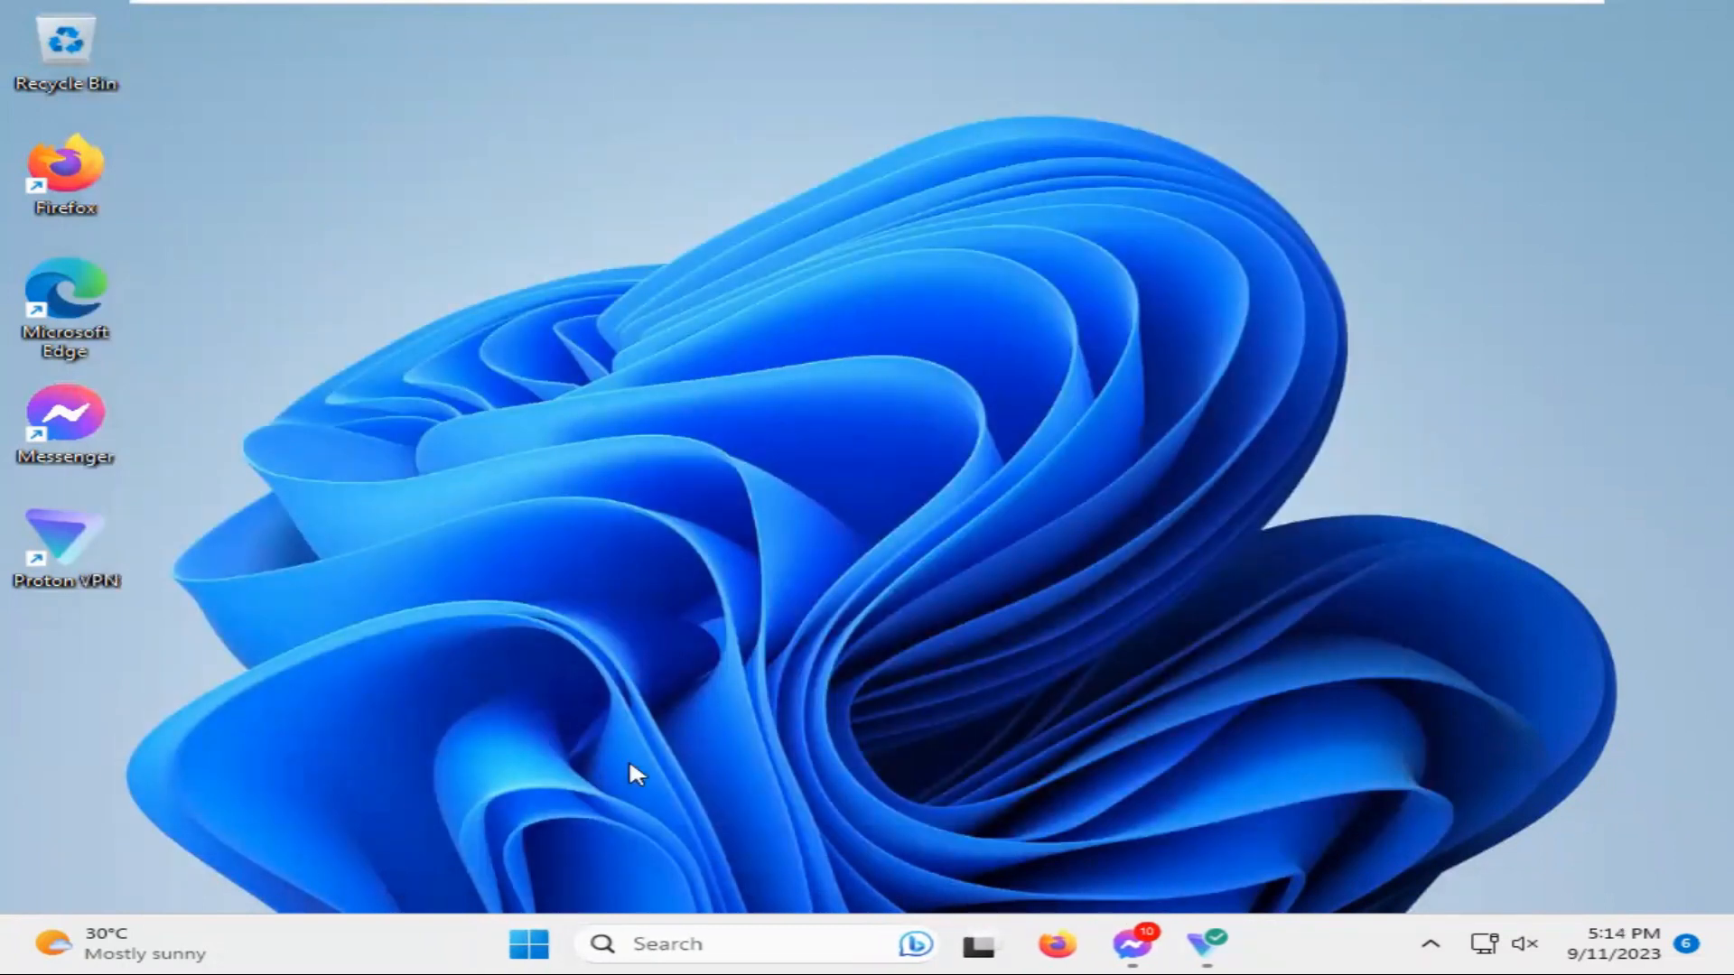